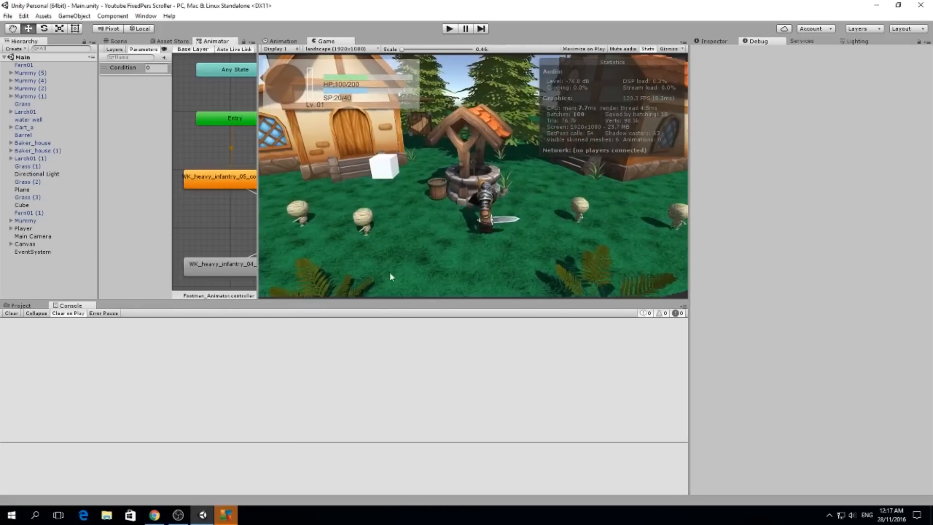
mouse_move(365, 300)
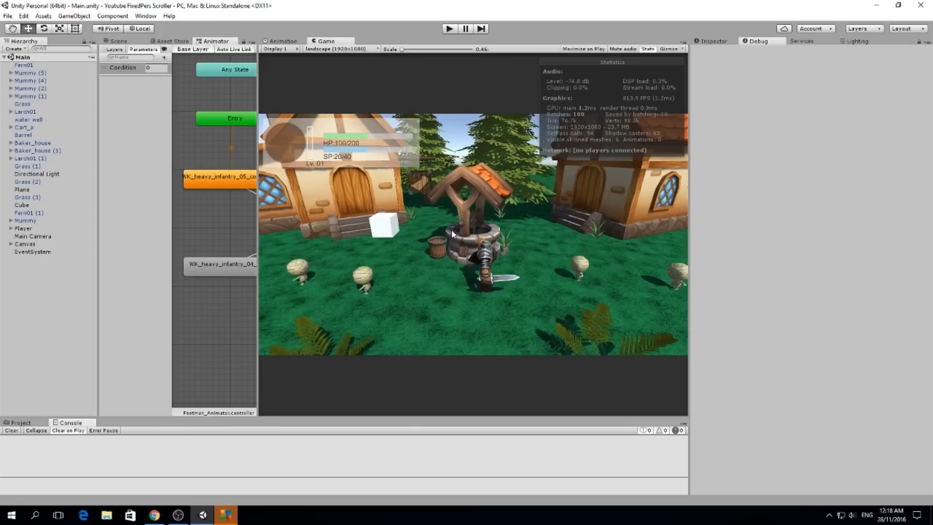
mouse_move(451, 235)
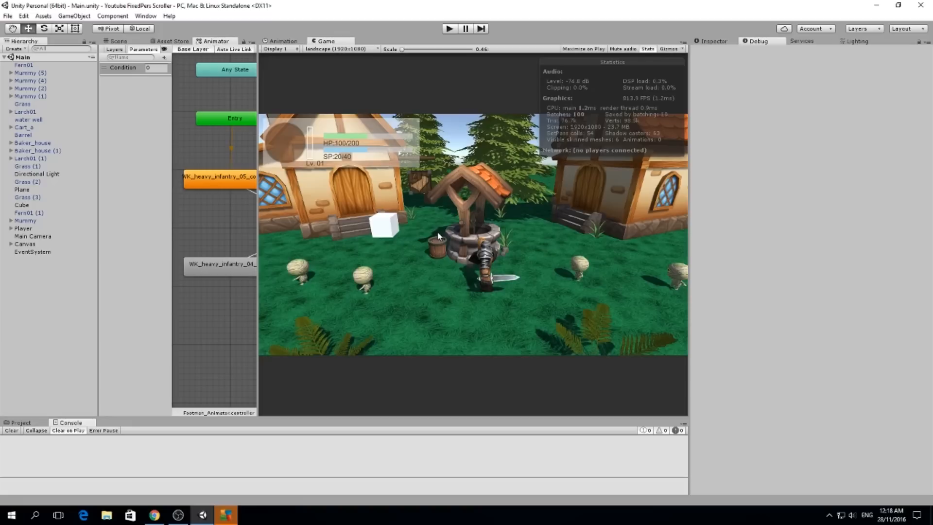
mouse_move(360, 266)
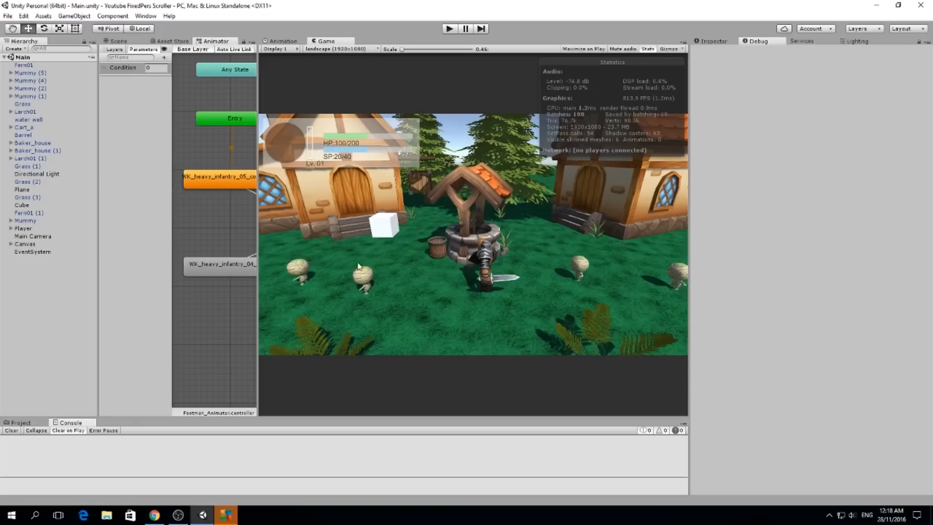
mouse_move(327, 245)
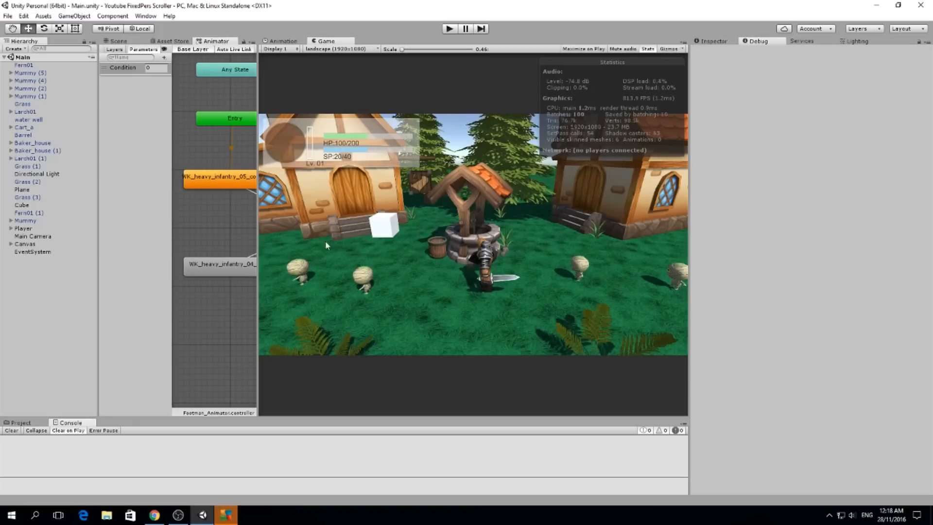
mouse_move(344, 232)
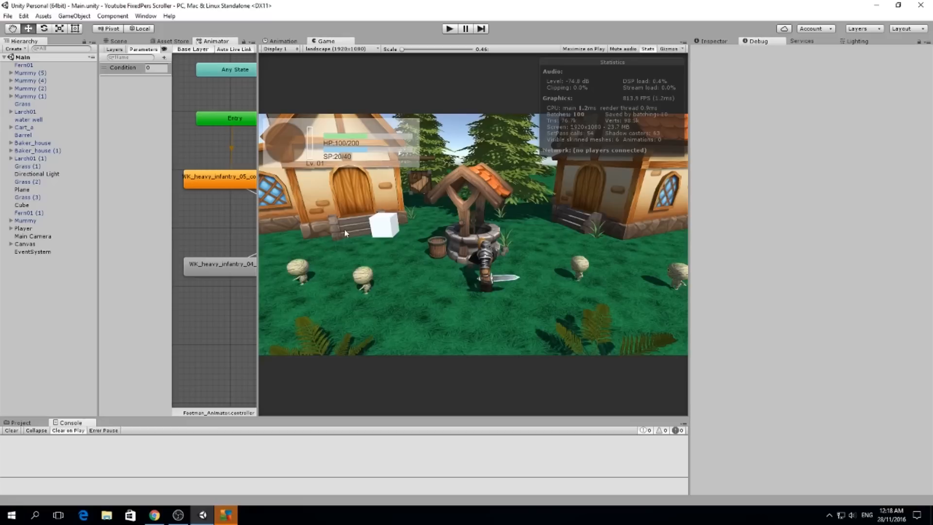
mouse_move(313, 151)
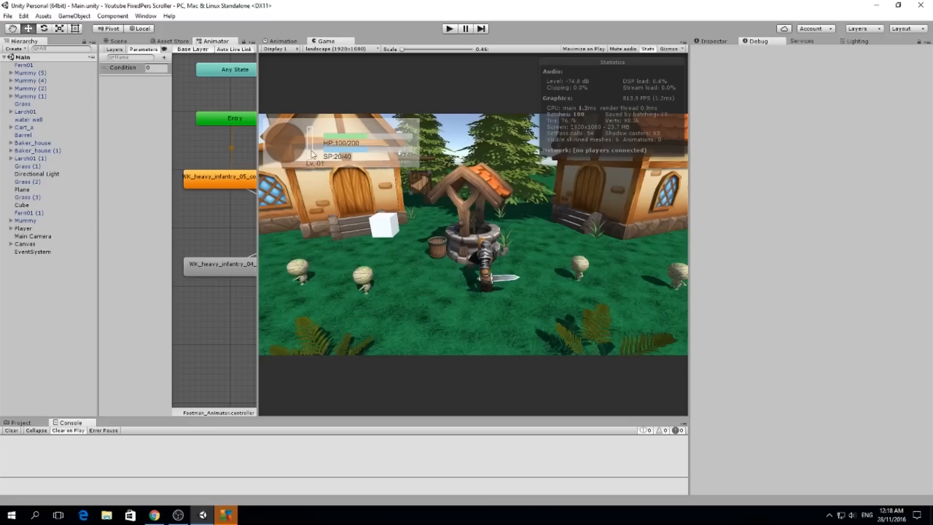
mouse_move(363, 284)
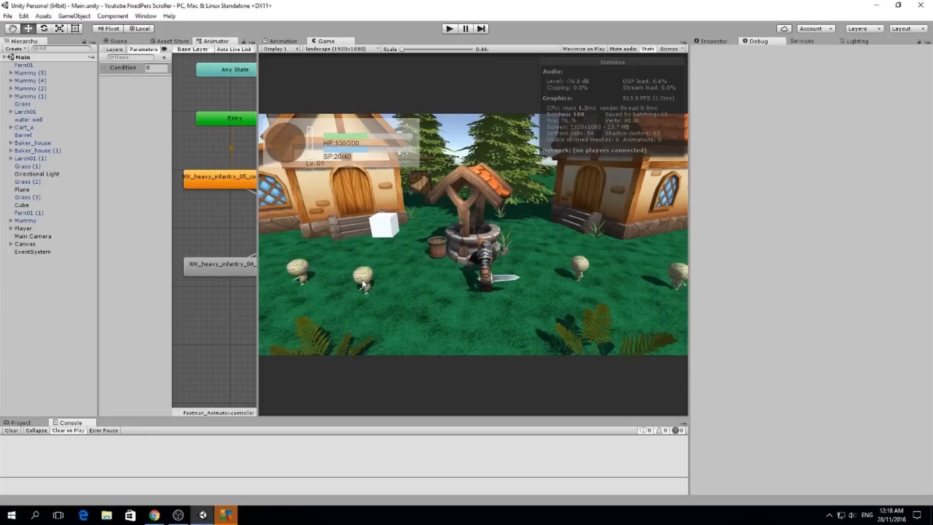
mouse_move(35, 167)
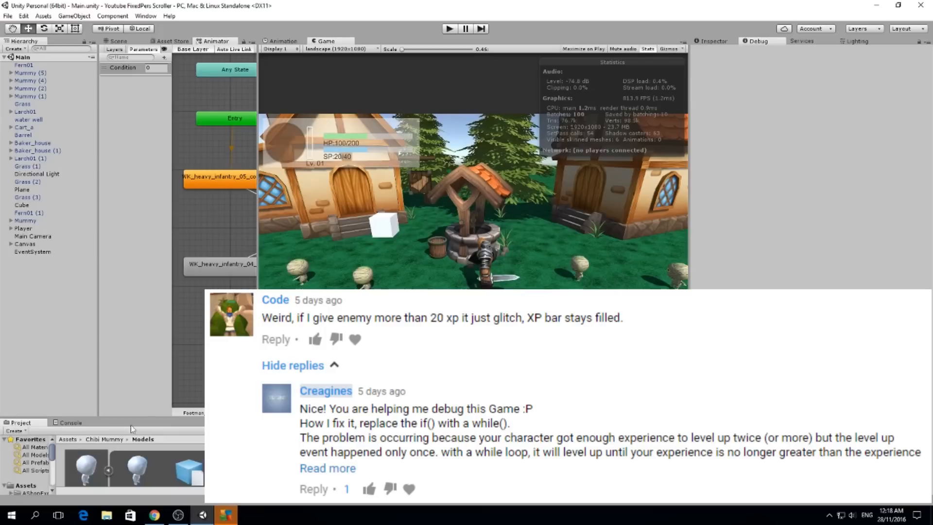
mouse_move(145, 418)
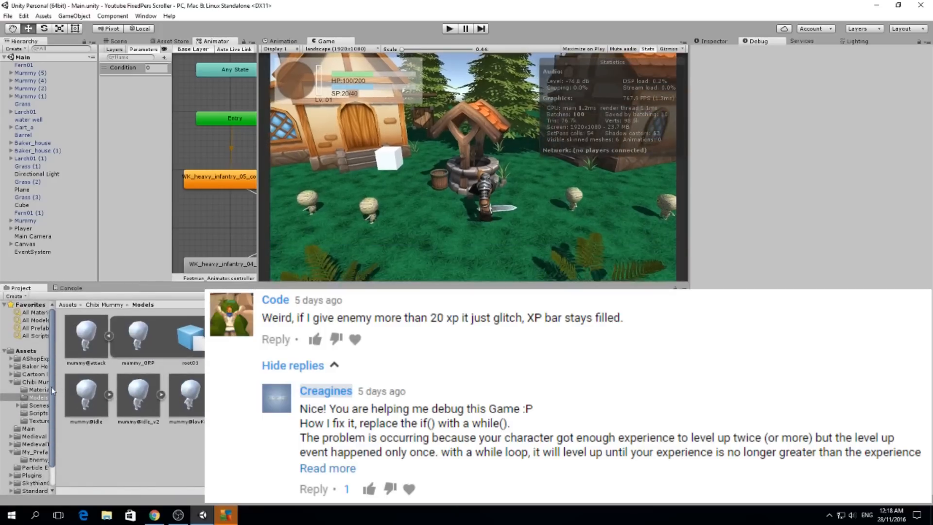
Show the Project panel and browse to Assets > Chibi Mummy > Models
left_click(25, 350)
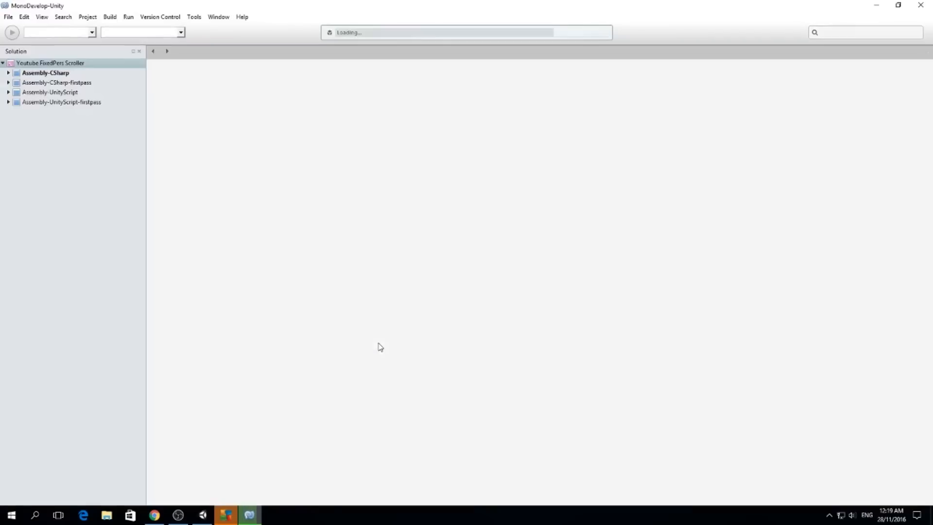
mouse_move(380, 340)
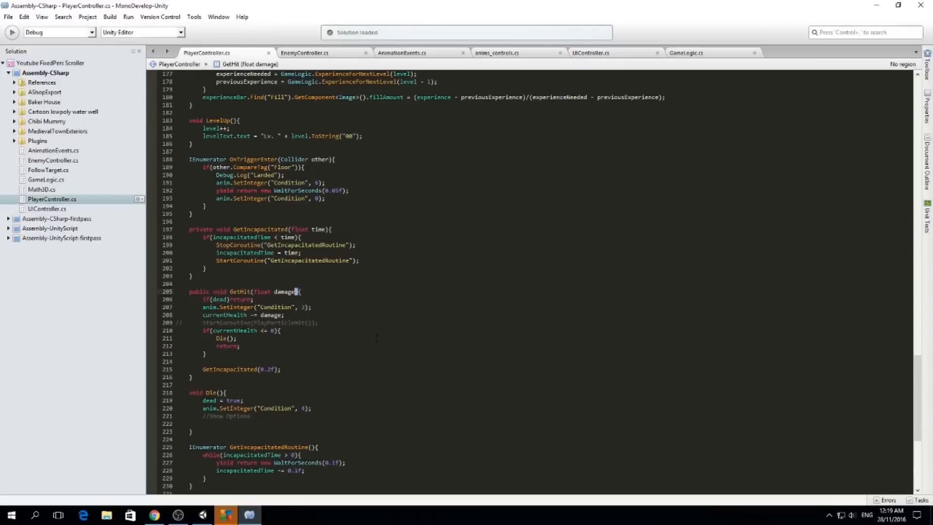
Scroll PlayerController.cs down to the SetExperience level-up check
scroll("down", 3)
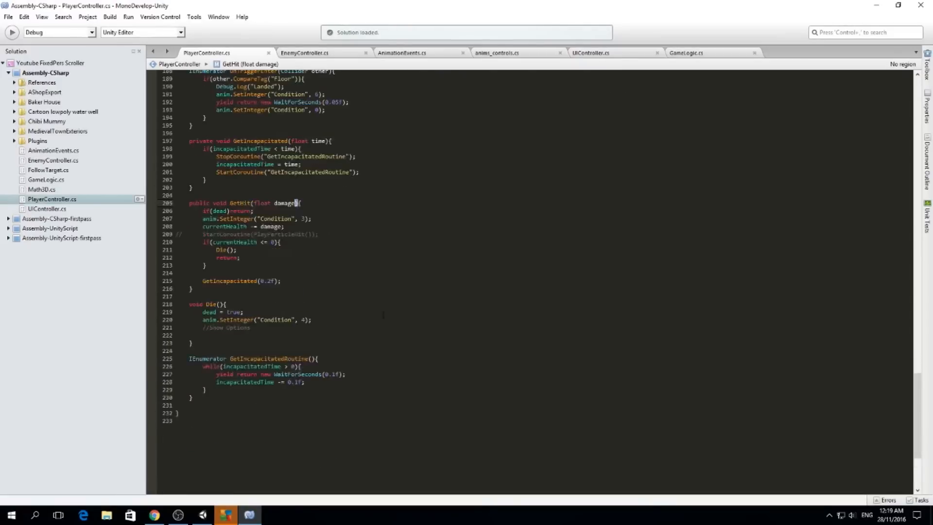
scroll("up", 3)
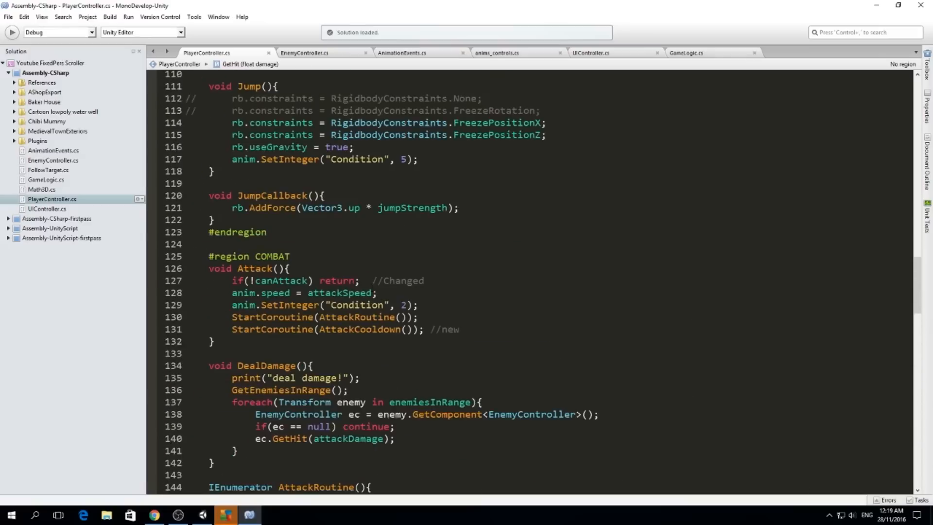
scroll("down", 3)
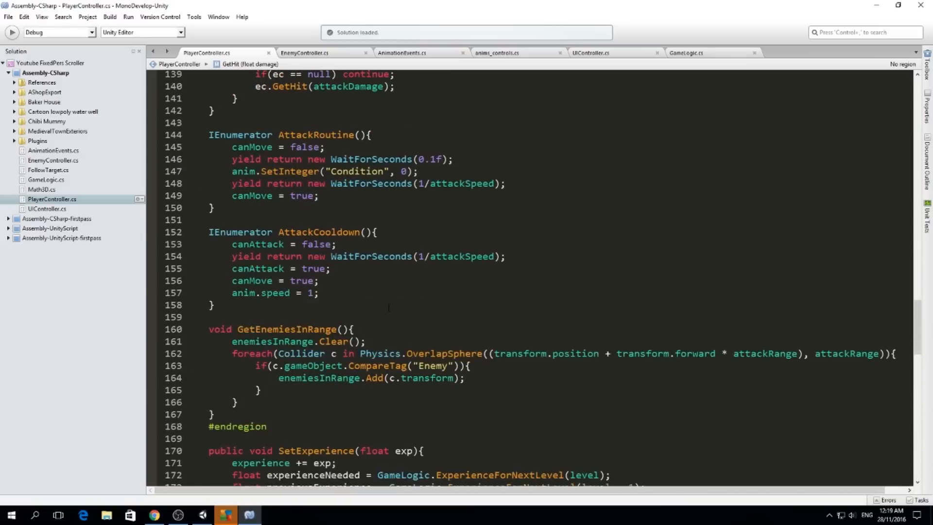
scroll("down", 3)
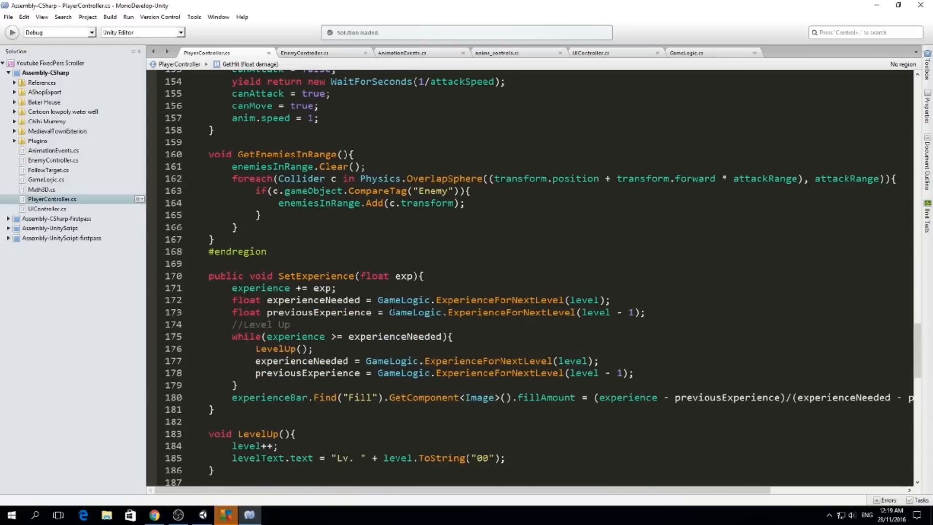
scroll("down", 3)
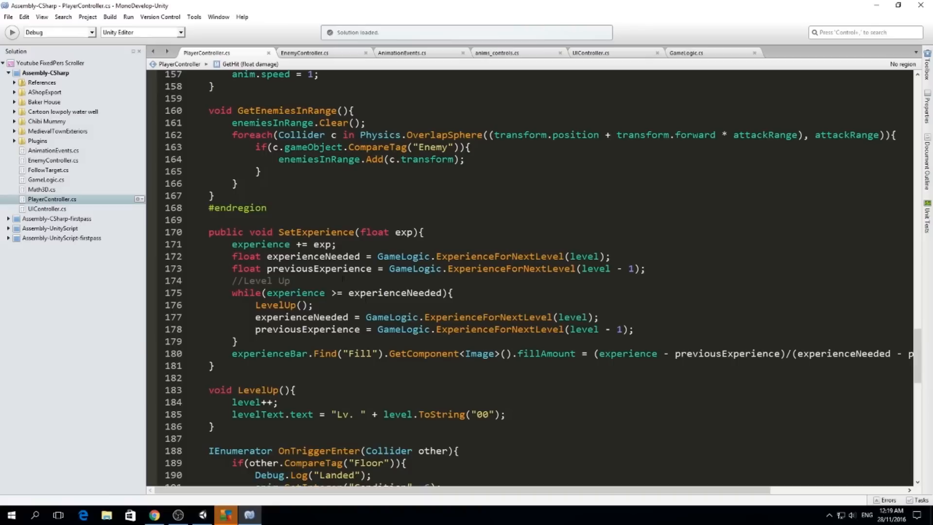
scroll("down", 3)
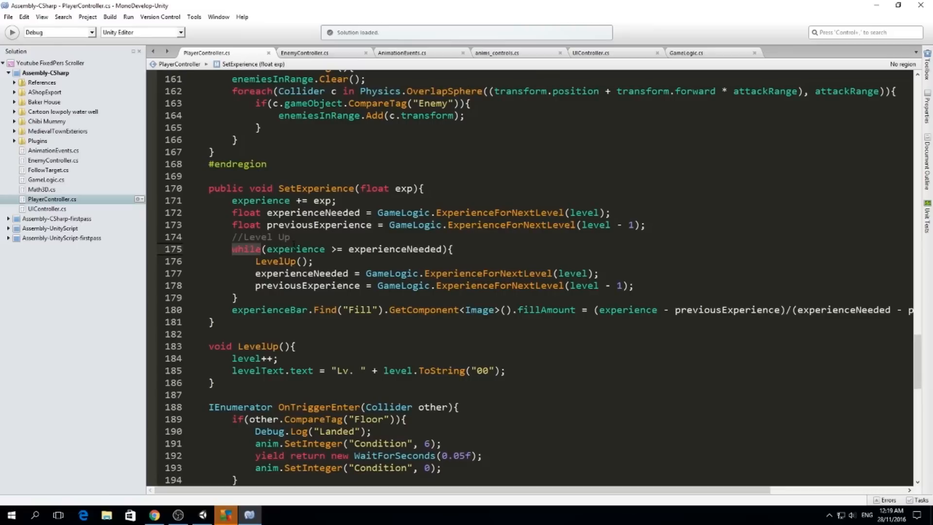
type("if")
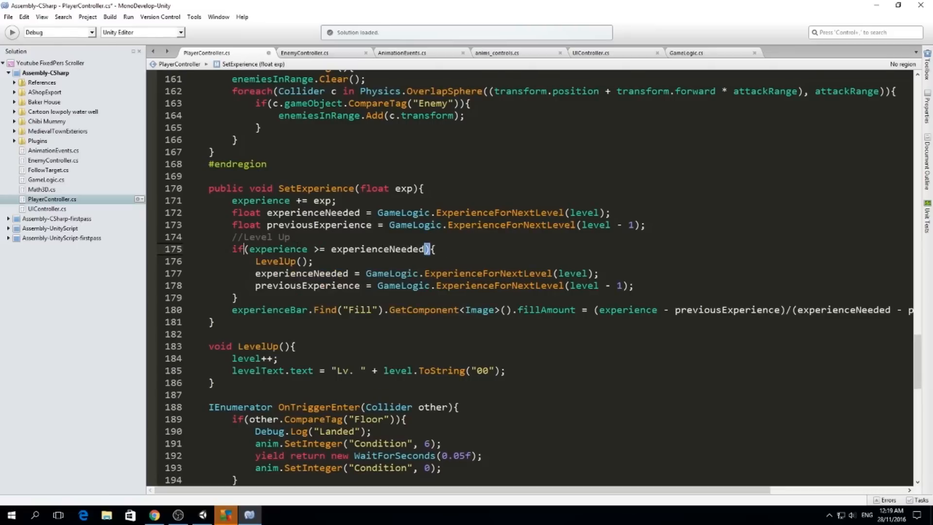
scroll("up", 3)
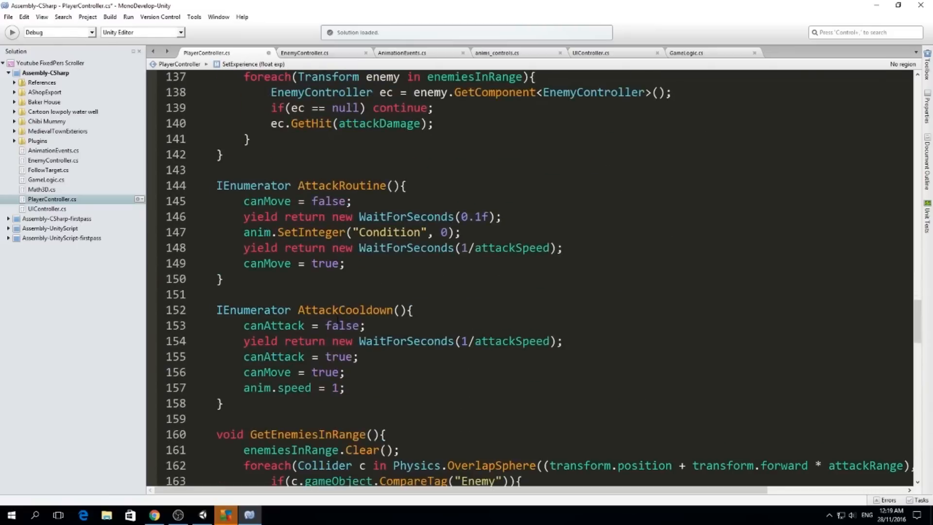
scroll("down", 3)
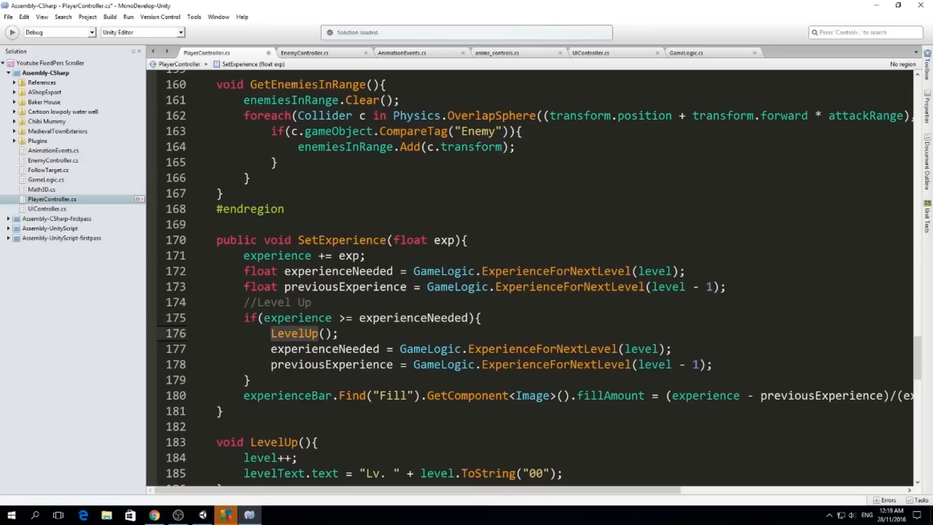
scroll("down", 3)
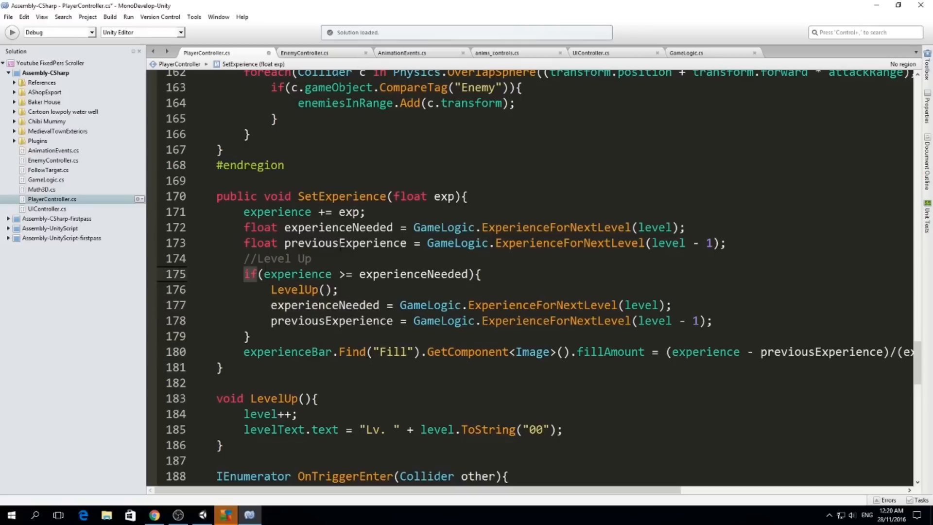
Replace the level-up if with a while loop on line 175 and return to Unity
type("while")
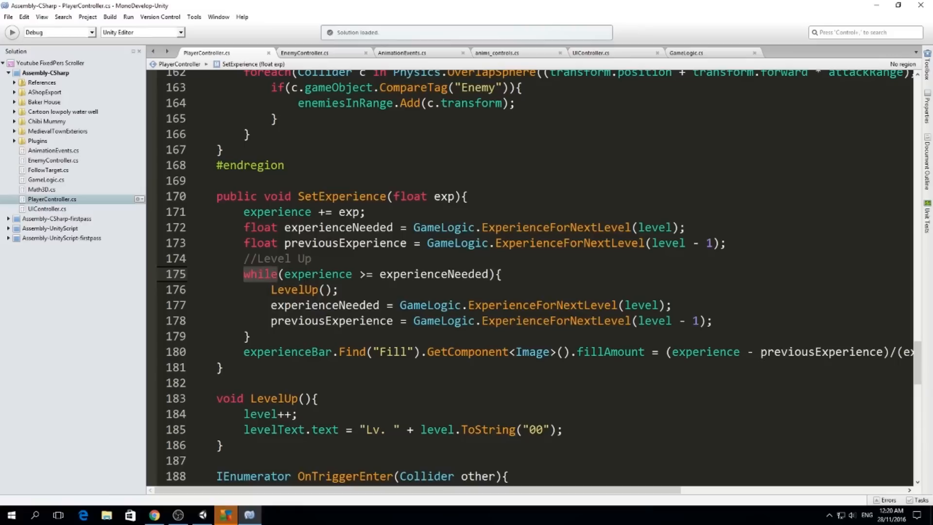
left_click(225, 515)
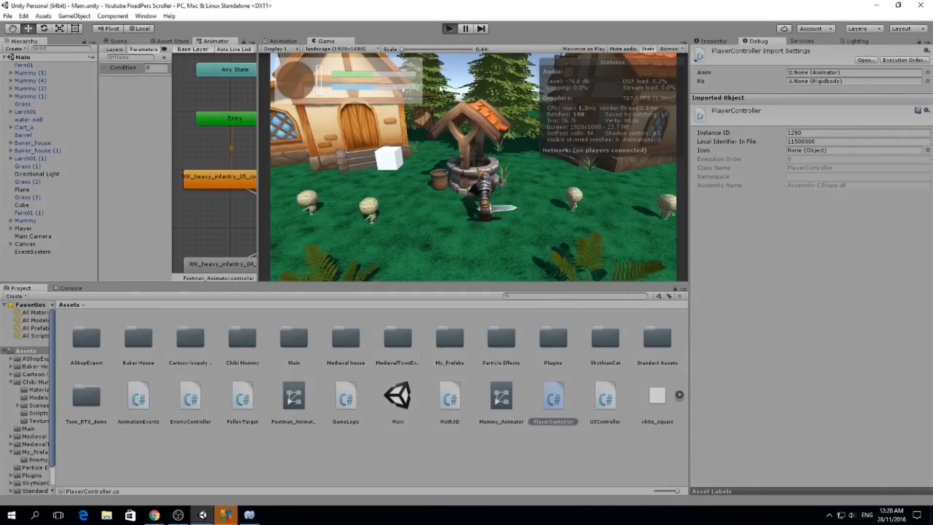
mouse_move(434, 90)
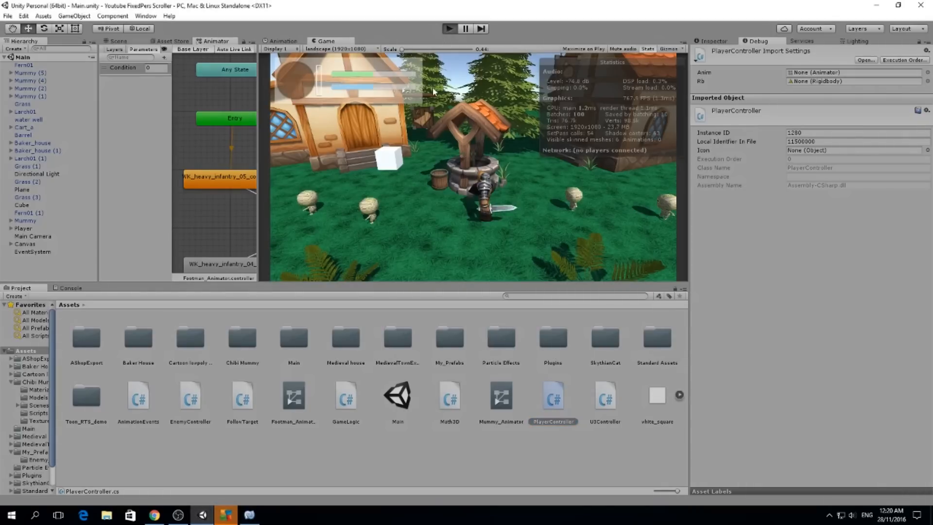
Run the game in play mode and select Player to show its PlayerController values
left_click(448, 28)
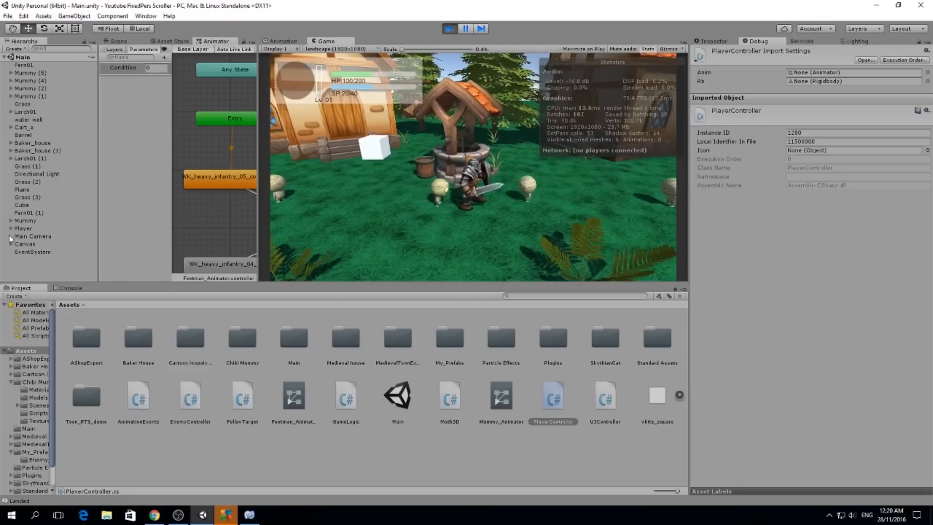
left_click(24, 228)
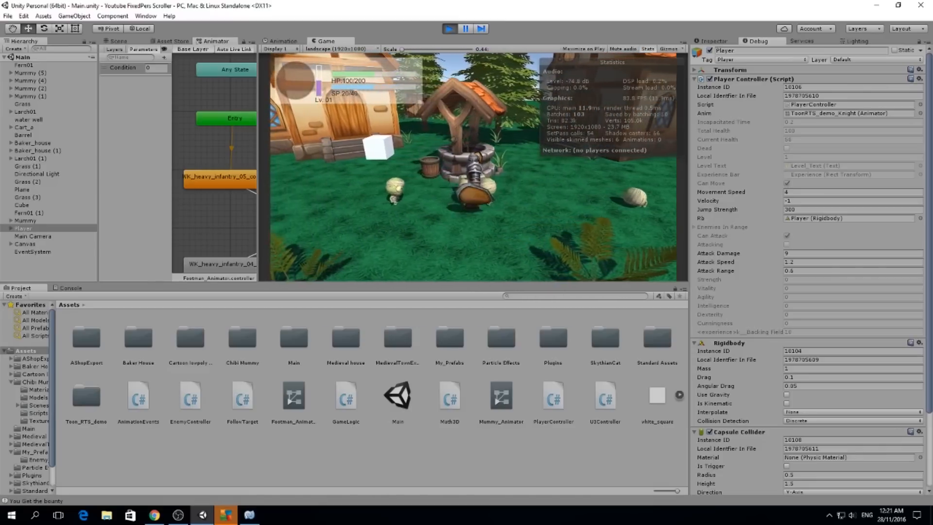
Search PlayerController.cs for 'get' to find the GetHit routine
left_click(225, 515)
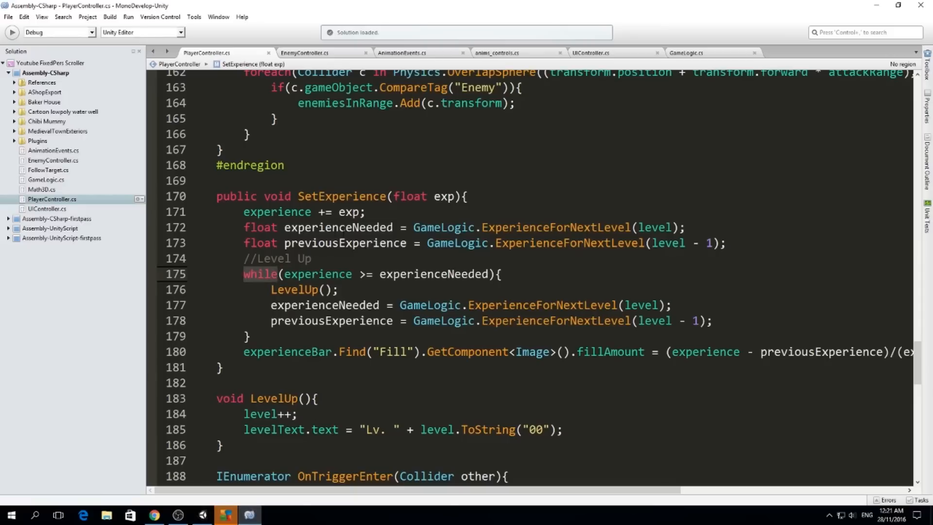
scroll("up", 3)
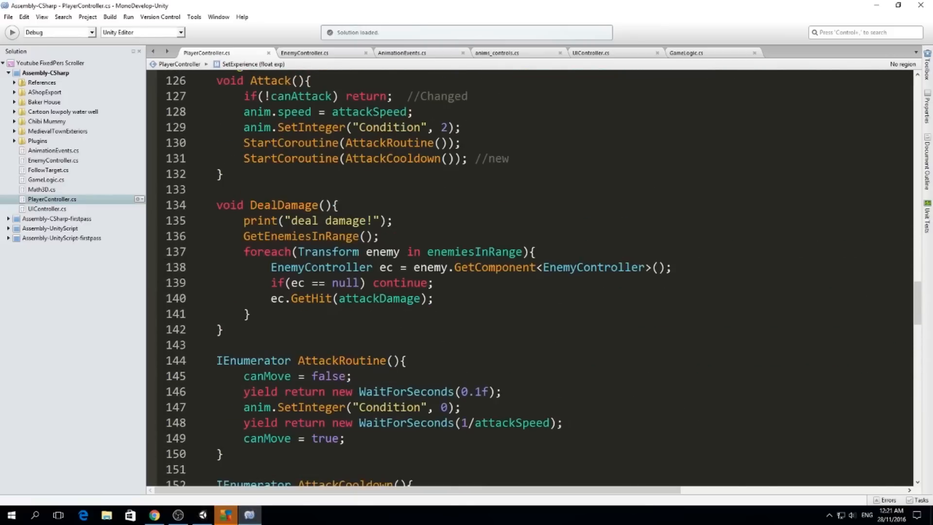
key("ctrl+f")
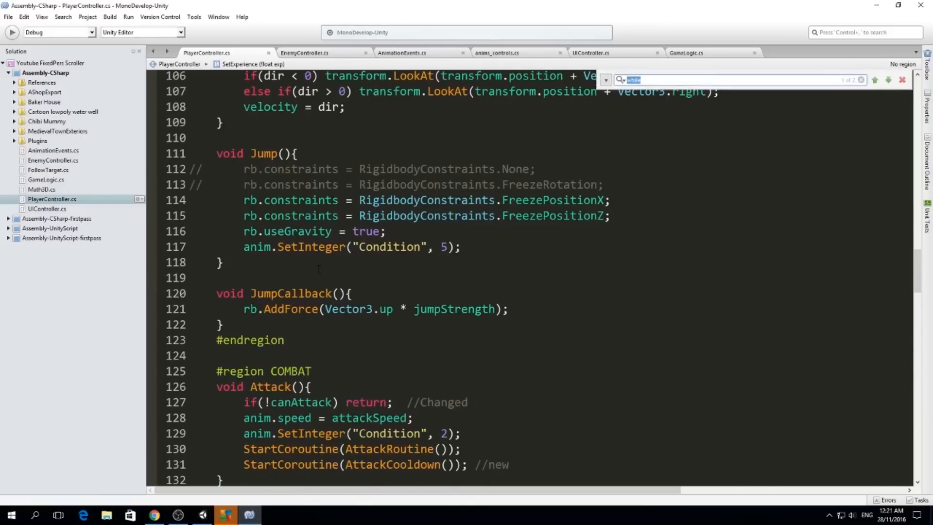
type("getinca")
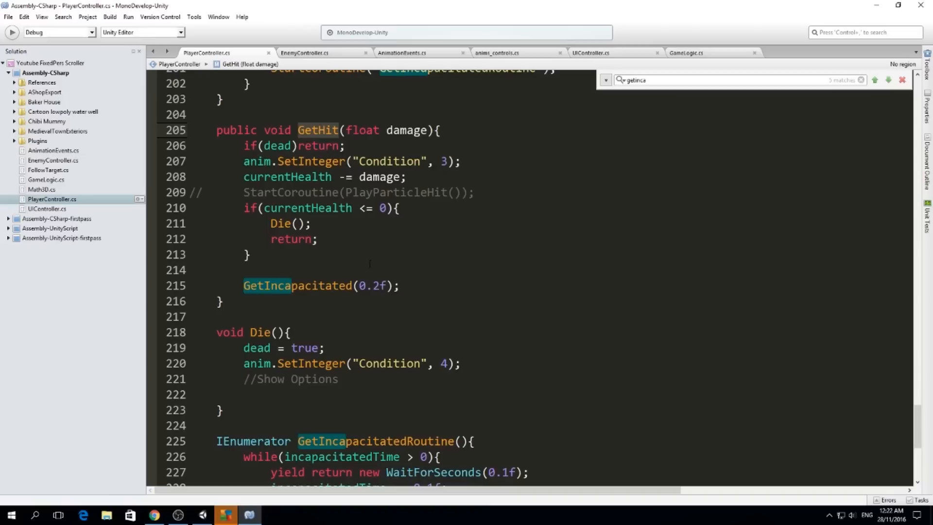
scroll("down", 3)
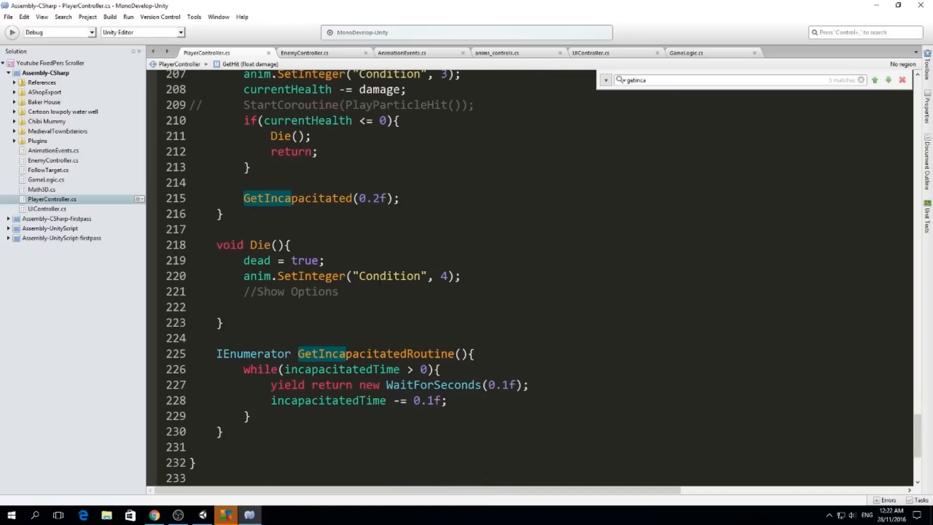
scroll("up", 3)
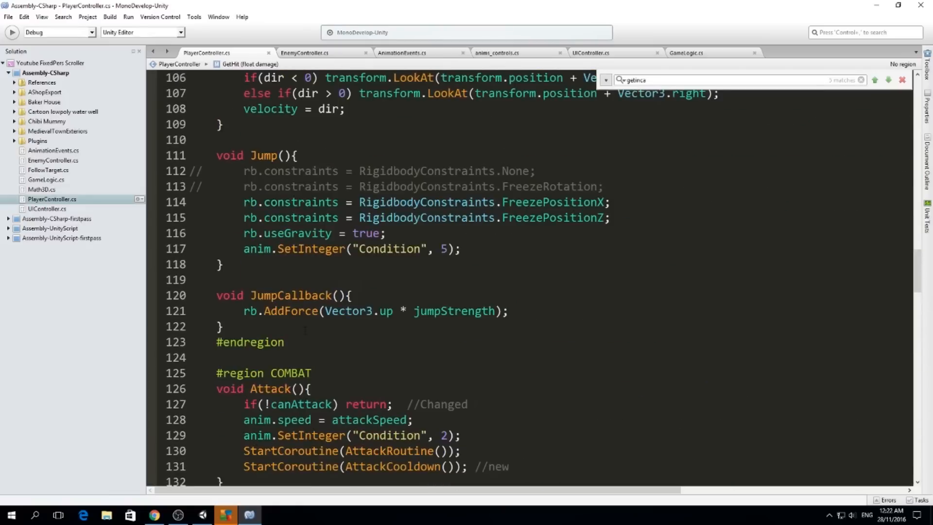
scroll("up", 3)
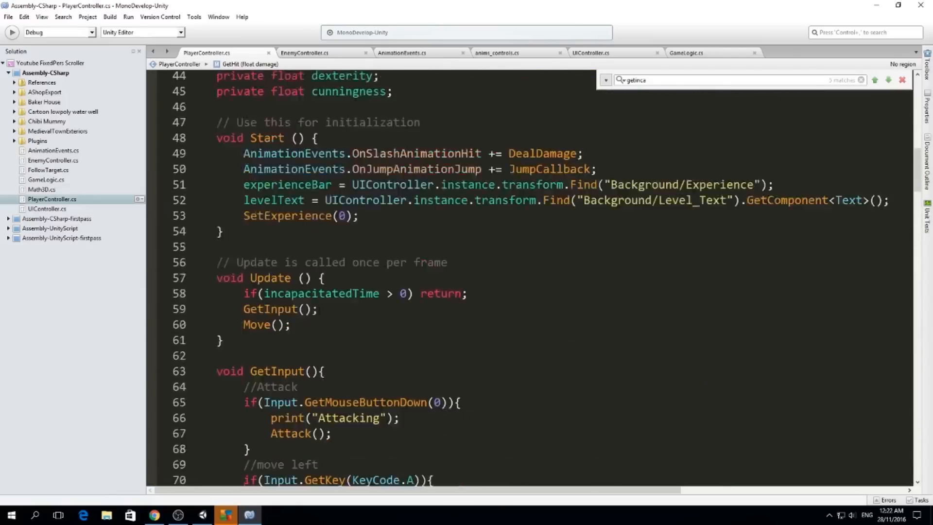
scroll("up", 3)
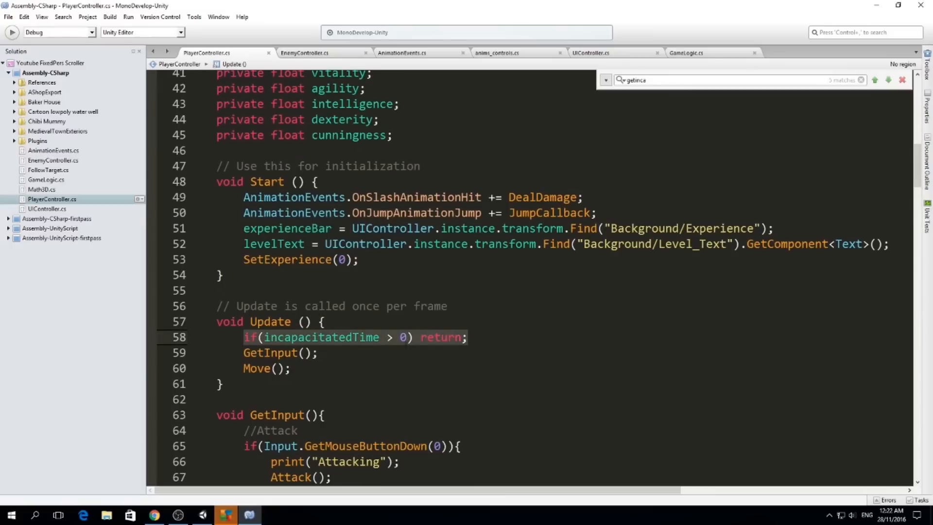
Read through GetIncapacitated and its timer loop, then return to the running Unity game
scroll("down", 3)
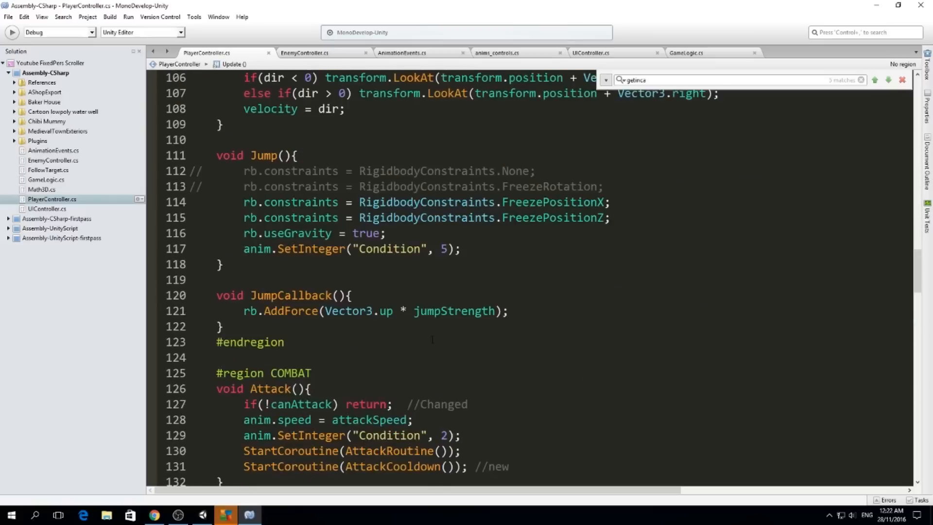
scroll("down", 3)
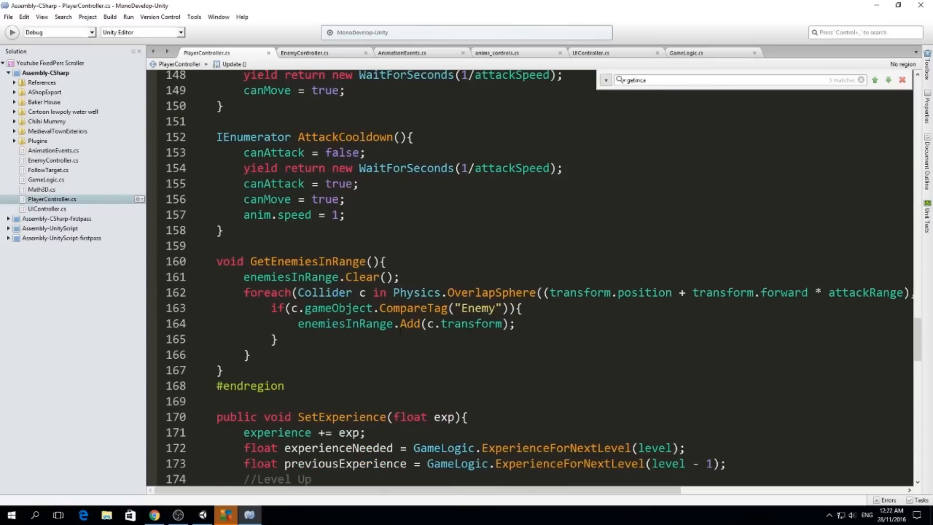
scroll("down", 3)
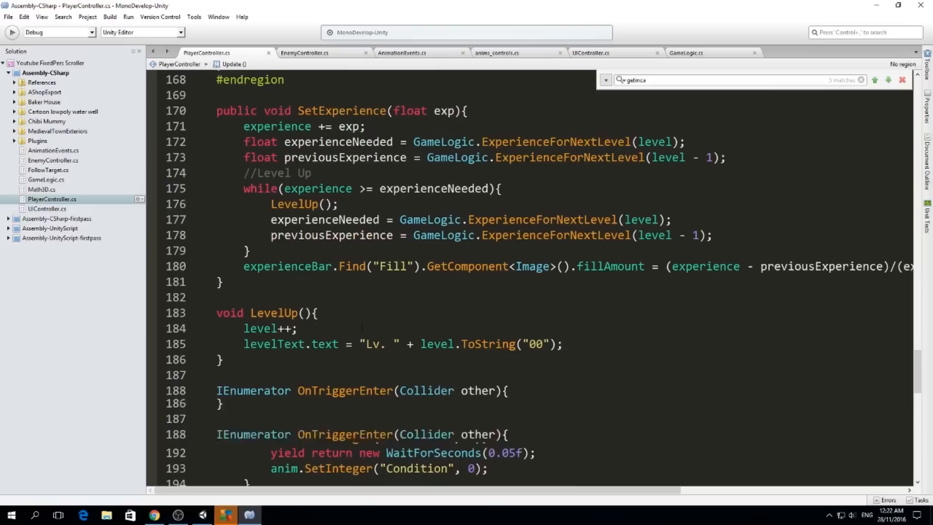
scroll("down", 3)
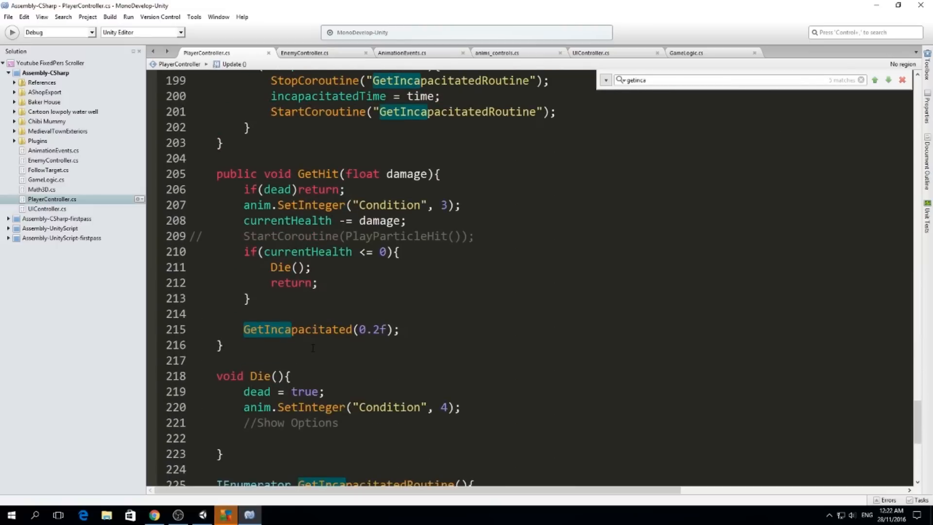
scroll("down", 3)
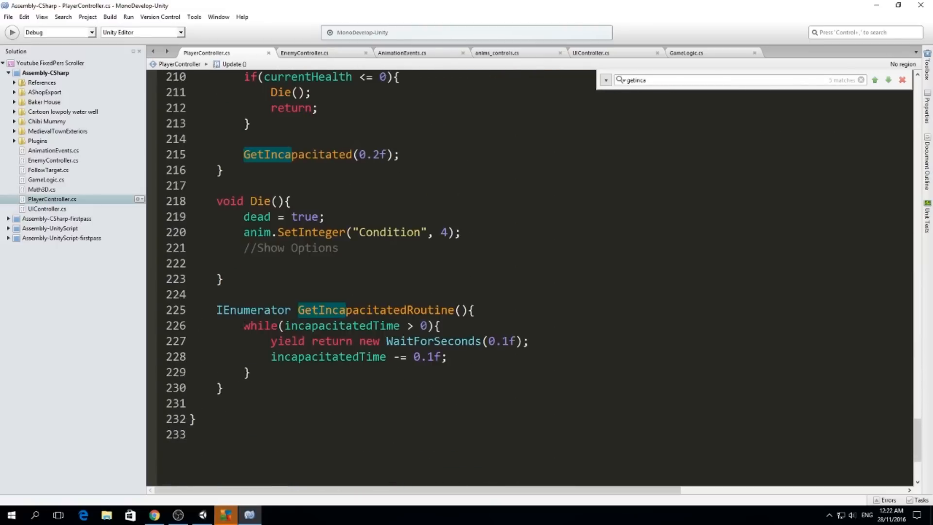
scroll("up", 3)
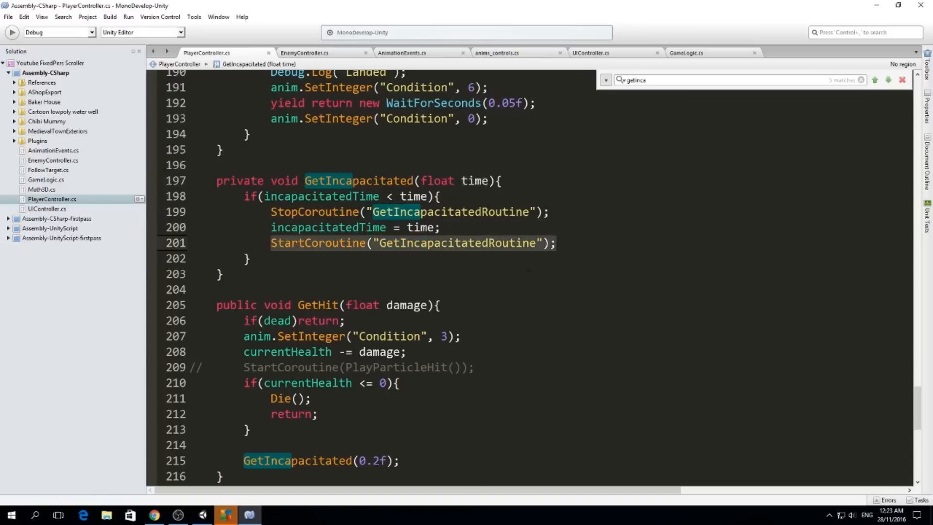
scroll("down", 3)
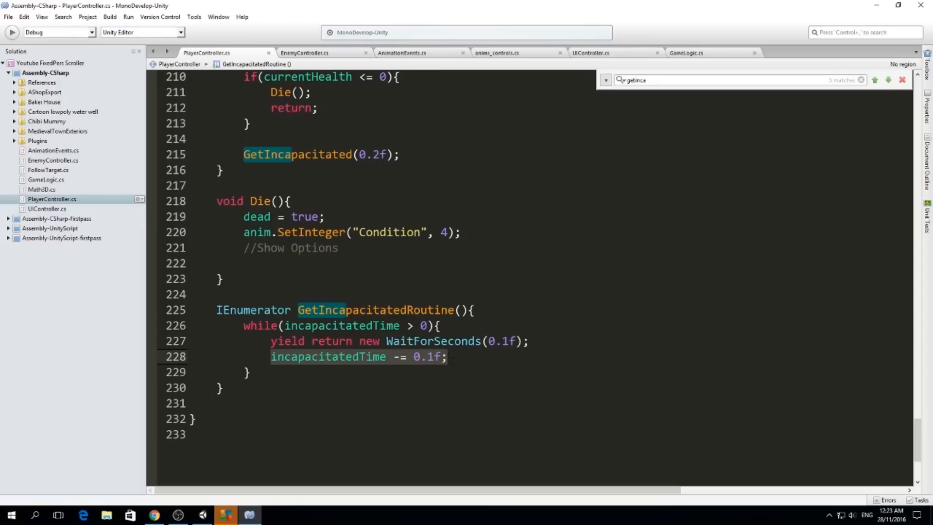
left_click(242, 514)
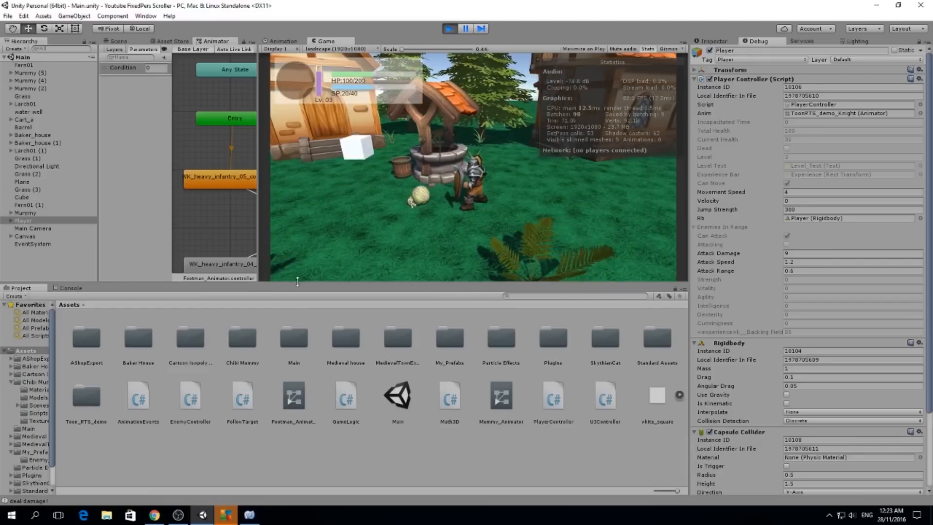
right_click(154, 513)
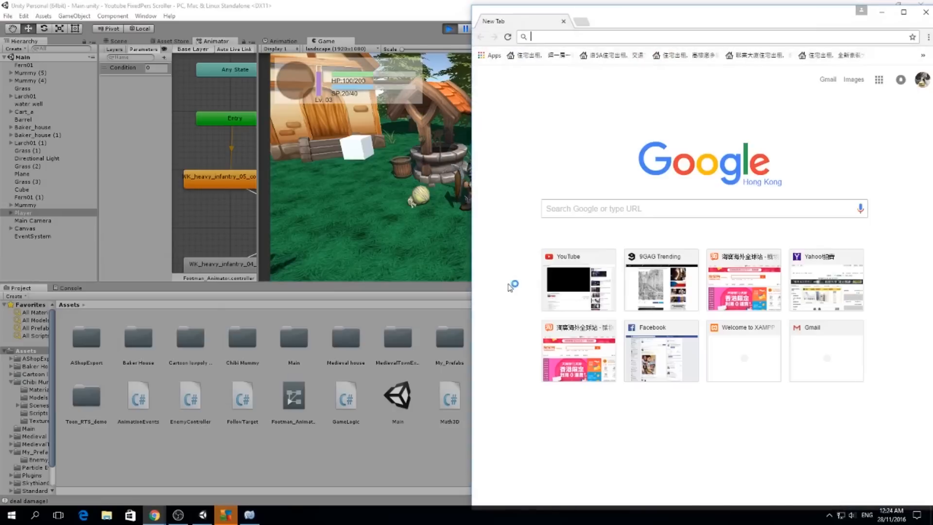
Create a new personal Trello board titled Example and return to the boards overview
type("taobao.com")
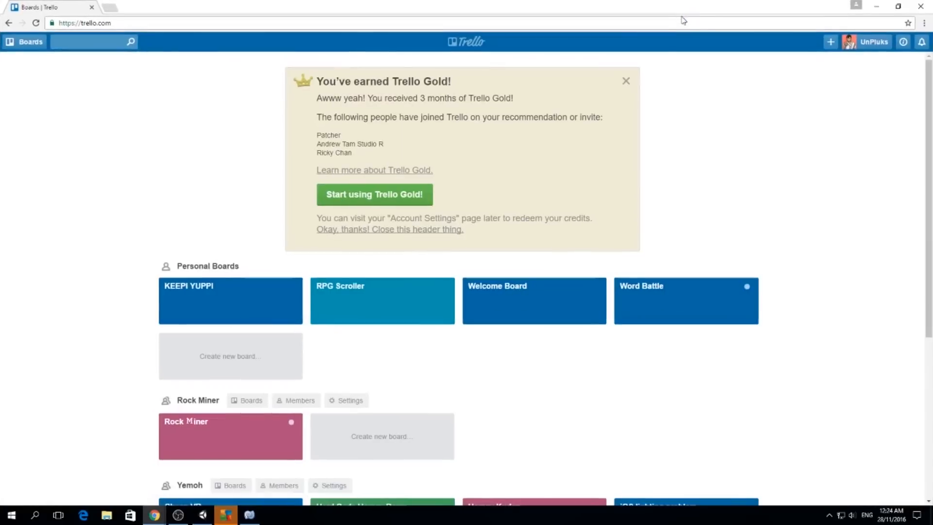
scroll("down", 3)
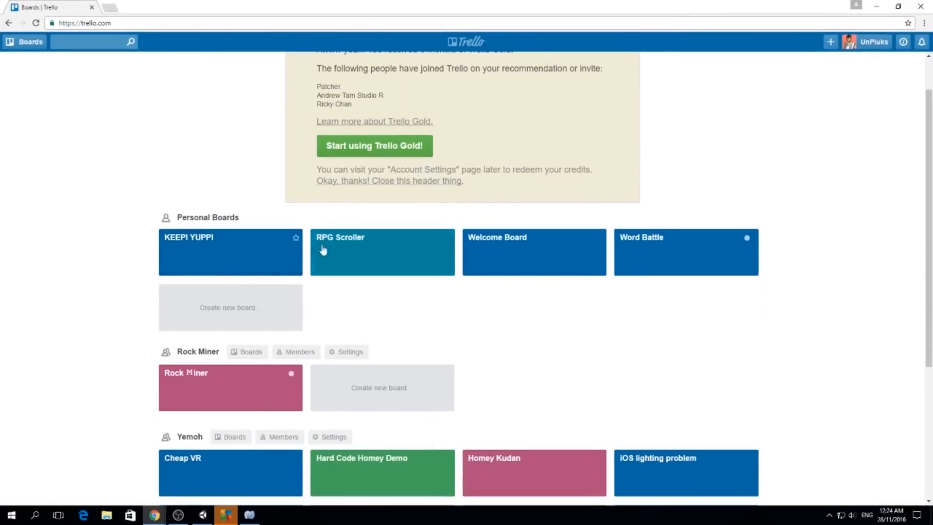
mouse_move(362, 262)
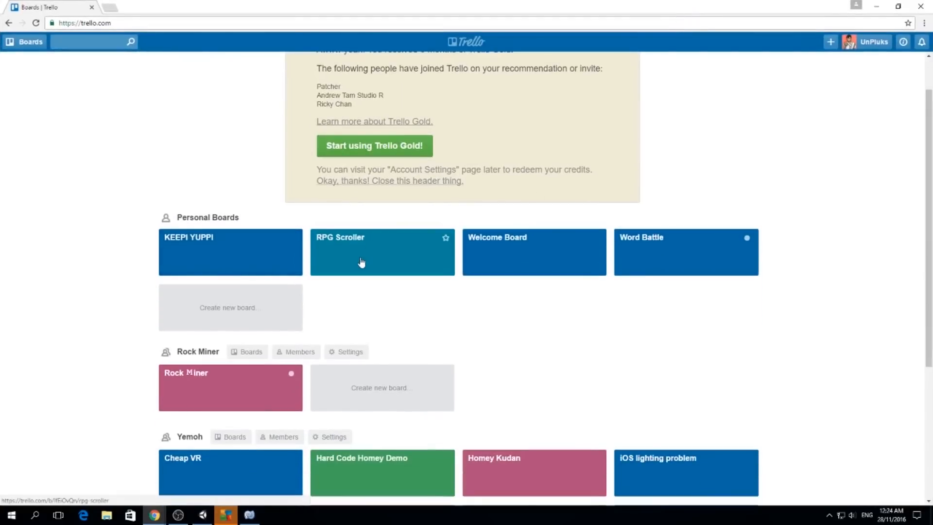
left_click(228, 307)
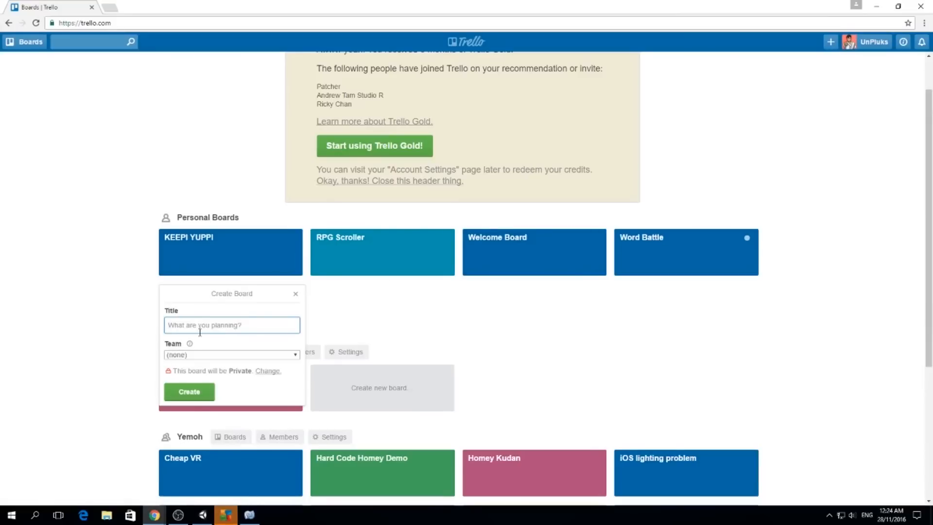
type("E")
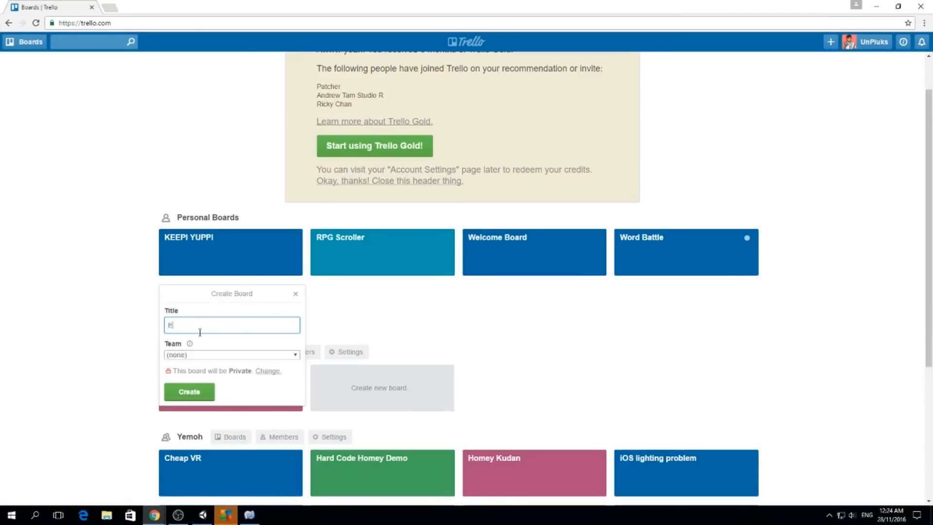
left_click(188, 392)
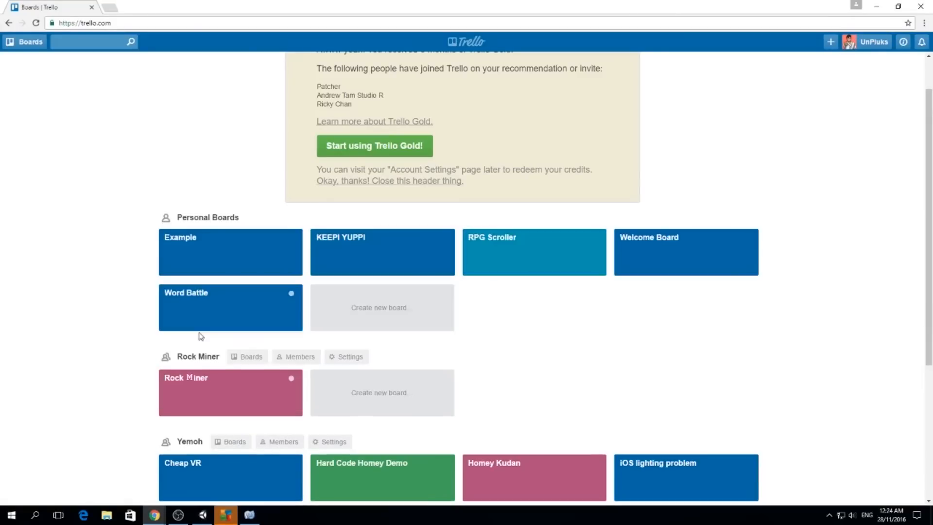
left_click(230, 251)
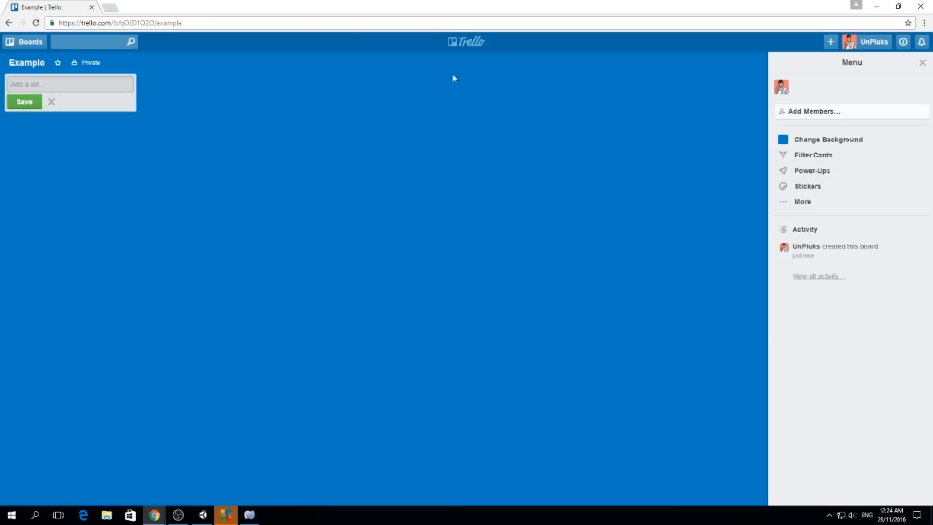
left_click(30, 41)
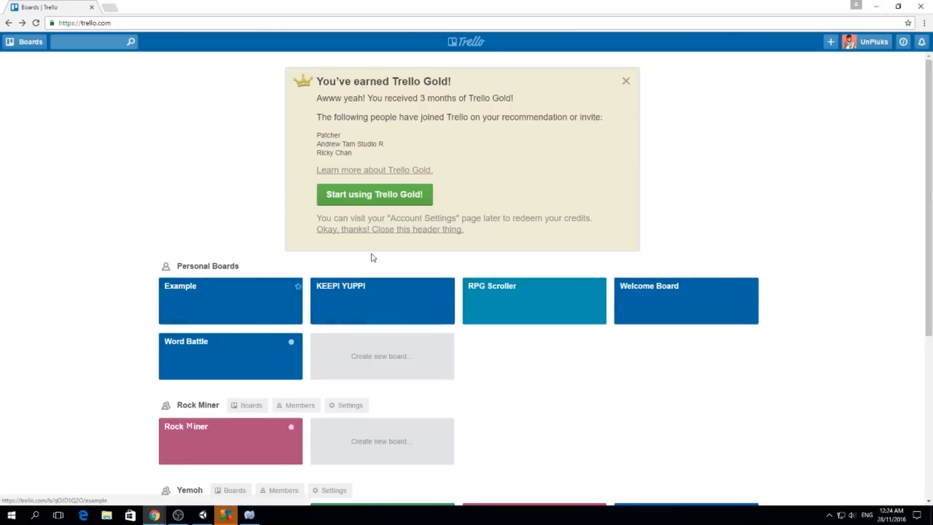
scroll("down", 3)
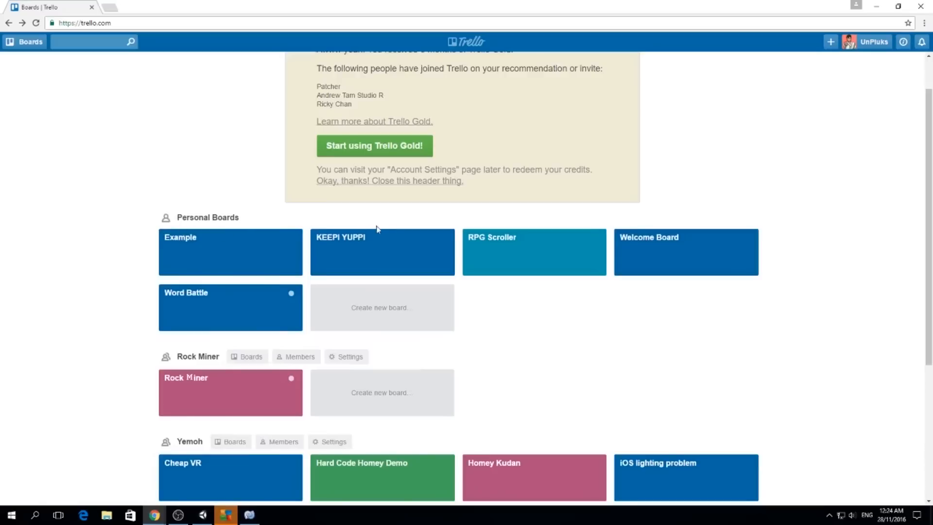
mouse_move(499, 255)
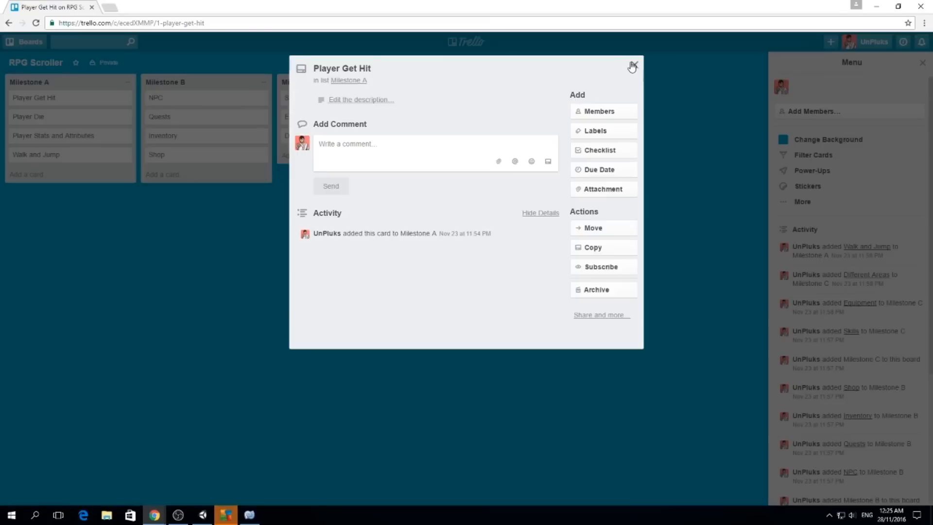
left_click(632, 65)
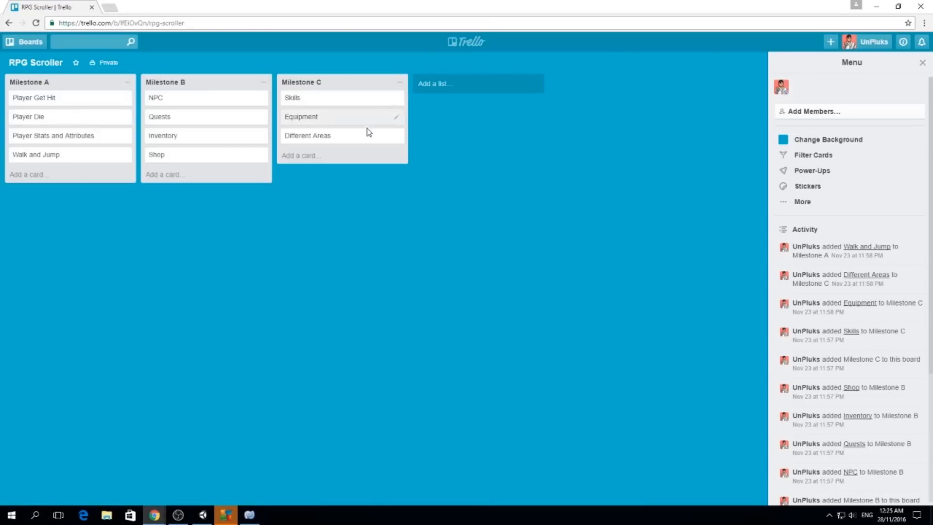
mouse_move(62, 97)
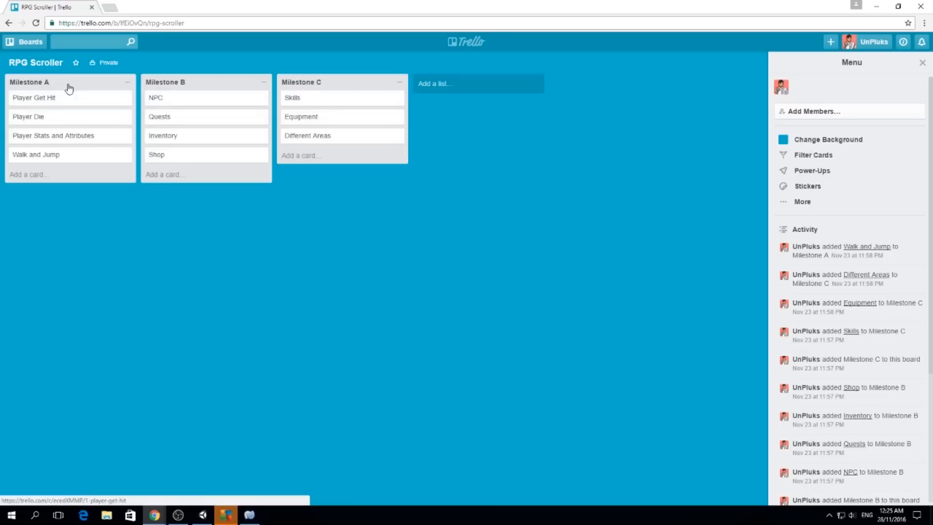
mouse_move(42, 97)
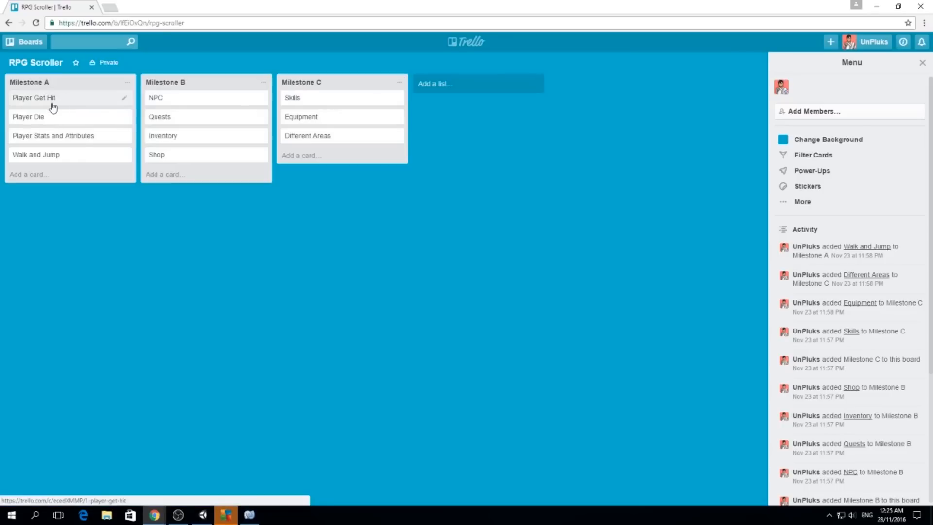
mouse_move(64, 105)
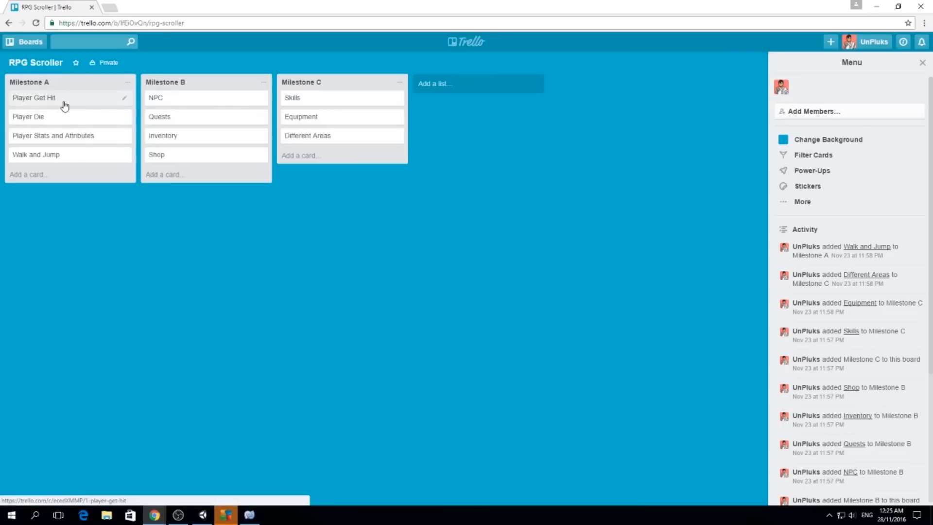
mouse_move(100, 151)
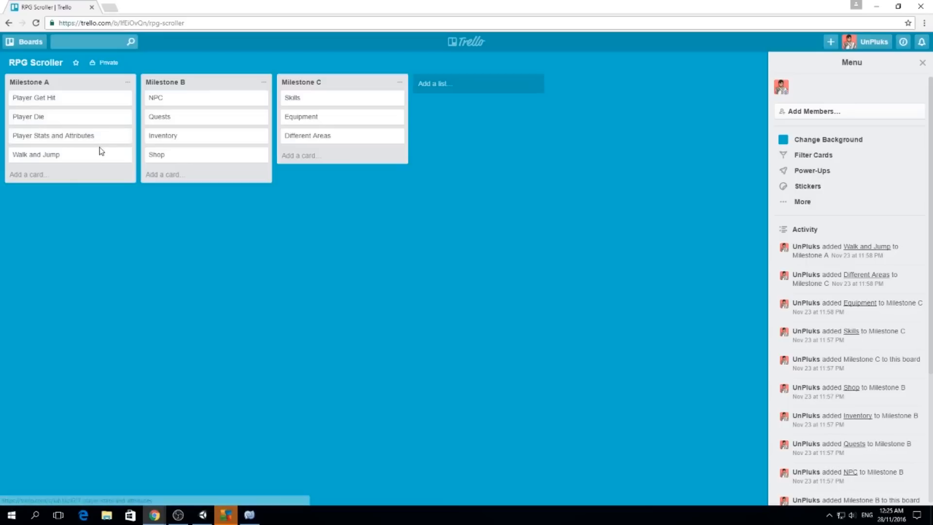
mouse_move(68, 157)
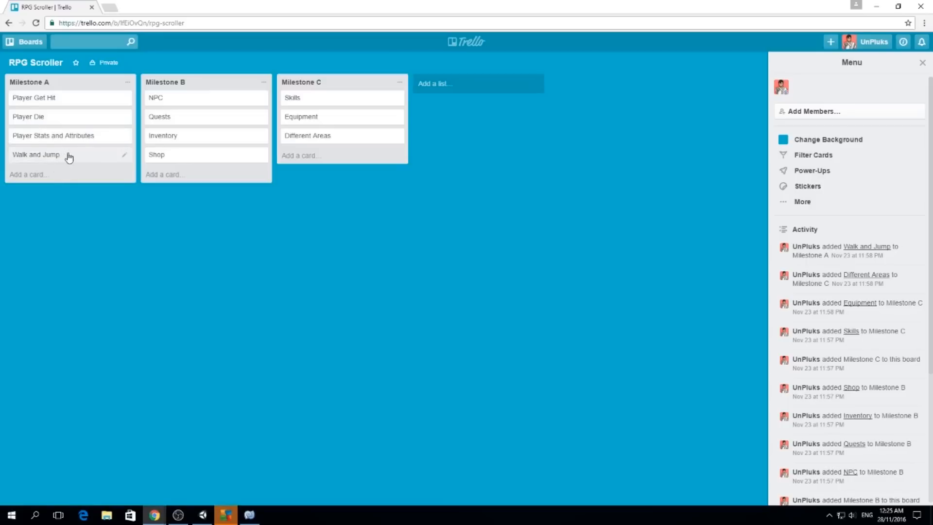
mouse_move(82, 160)
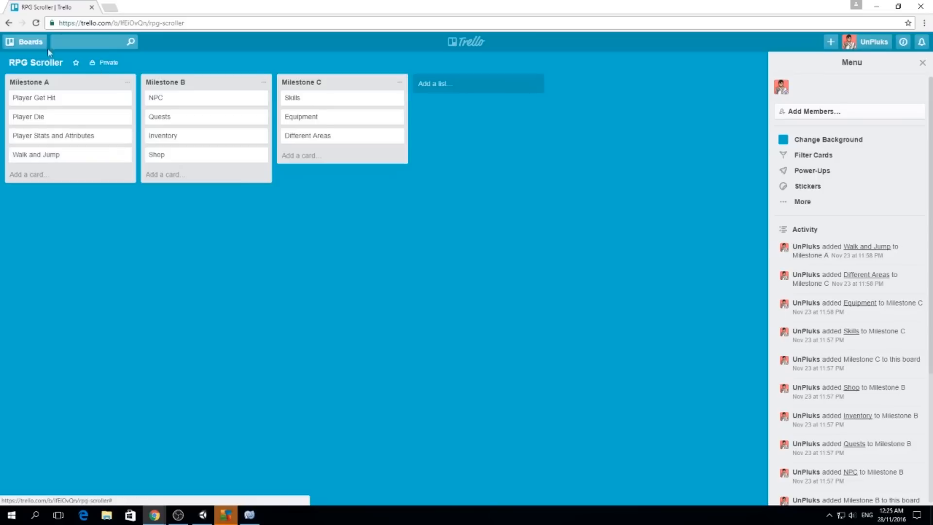
mouse_move(189, 93)
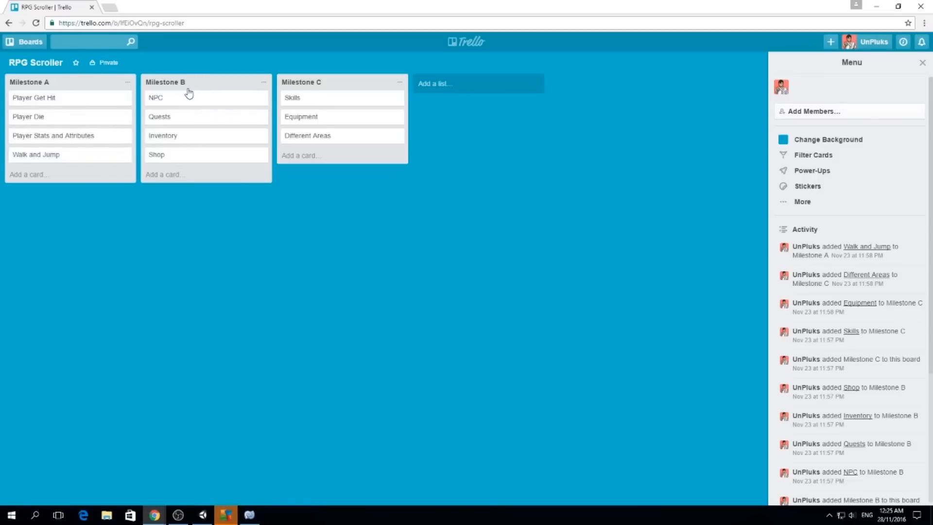
mouse_move(190, 138)
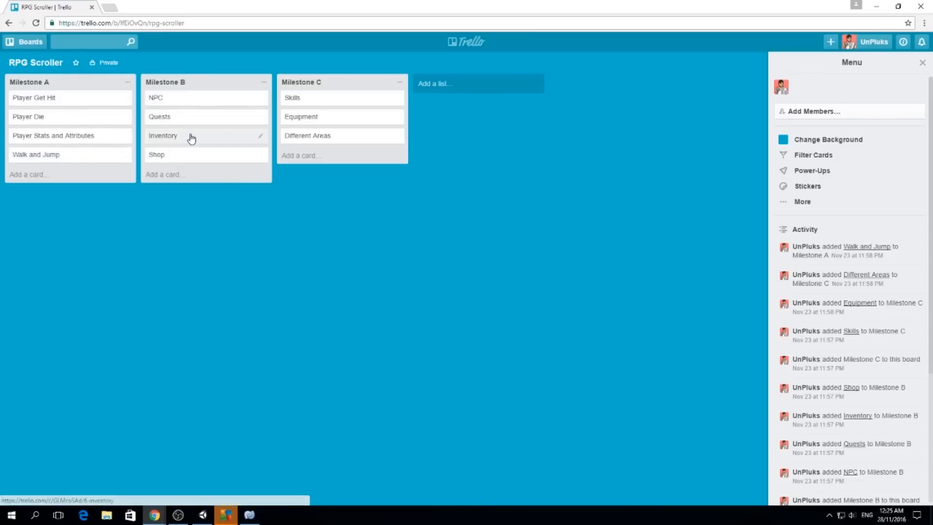
mouse_move(324, 97)
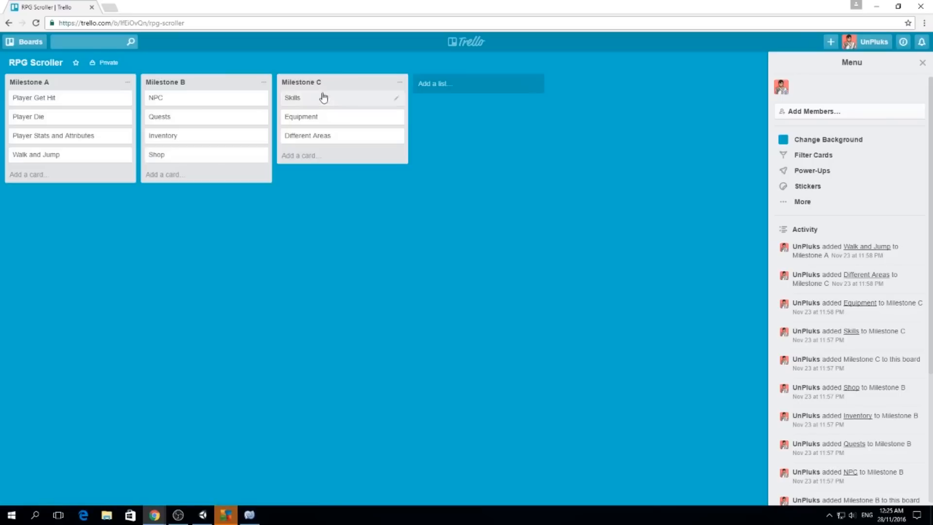
mouse_move(361, 145)
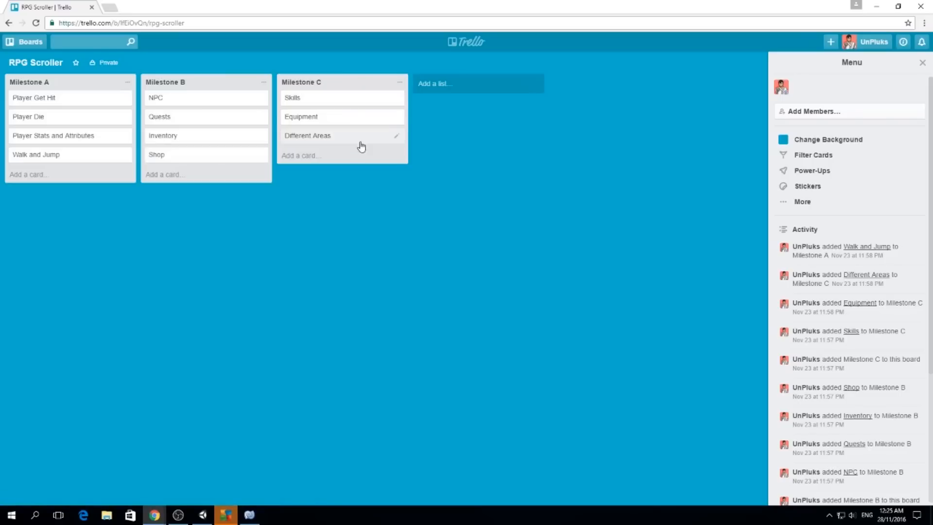
Add a 'Save and Load Data' card to Milestone C and move it into Milestone B
left_click(301, 156)
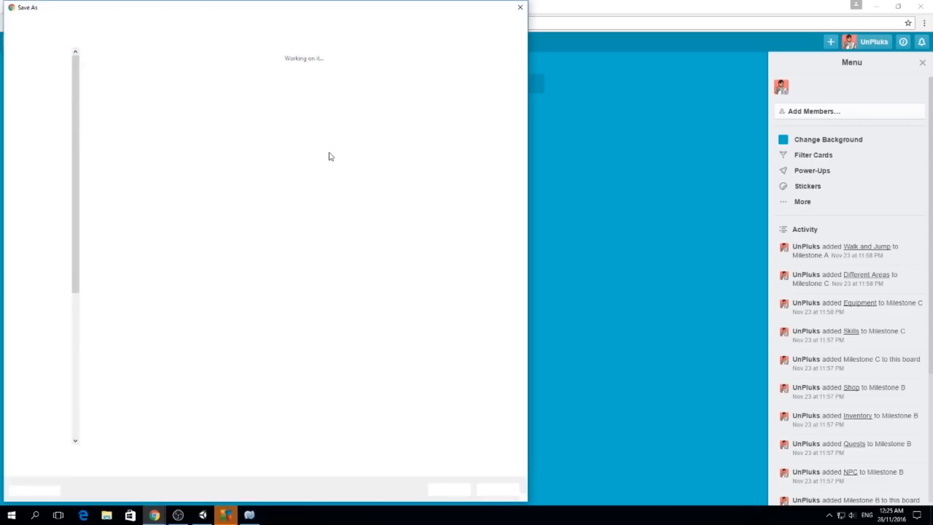
left_click(518, 7)
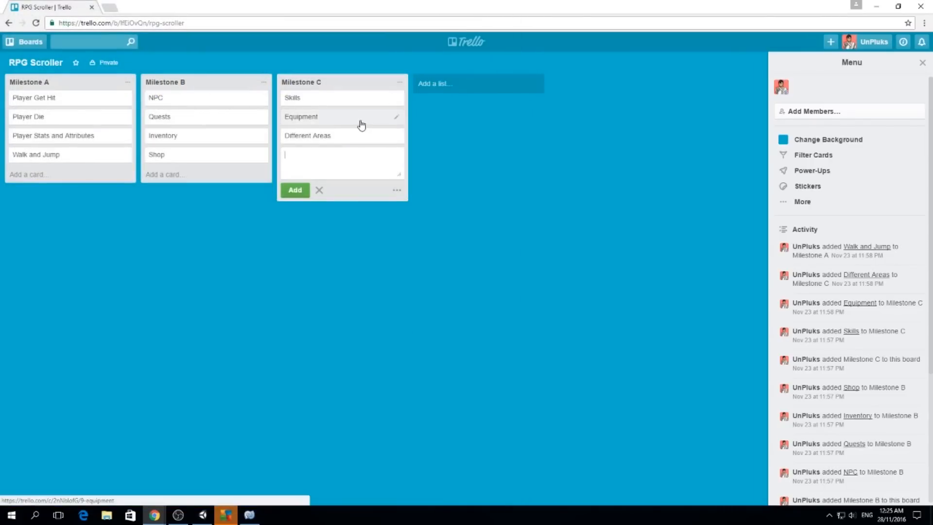
type("Save")
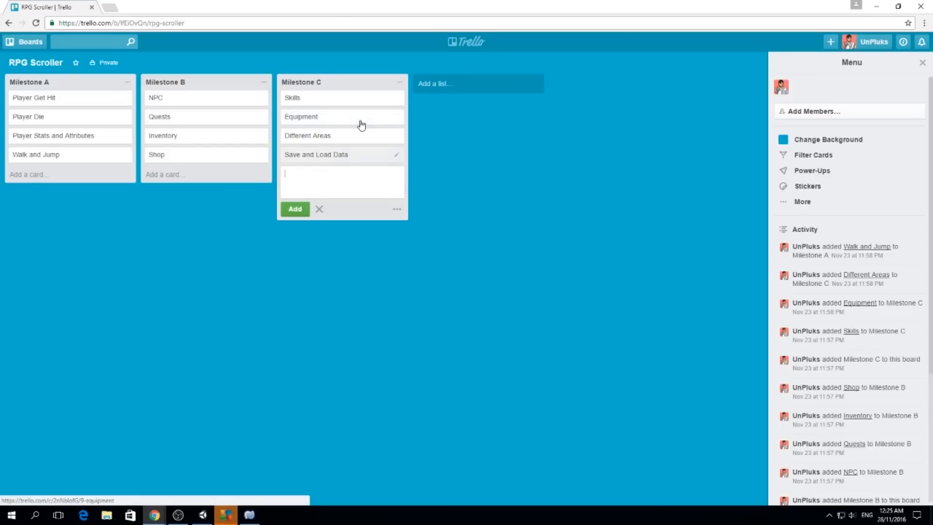
left_click(319, 209)
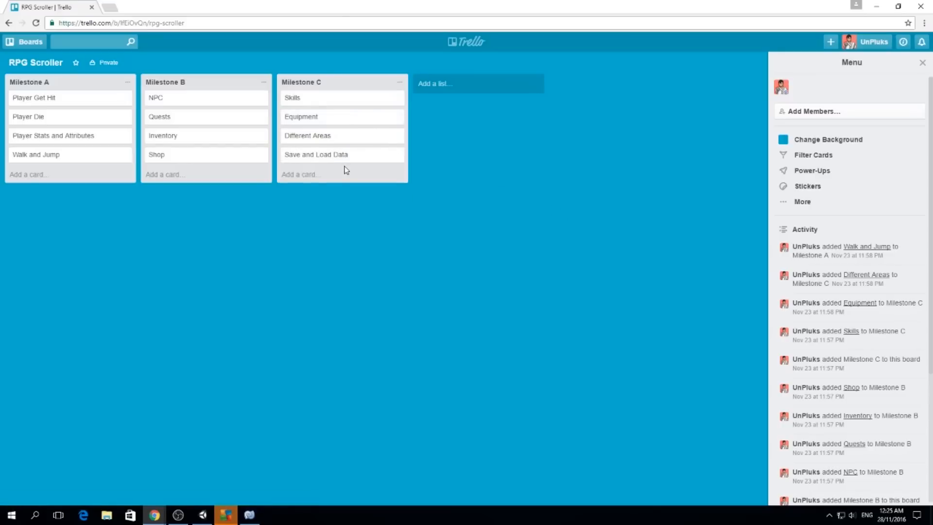
mouse_move(342, 155)
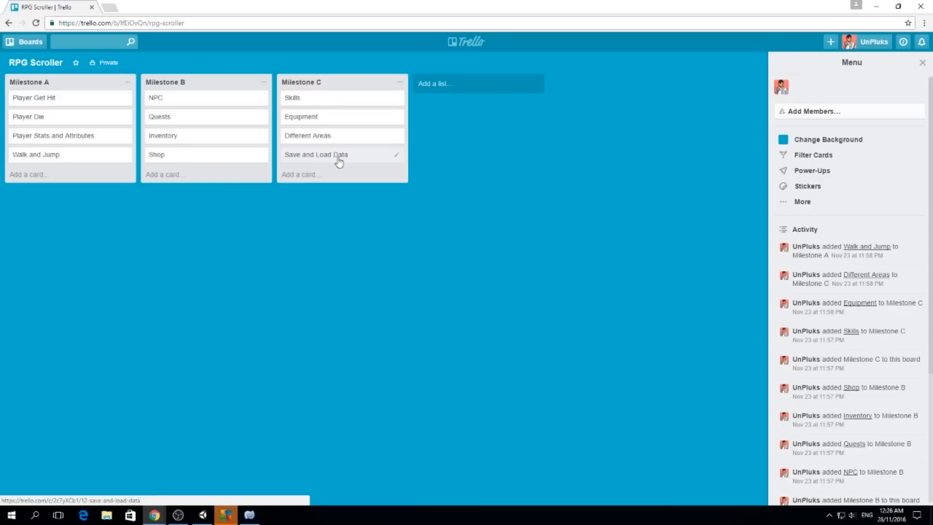
mouse_move(358, 163)
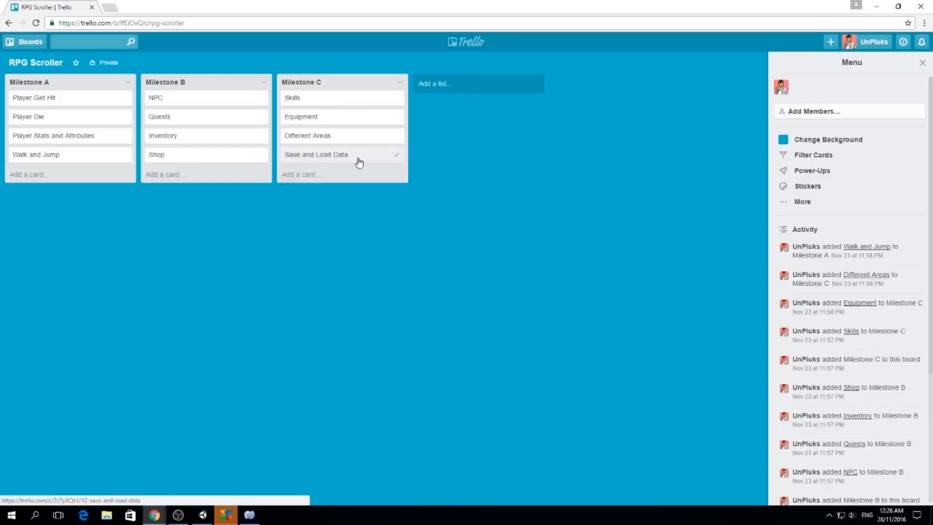
left_click_drag(315, 154, 180, 173)
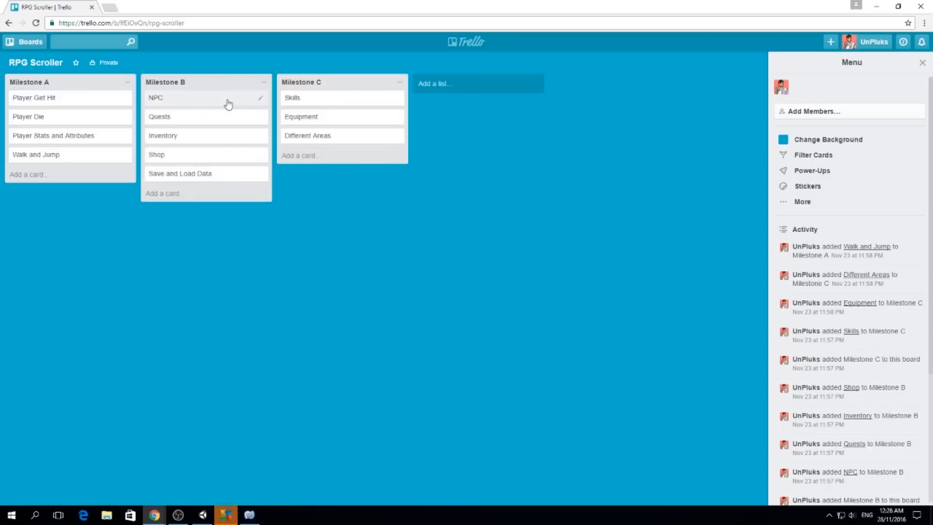
mouse_move(306, 182)
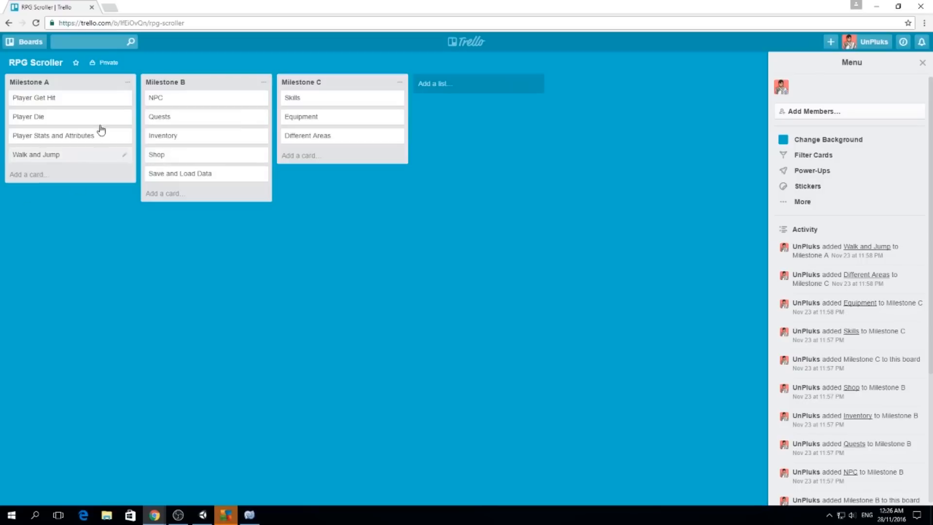
mouse_move(44, 101)
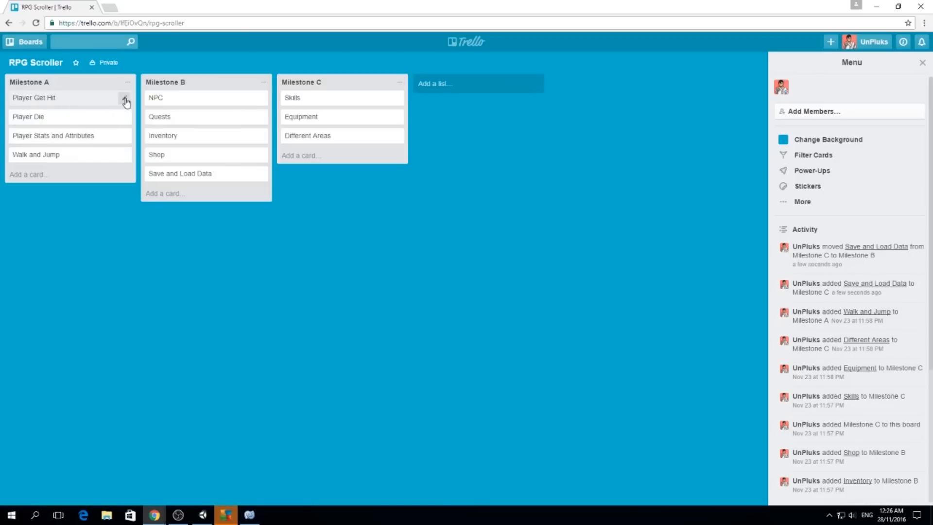
mouse_move(123, 103)
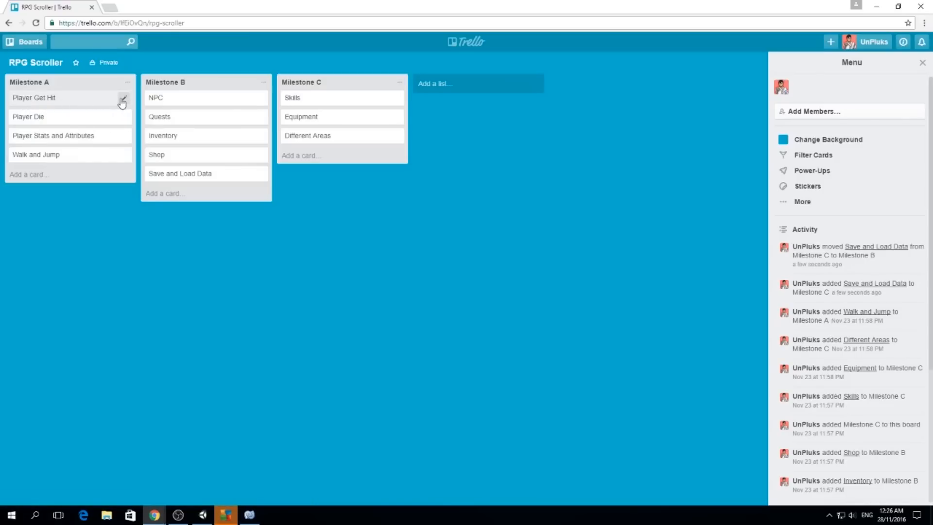
Tag the Player Get Hit card with the existing green label from its quick-edit labels
left_click(123, 101)
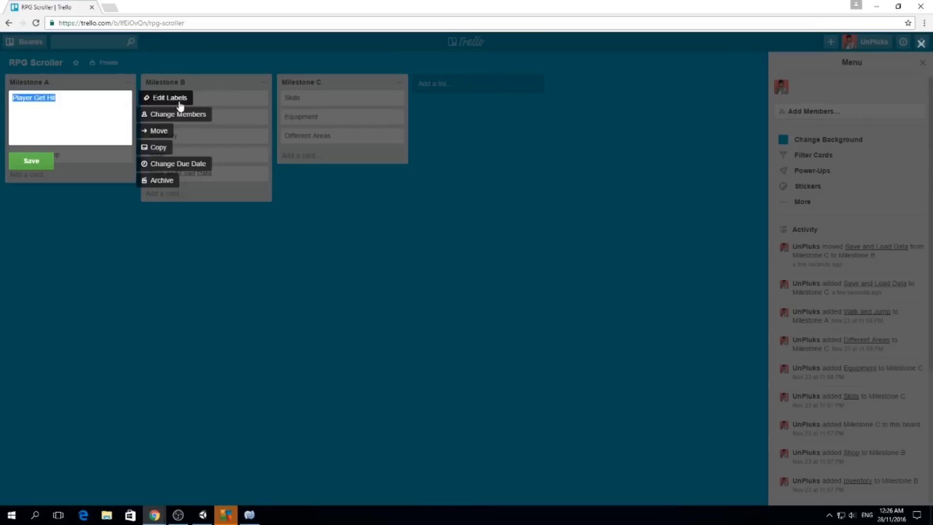
left_click(168, 97)
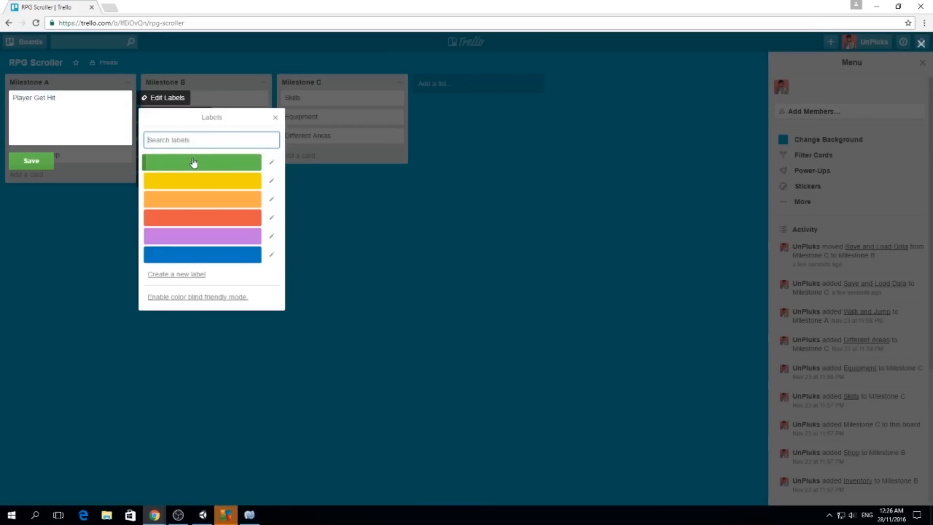
left_click(201, 161)
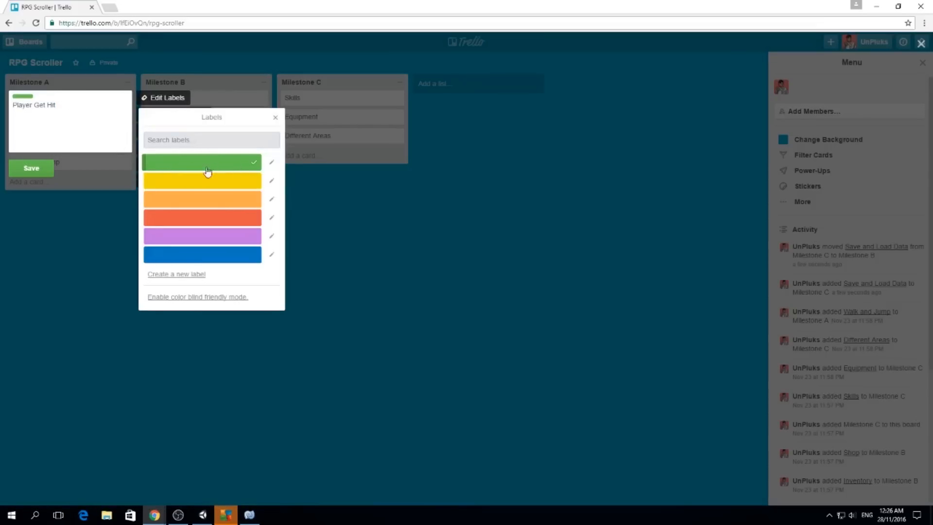
left_click(271, 162)
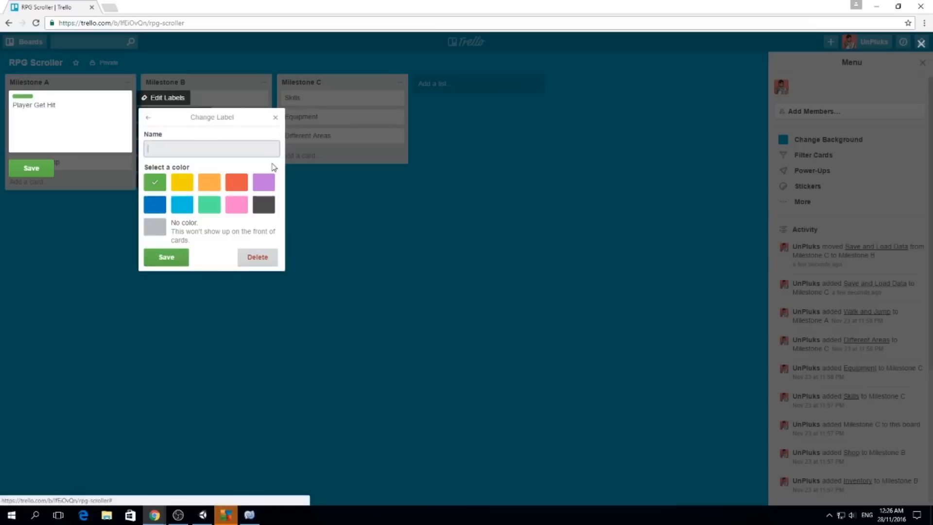
left_click(148, 118)
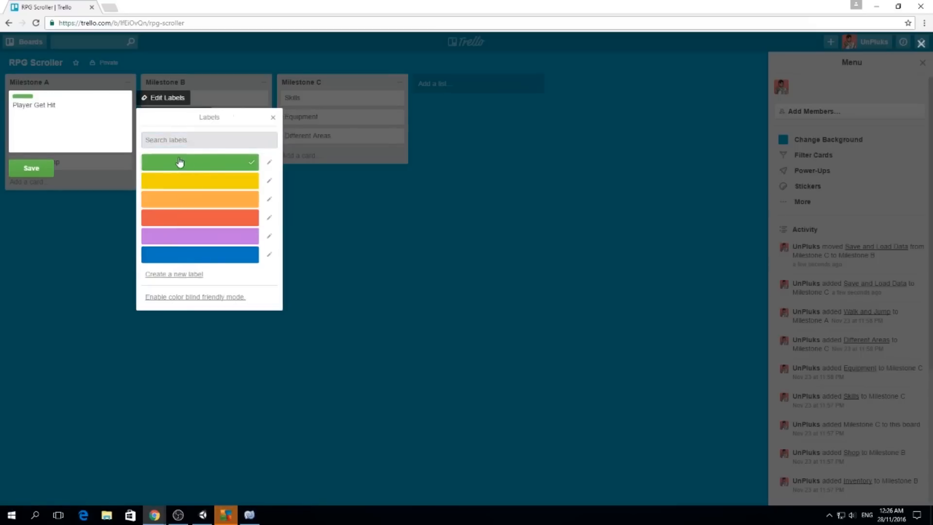
Create a new green label, correcting its misspelled name to Done
left_click(174, 273)
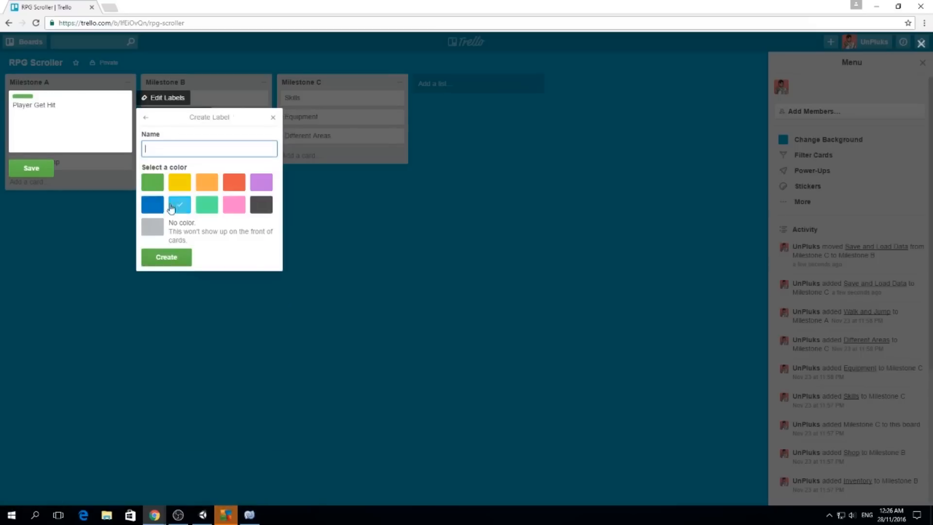
left_click(153, 182)
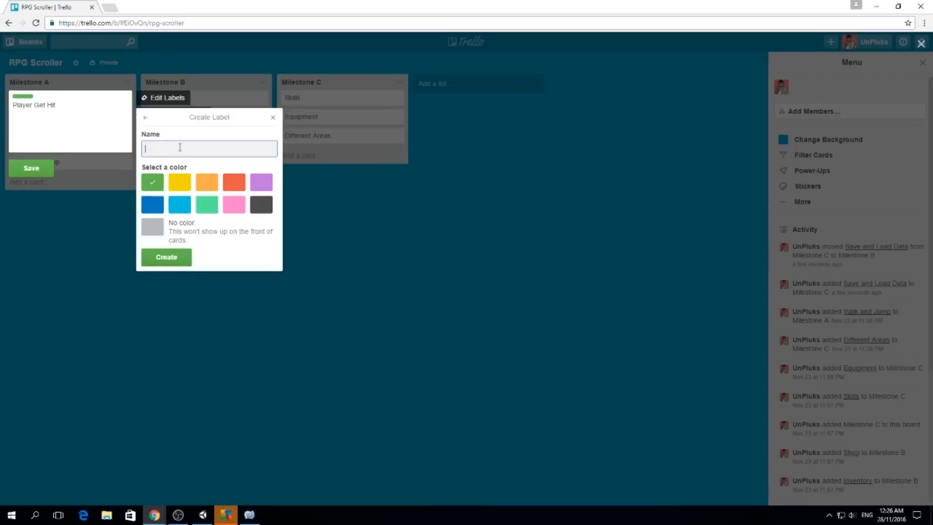
left_click(179, 204)
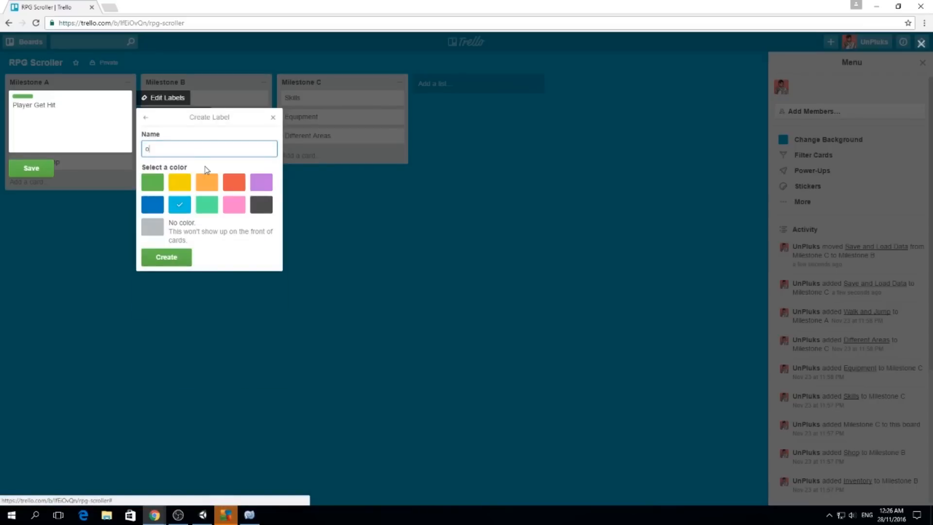
type("Donde")
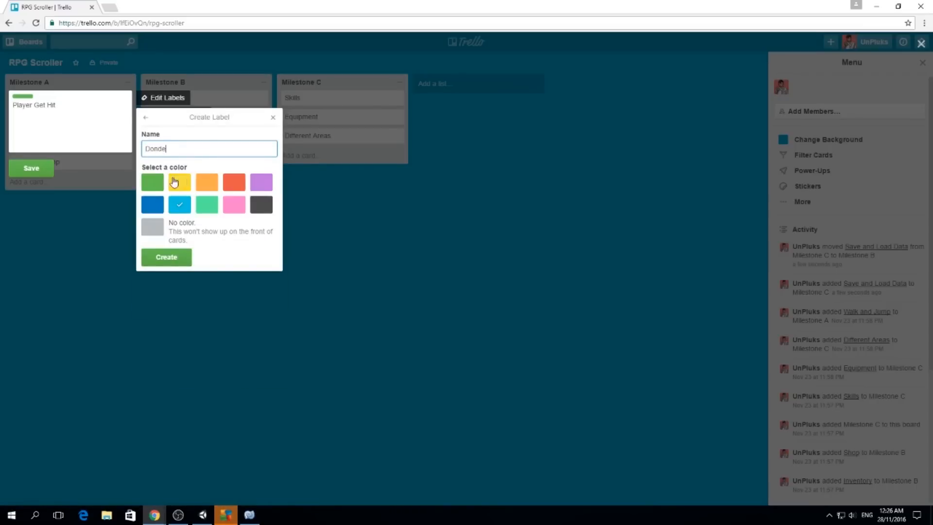
left_click(166, 256)
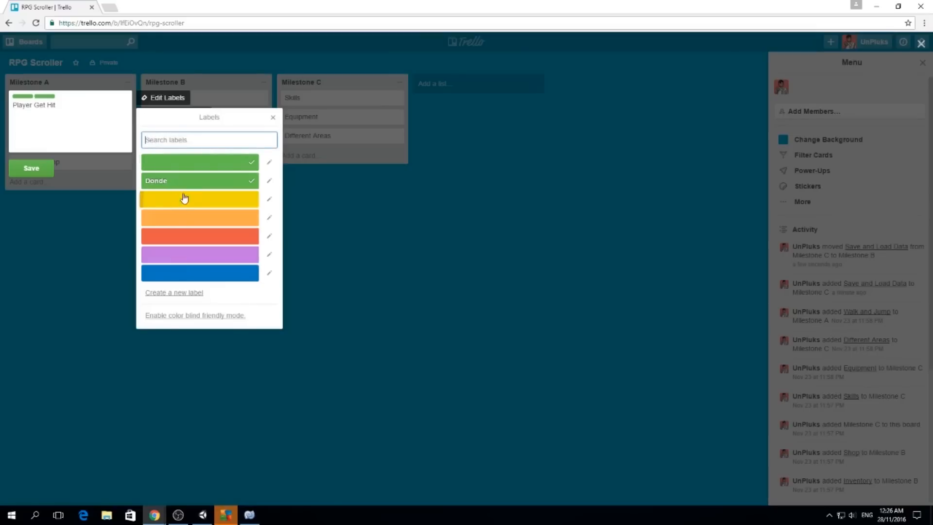
left_click(269, 181)
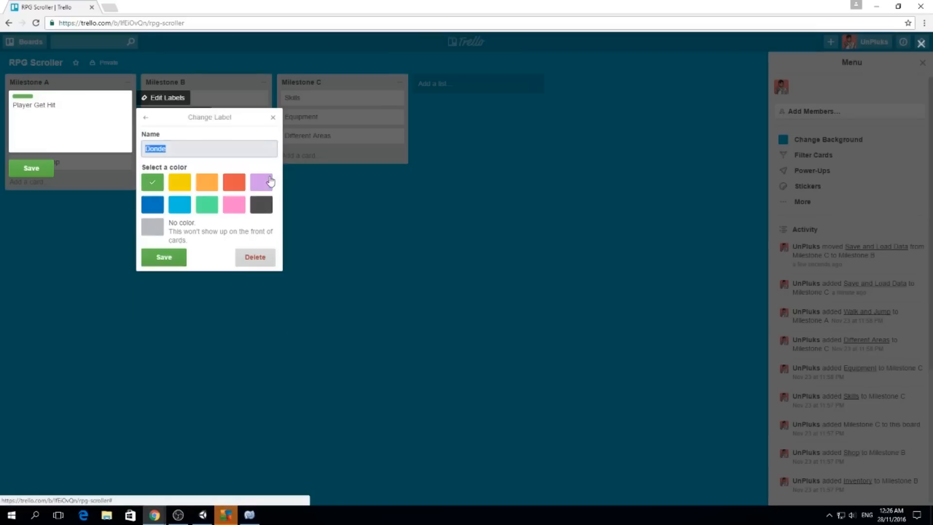
left_click(208, 148)
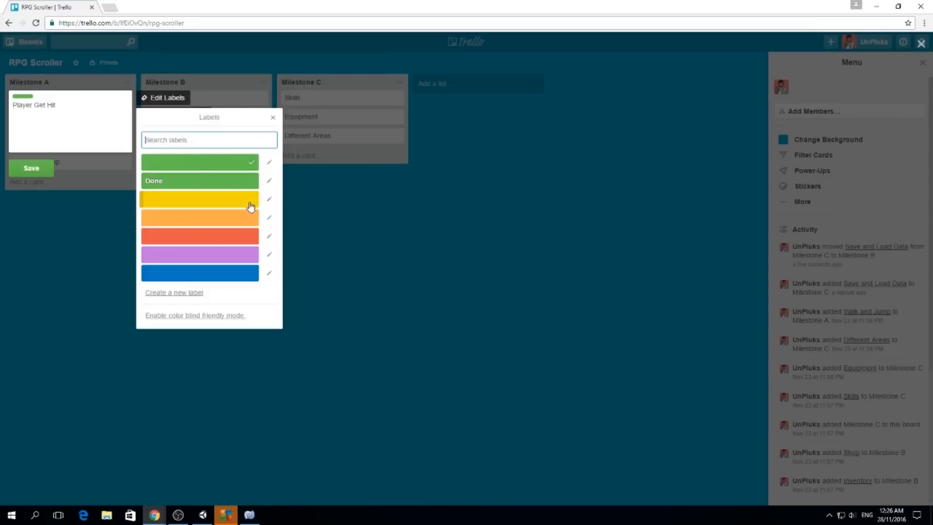
Remove the unnamed green label so only Done remains on the card
left_click(199, 181)
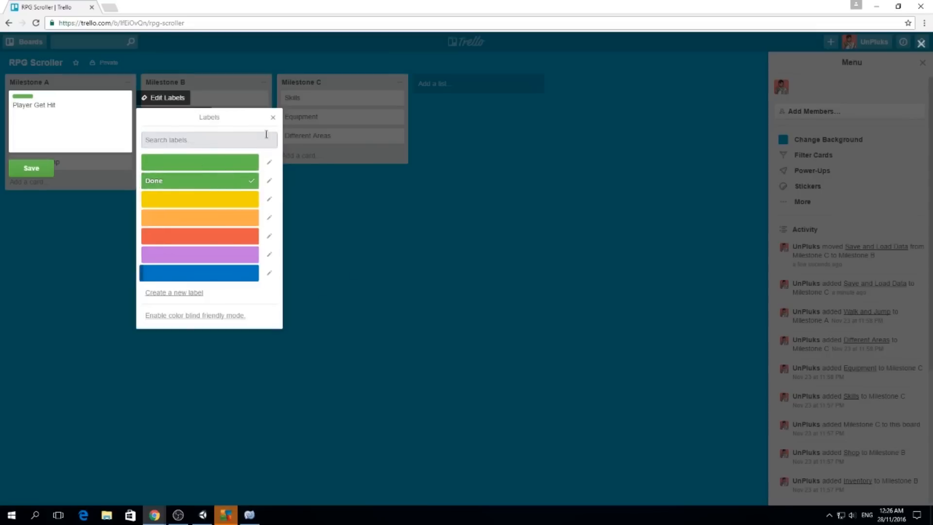
left_click(272, 118)
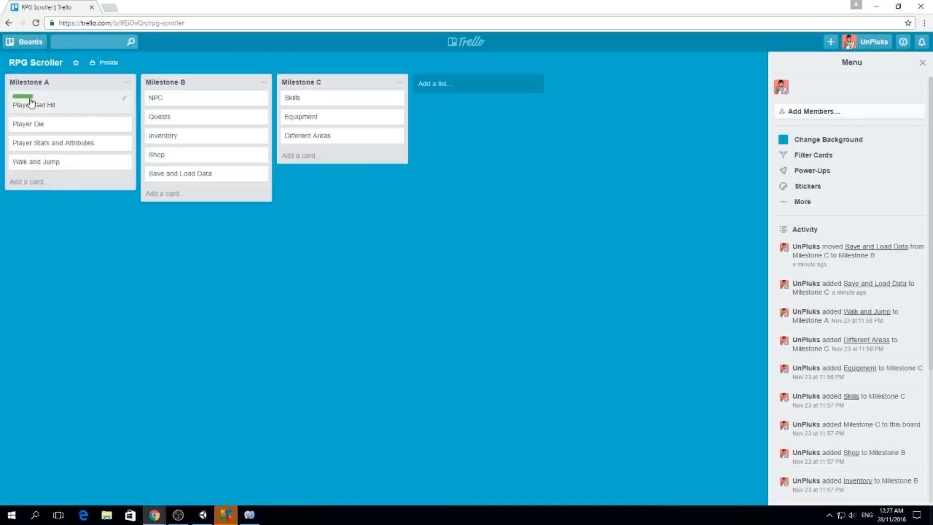
Add an empty checklist named Features to the Player Get Hit card
left_click(34, 105)
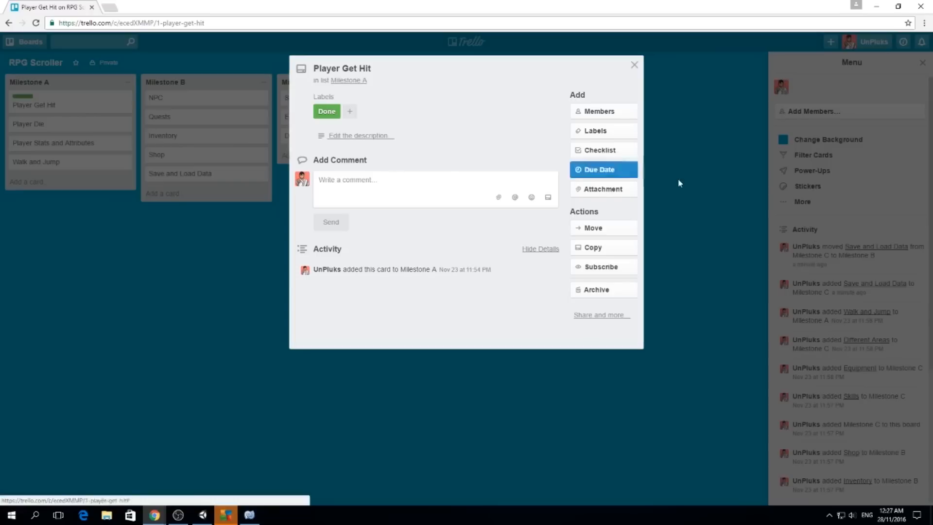
mouse_move(602, 150)
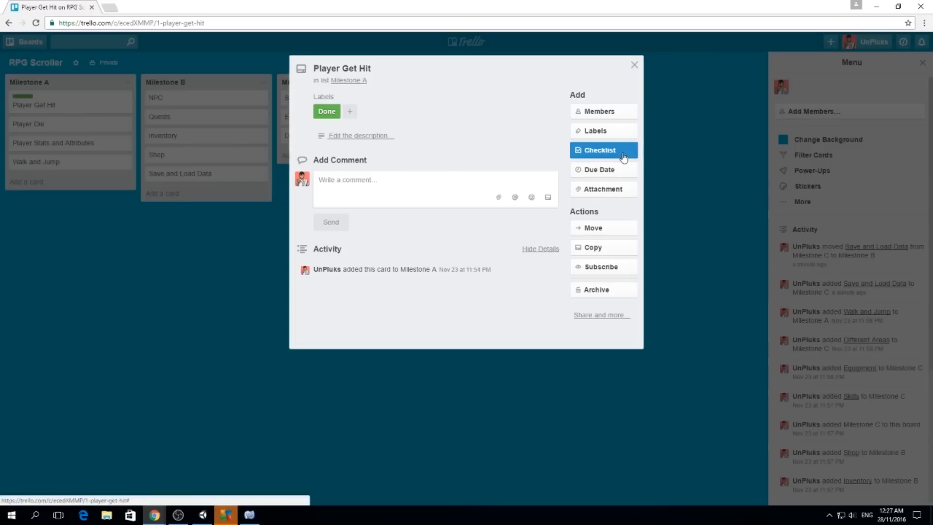
left_click(602, 149)
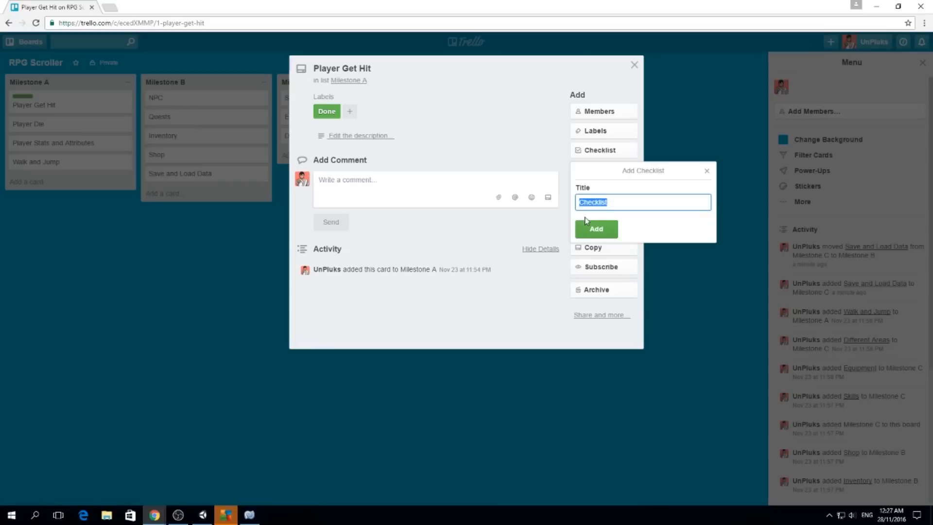
type("Tasks")
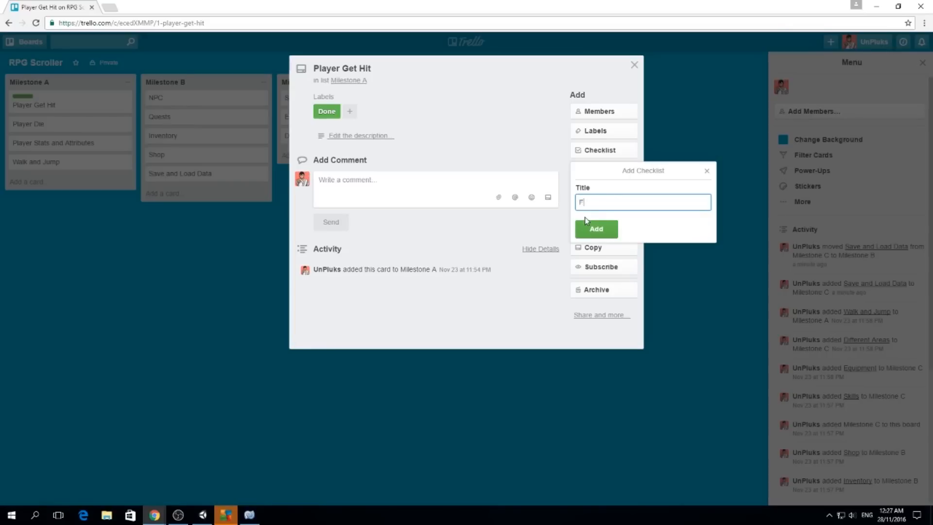
left_click(595, 229)
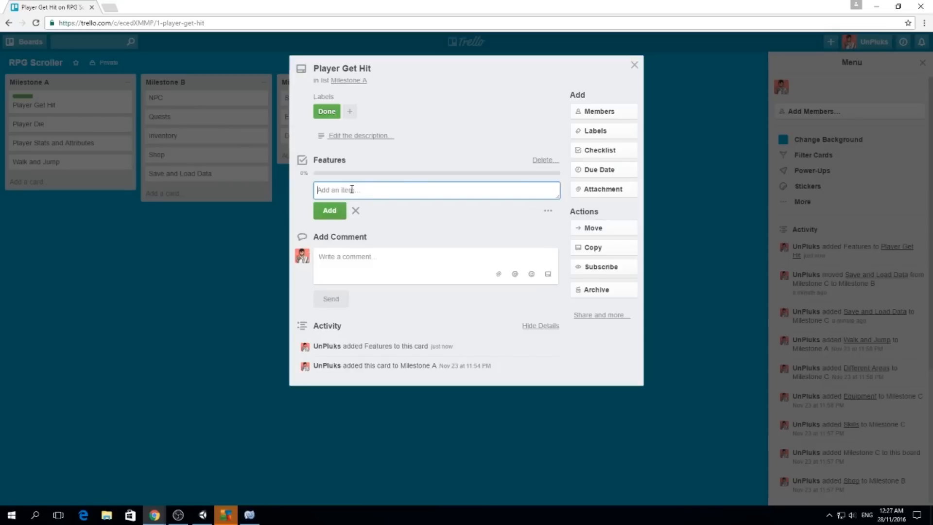
Add Get Incapacitated, Decrease Health and Call Die() if health <= 0, ticking Get Incapacitated
type("Get")
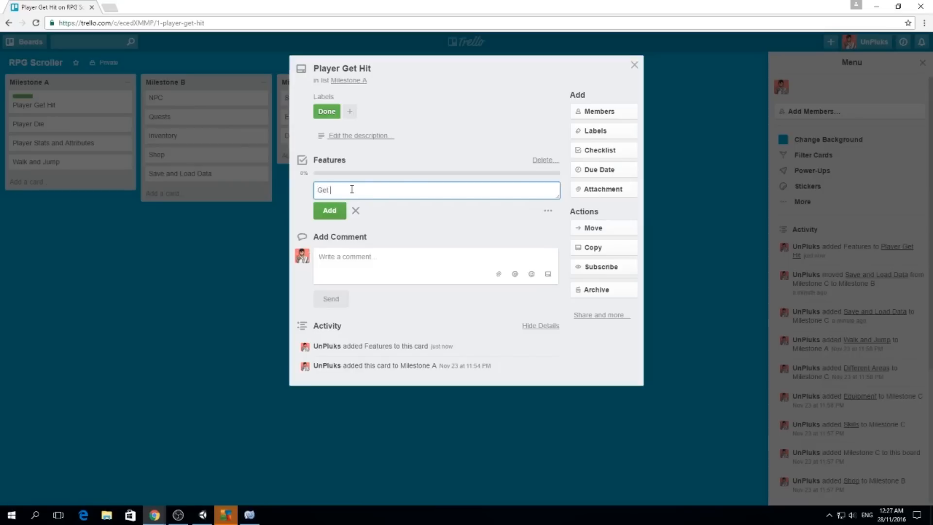
type("Incapacital")
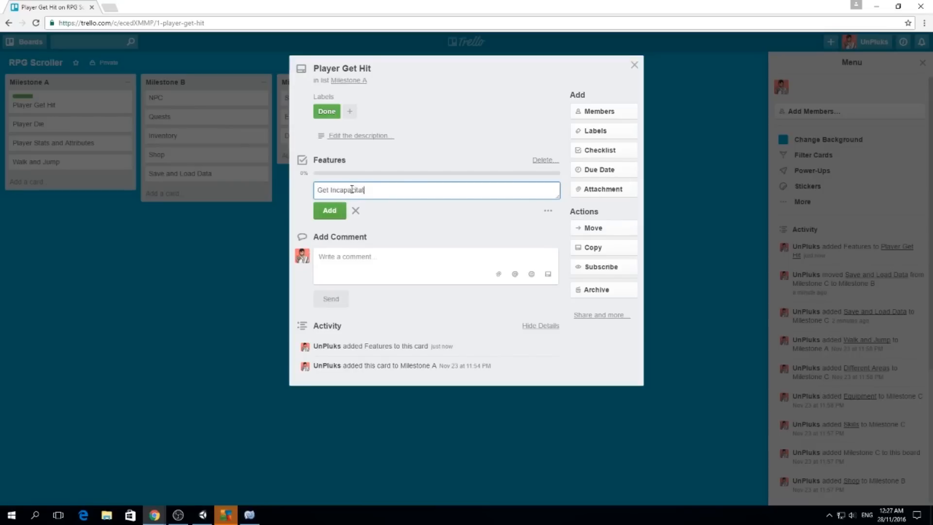
left_click(329, 210)
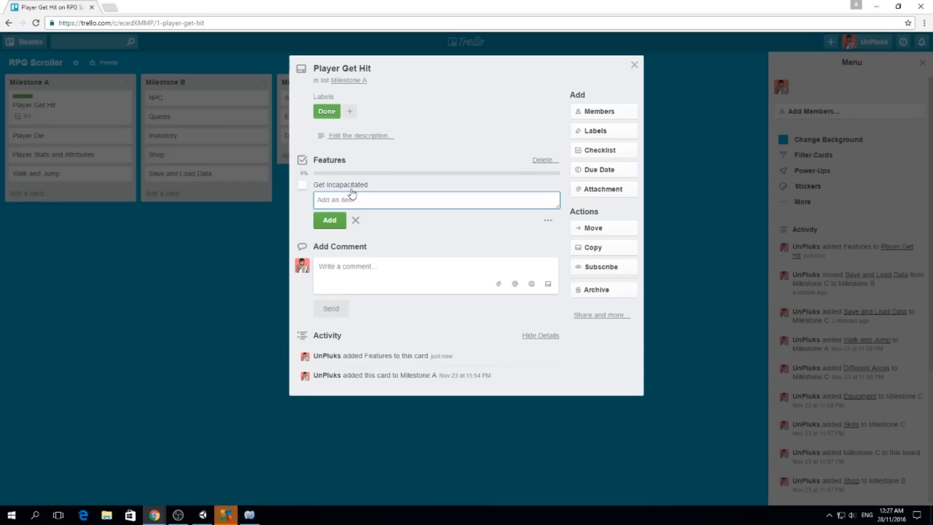
type("Decrea")
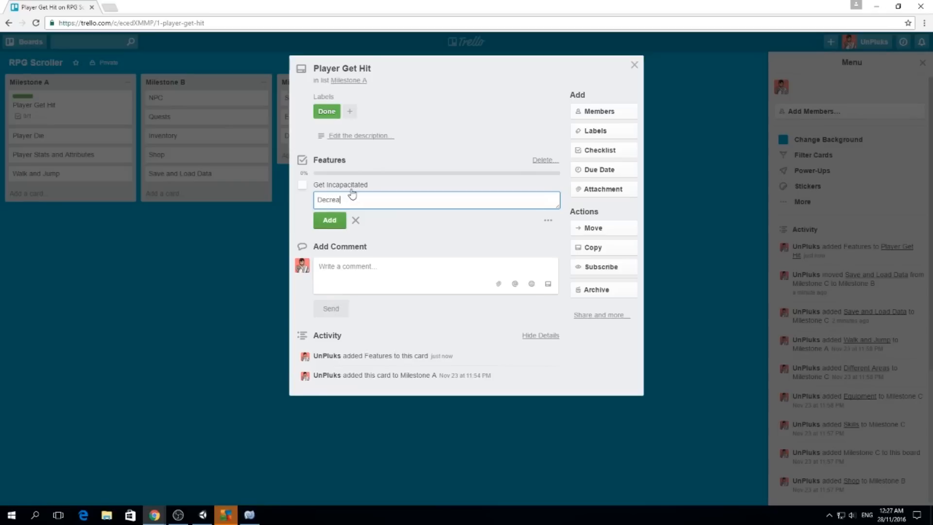
left_click(329, 219)
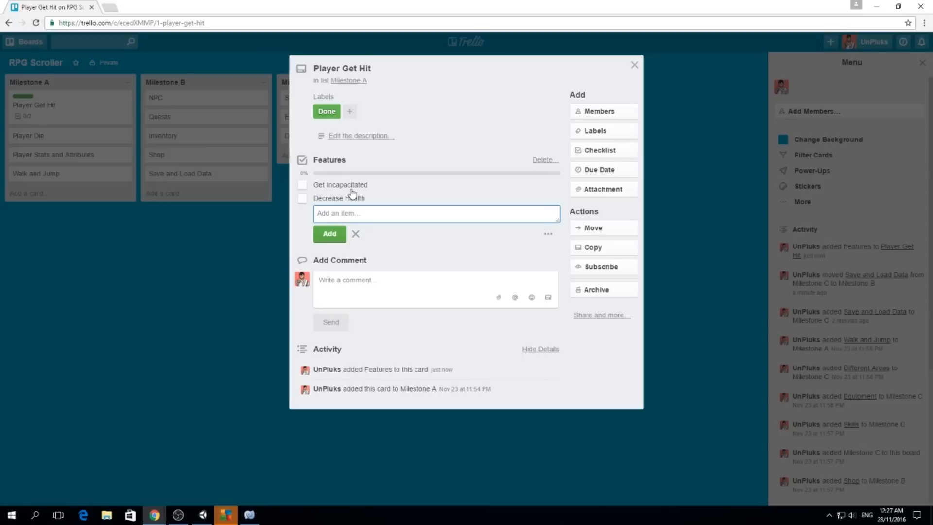
type("Call Die")
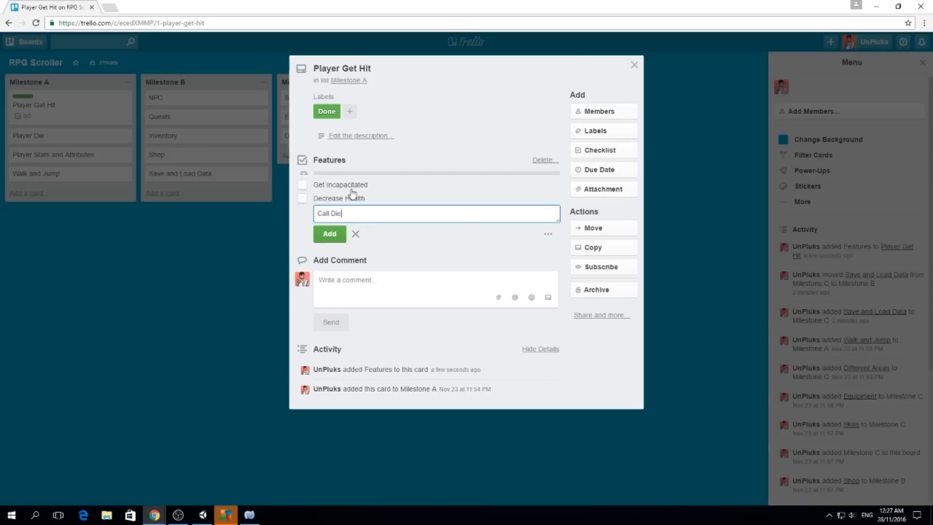
type("() if")
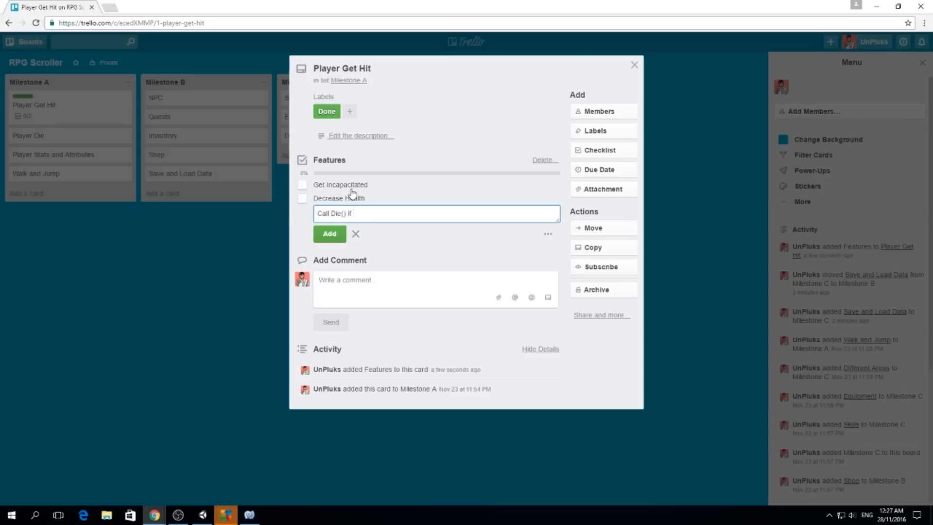
type("health <=")
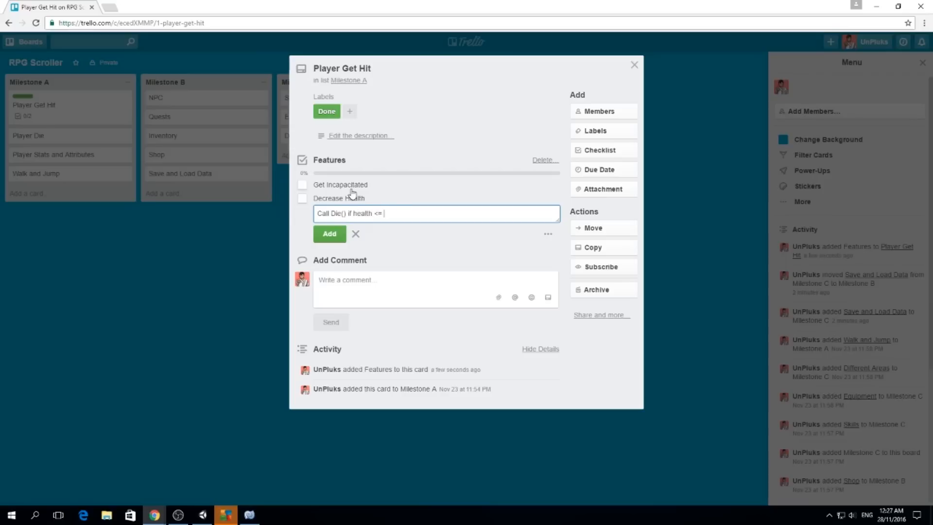
left_click(329, 234)
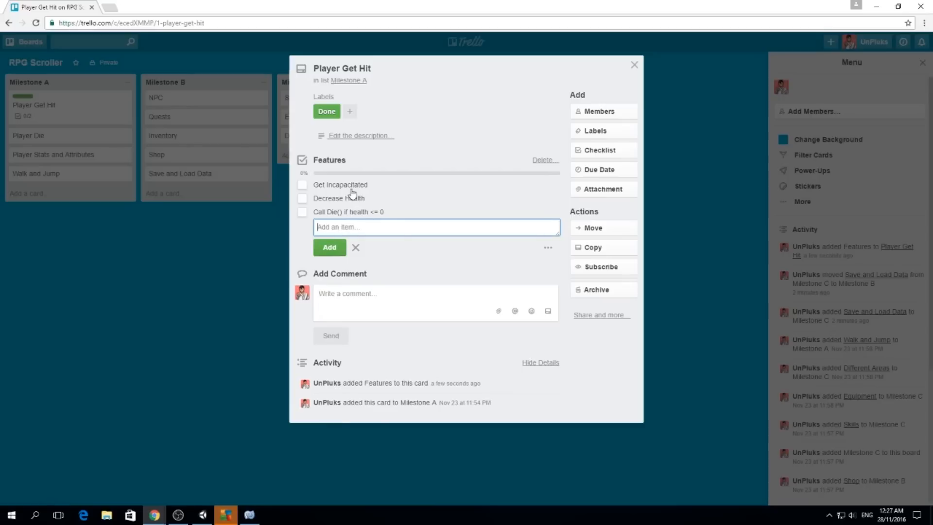
left_click(302, 185)
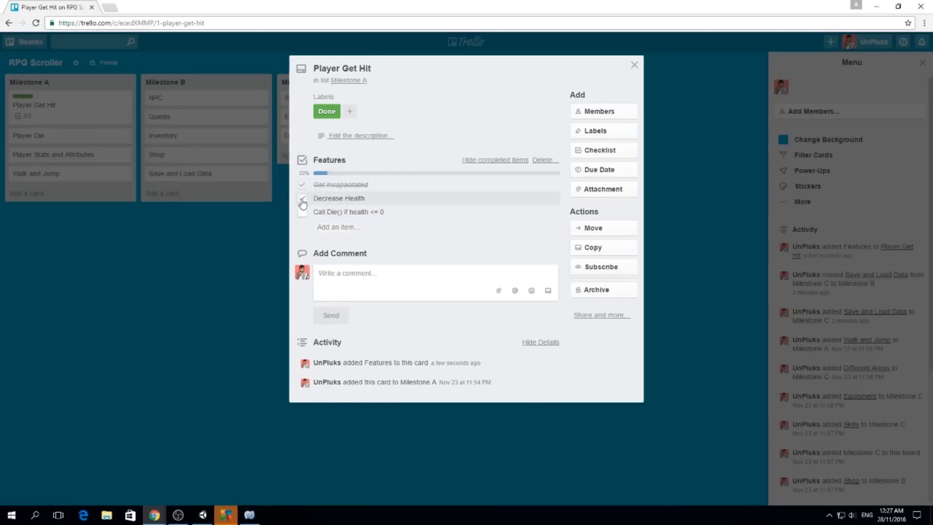
Tick Decrease Health and Call Die() complete, then close the card showing 3/3
left_click(302, 199)
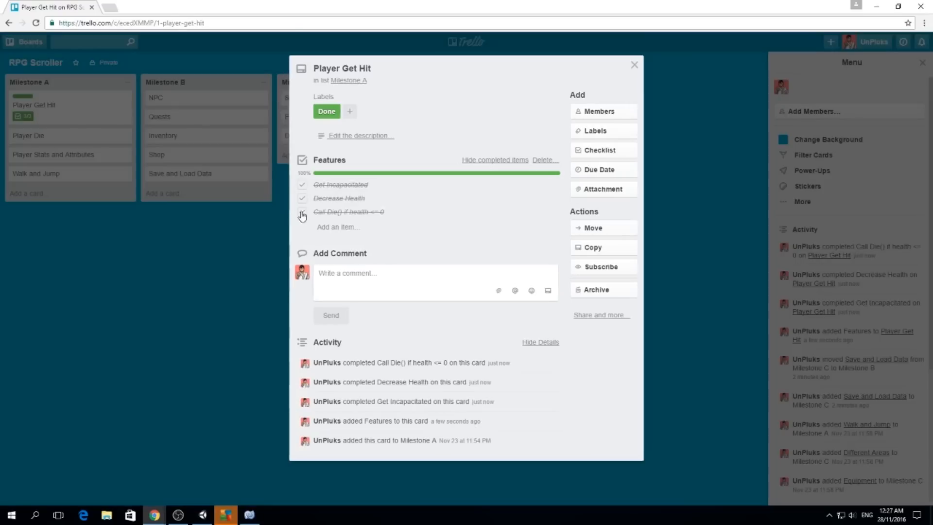
left_click(302, 212)
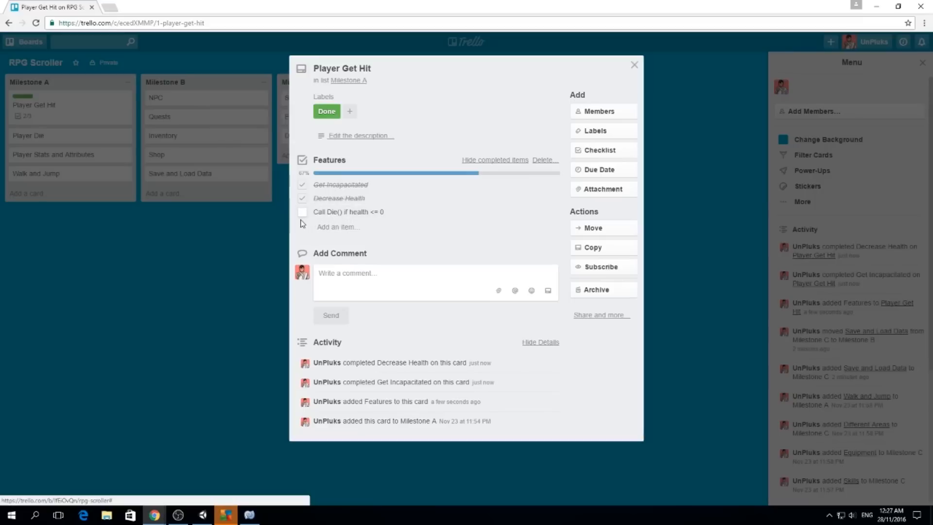
left_click(302, 212)
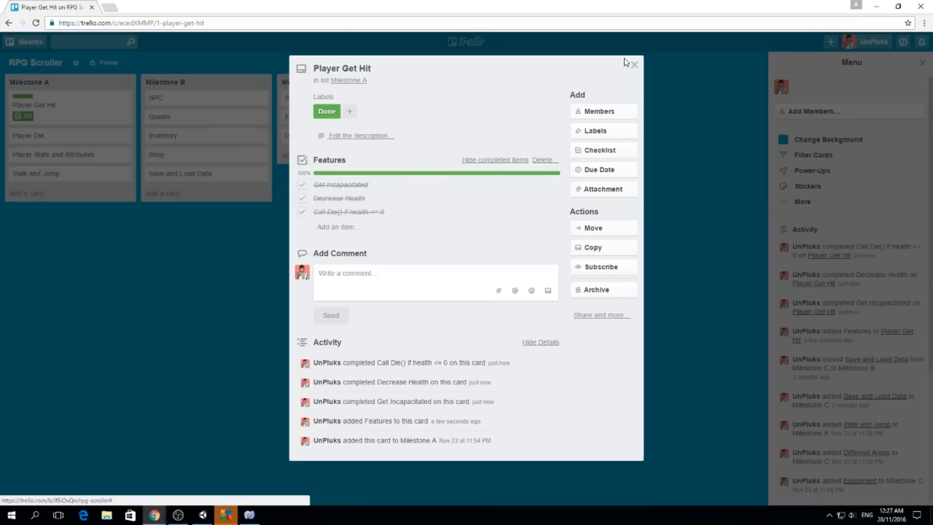
left_click(634, 64)
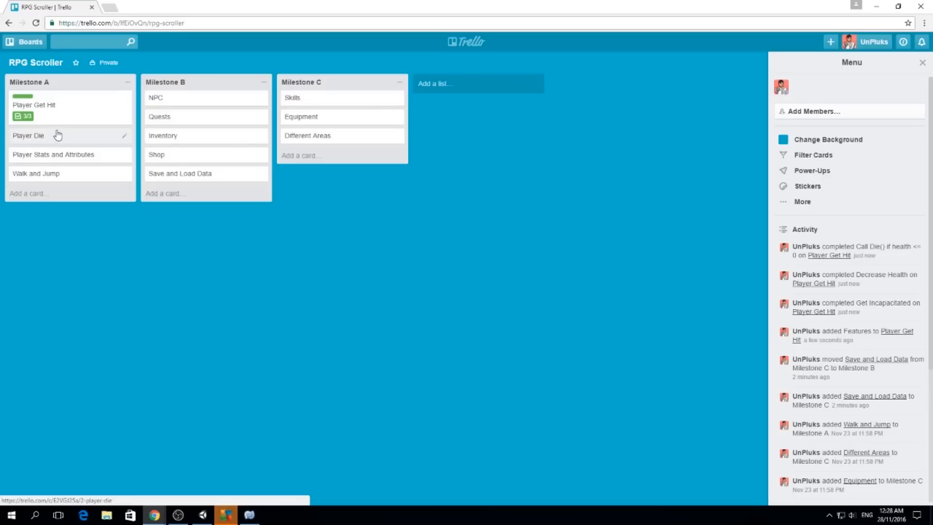
mouse_move(119, 133)
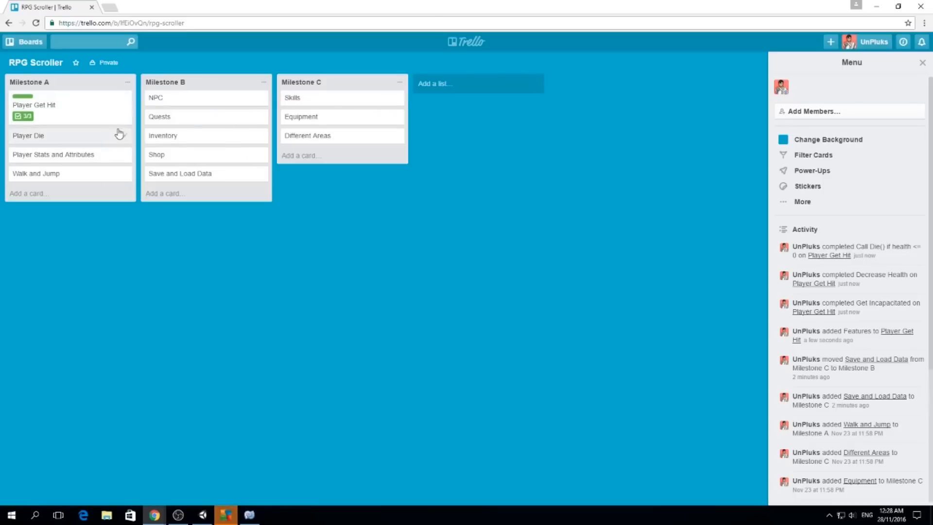
left_click(807, 185)
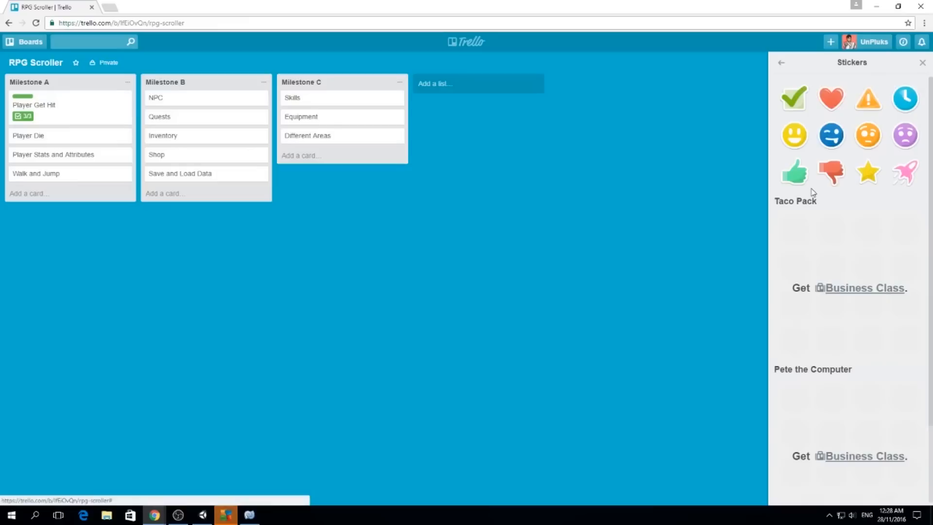
left_click(781, 62)
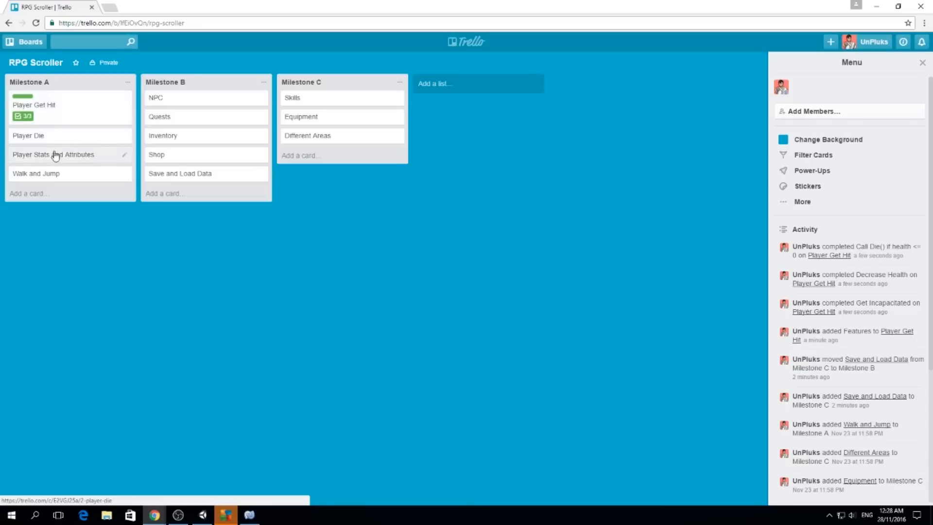
mouse_move(74, 139)
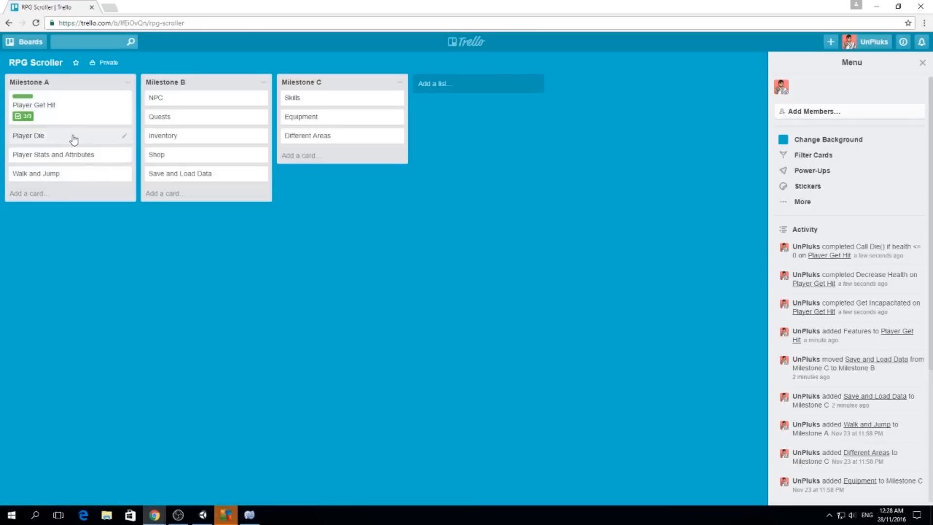
mouse_move(75, 173)
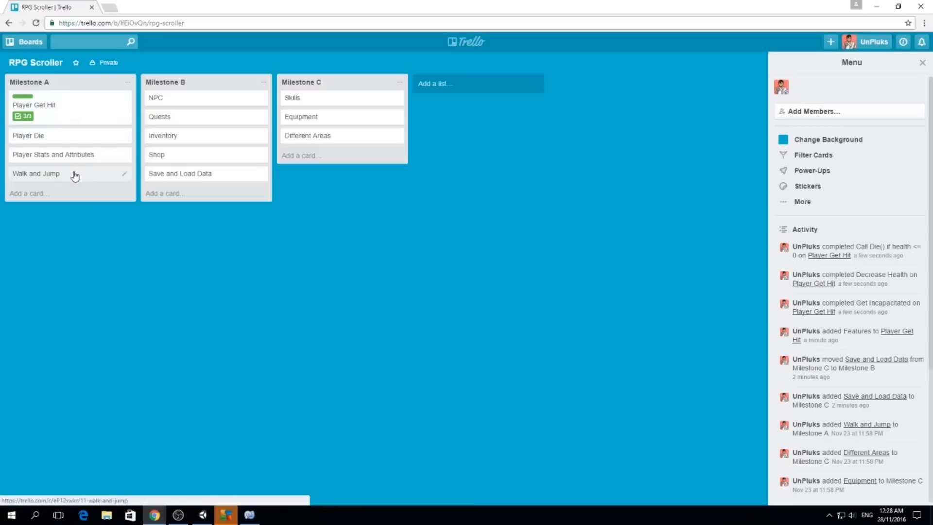
mouse_move(68, 176)
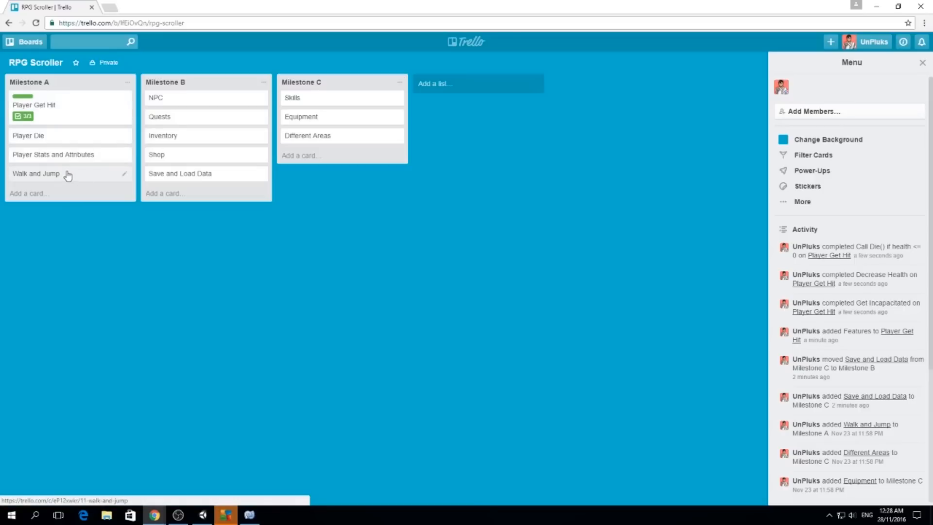
mouse_move(70, 139)
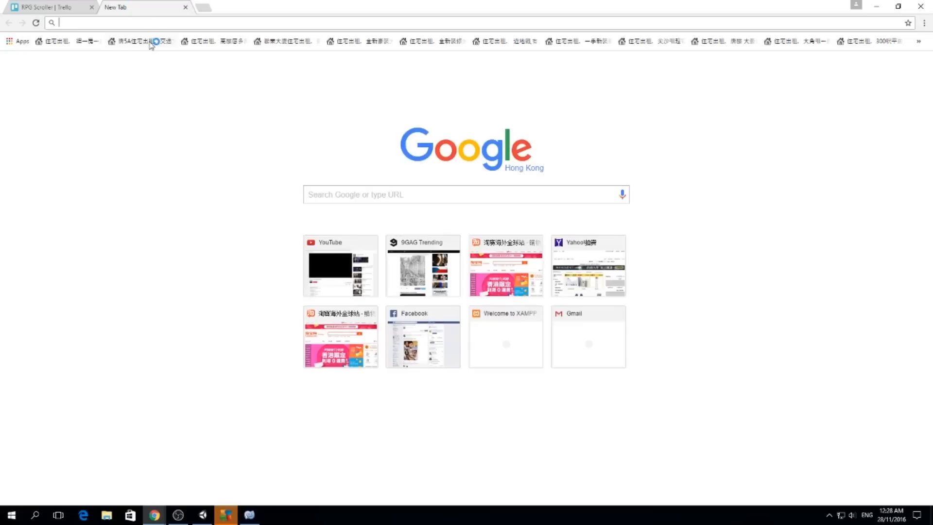
Browse basecamp.com in a new tab, then return to the RPG Scroller Trello board
type("basecamp.com")
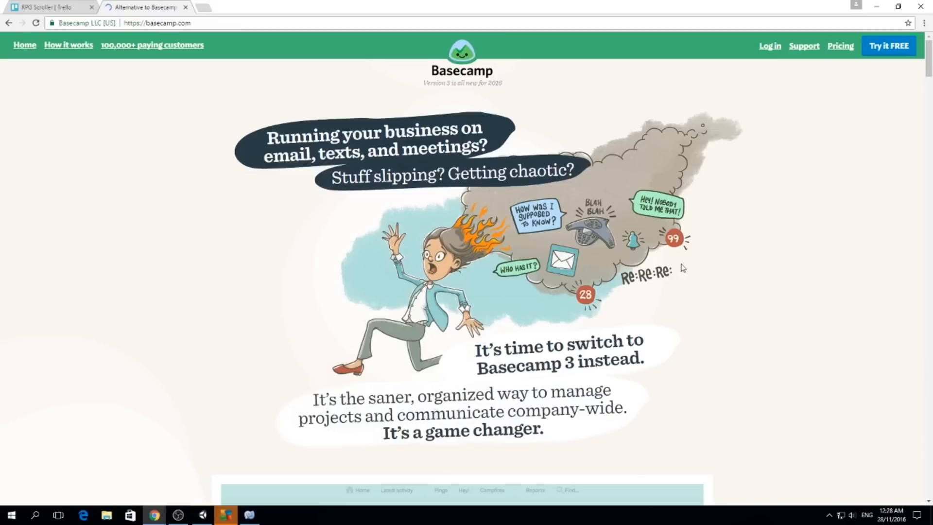
mouse_move(778, 238)
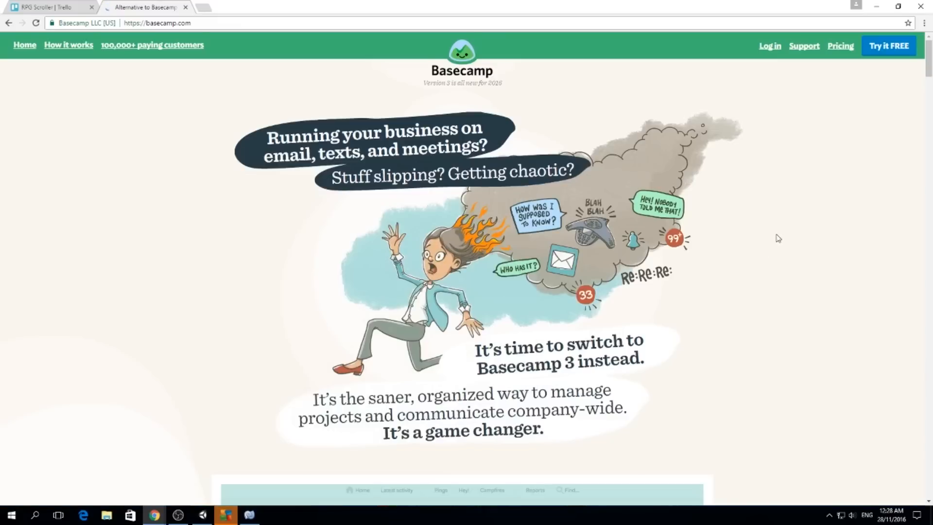
scroll("down", 3)
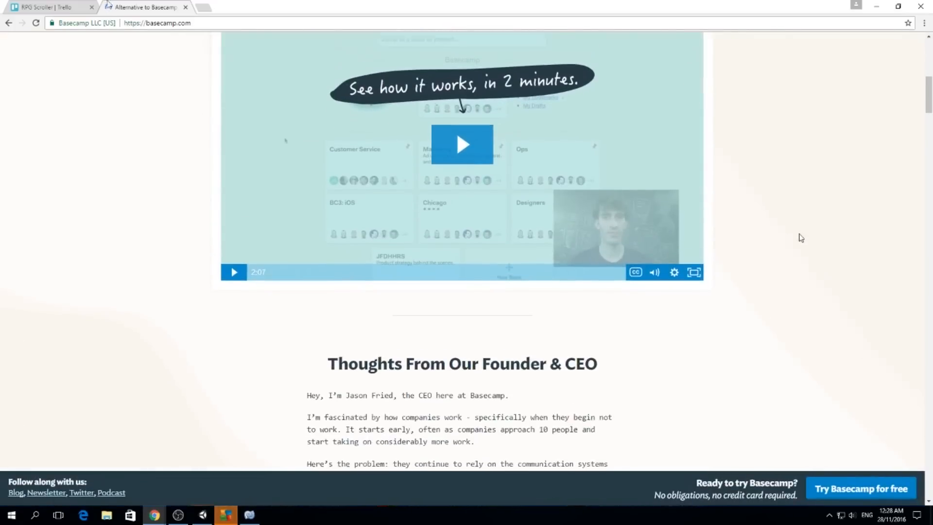
left_click(48, 6)
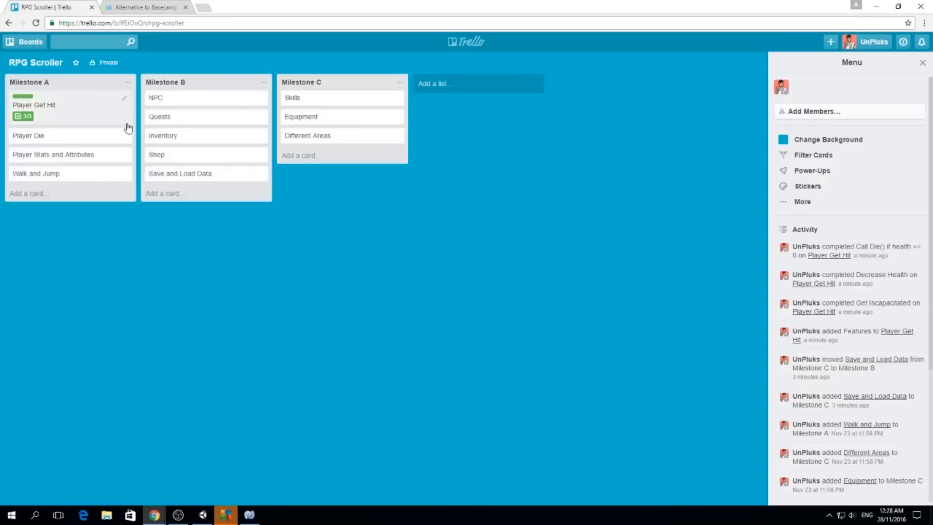
View the NPC card's Attach From options without changes and return to the board
left_click(156, 97)
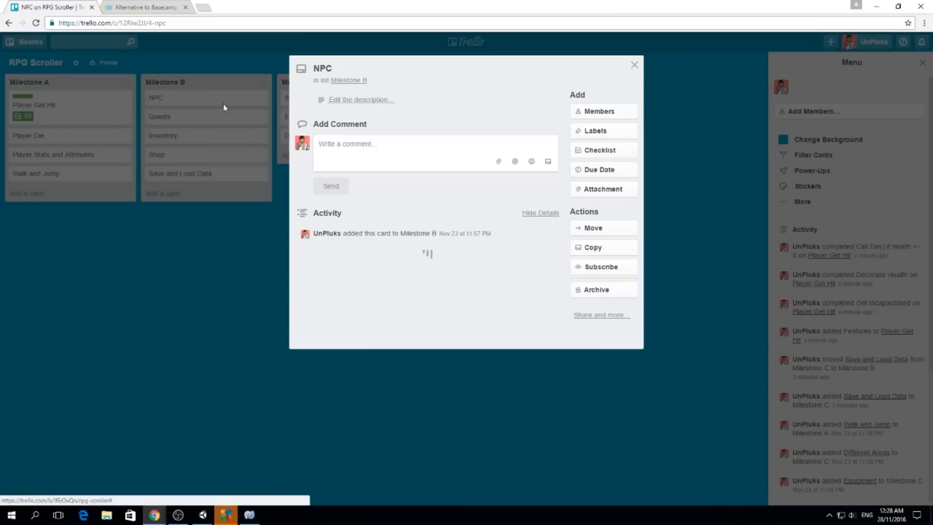
mouse_move(603, 169)
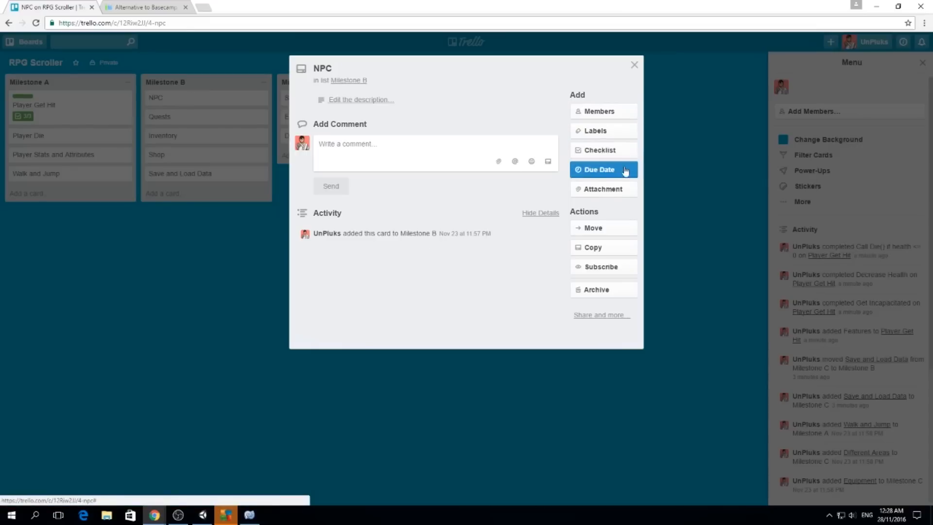
left_click(603, 189)
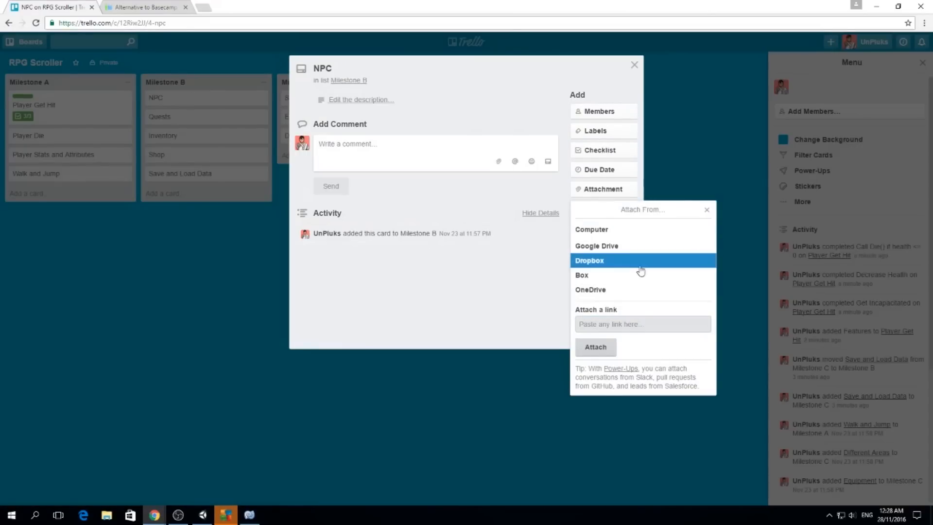
mouse_move(701, 198)
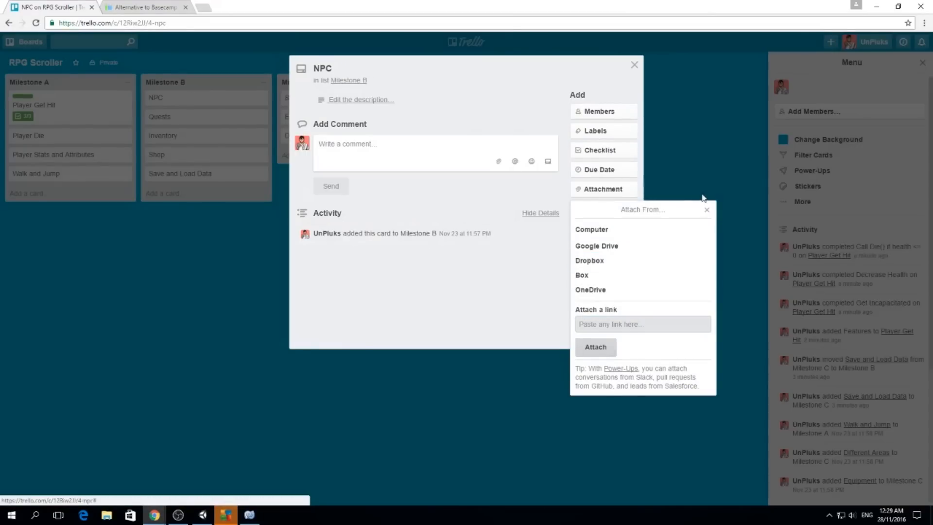
left_click(634, 64)
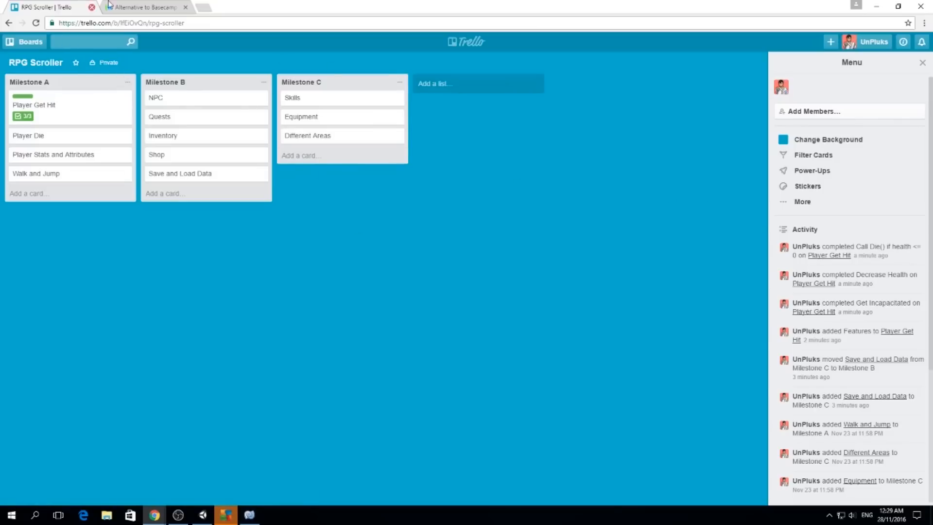
Browse the Basecamp homepage video and founder's note, scrolling back to the top
left_click(143, 7)
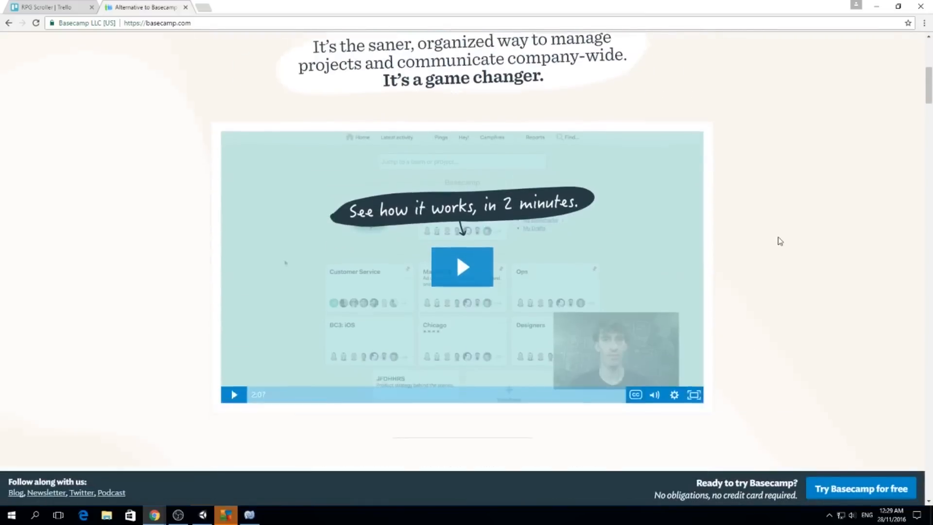
scroll("down", 3)
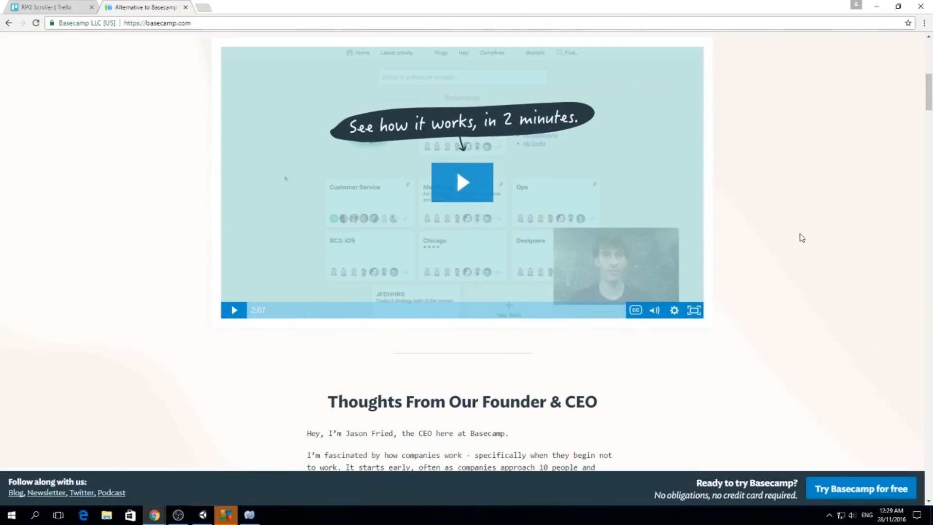
scroll("down", 3)
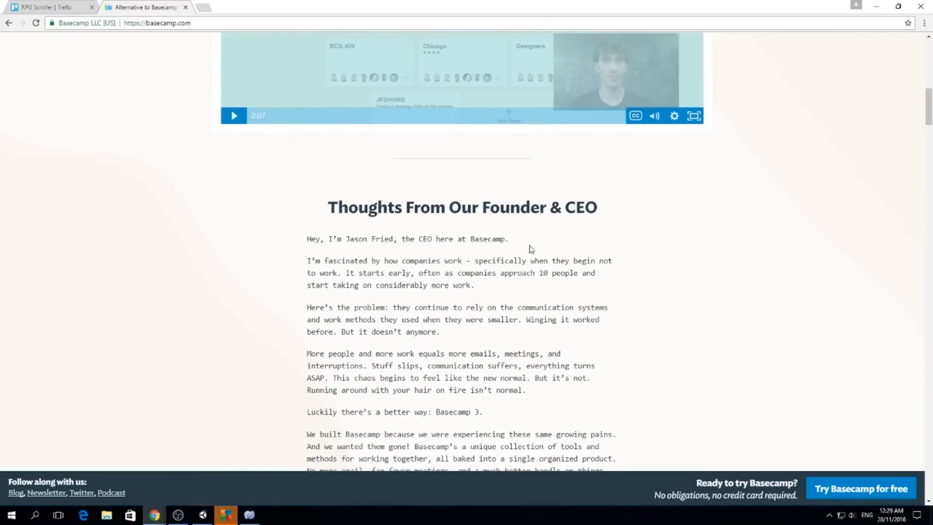
scroll("up", 3)
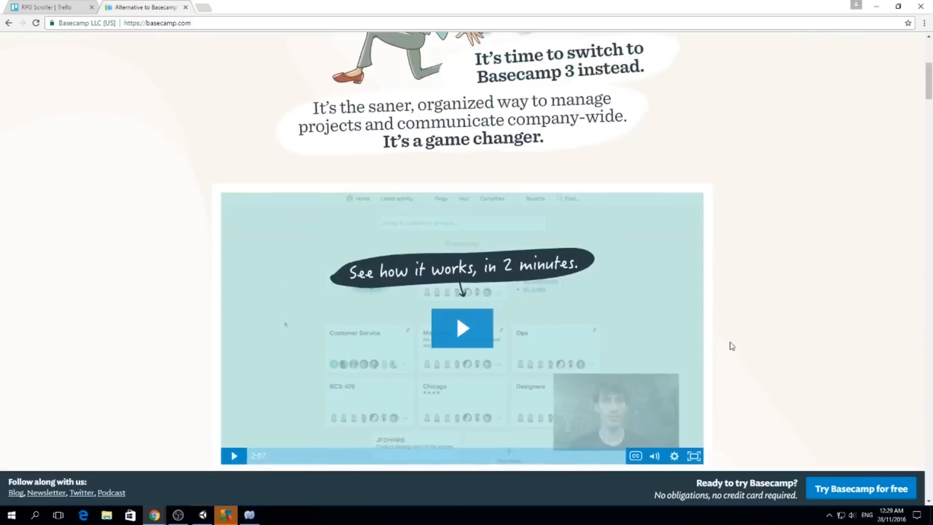
scroll("up", 3)
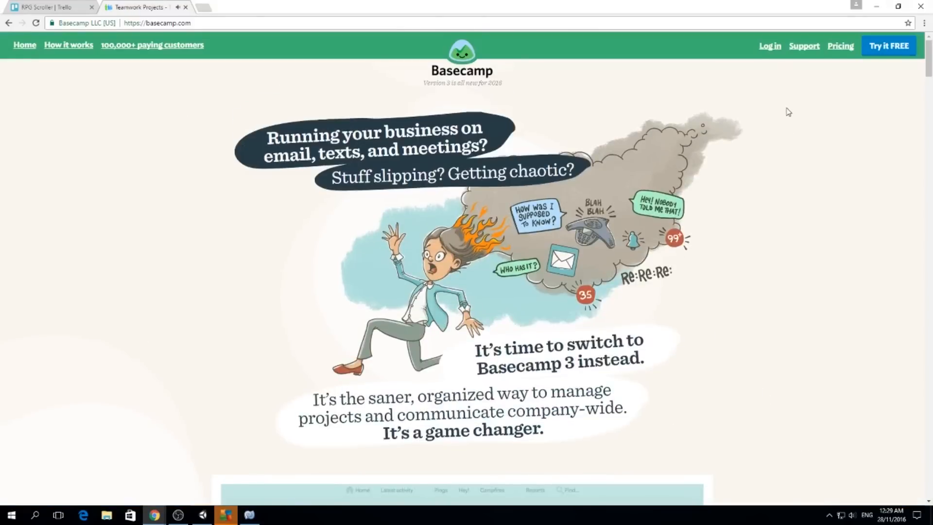
mouse_move(340, 190)
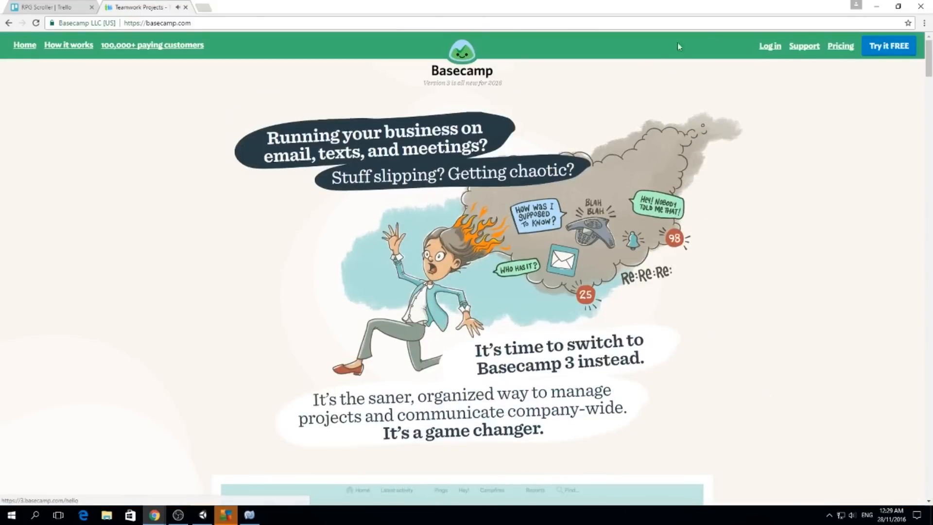
mouse_move(717, 129)
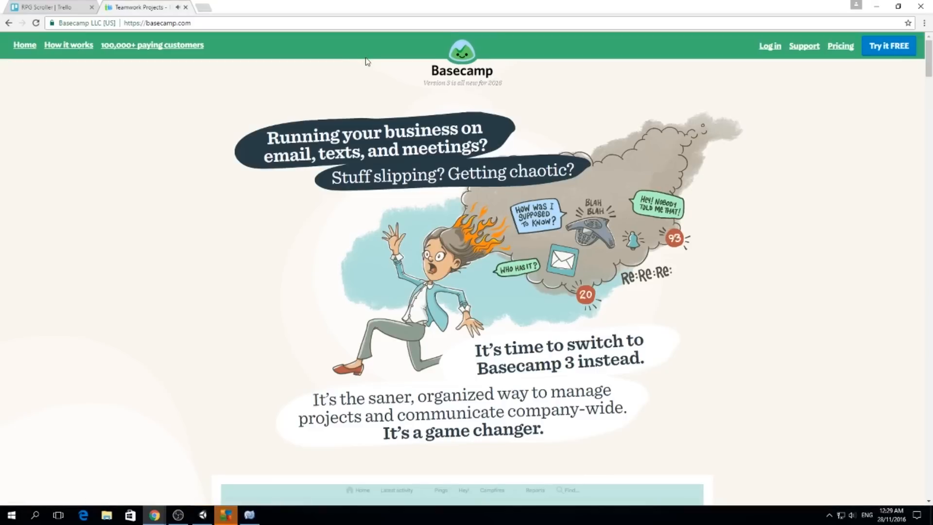
scroll("down", 3)
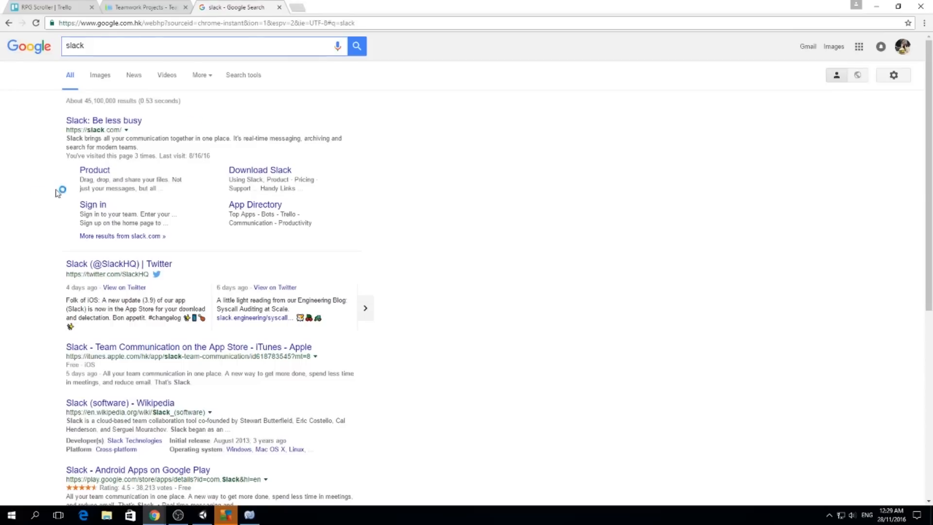
Visit slack.com from the Google results, then enter the SHAPE-UWE Slack workspace
left_click(104, 120)
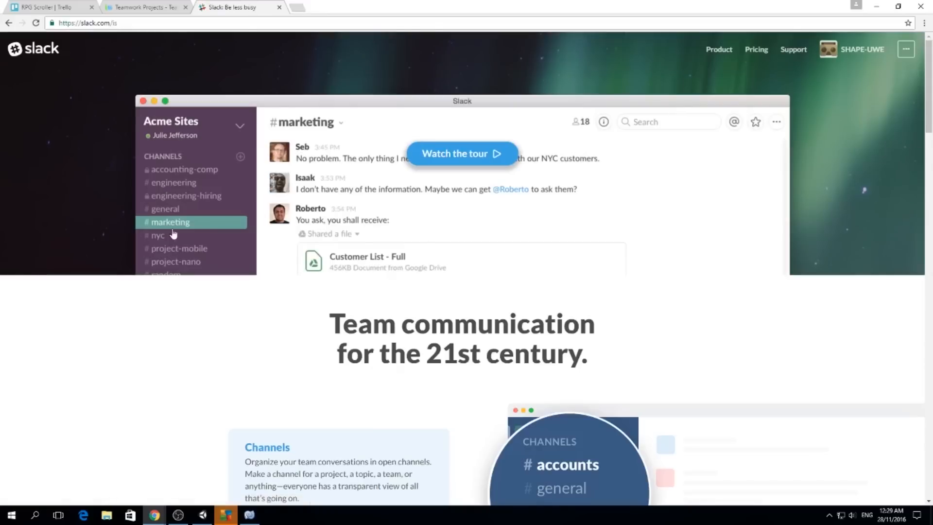
mouse_move(186, 173)
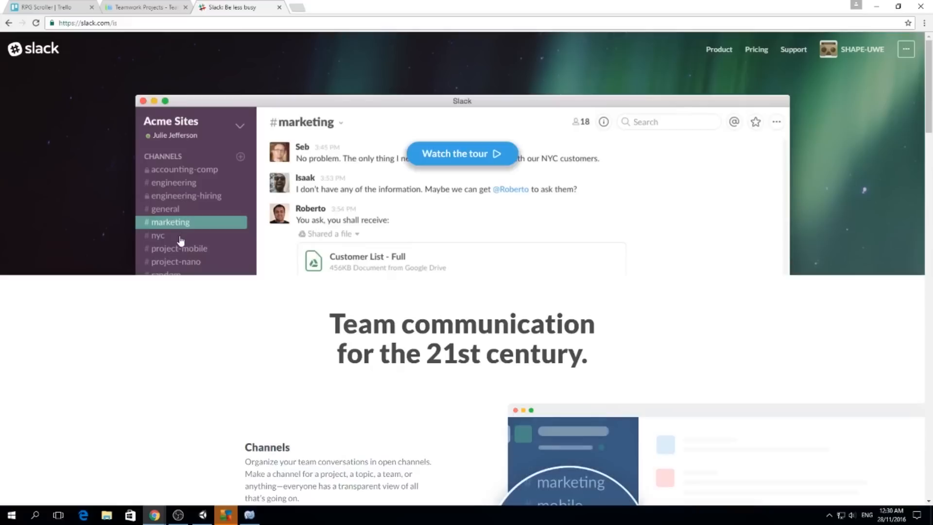
mouse_move(409, 162)
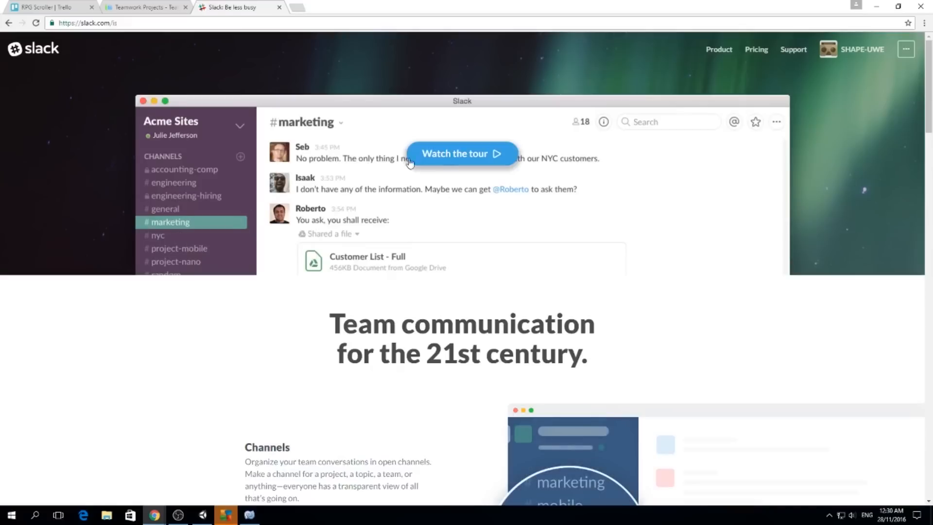
mouse_move(173, 246)
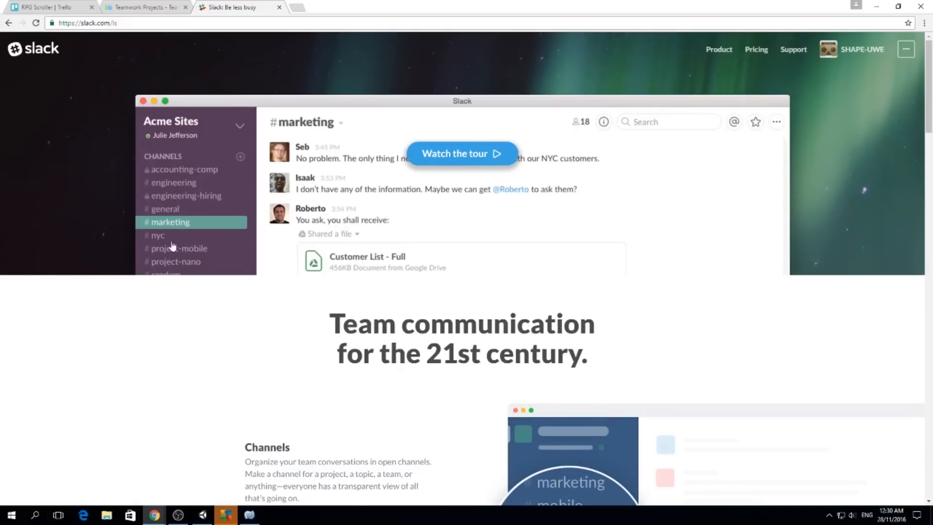
mouse_move(604, 181)
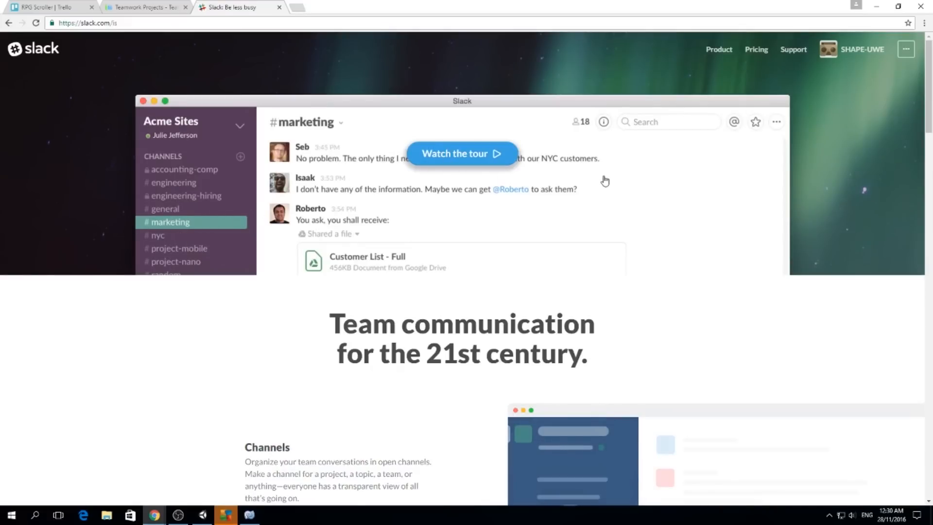
mouse_move(285, 210)
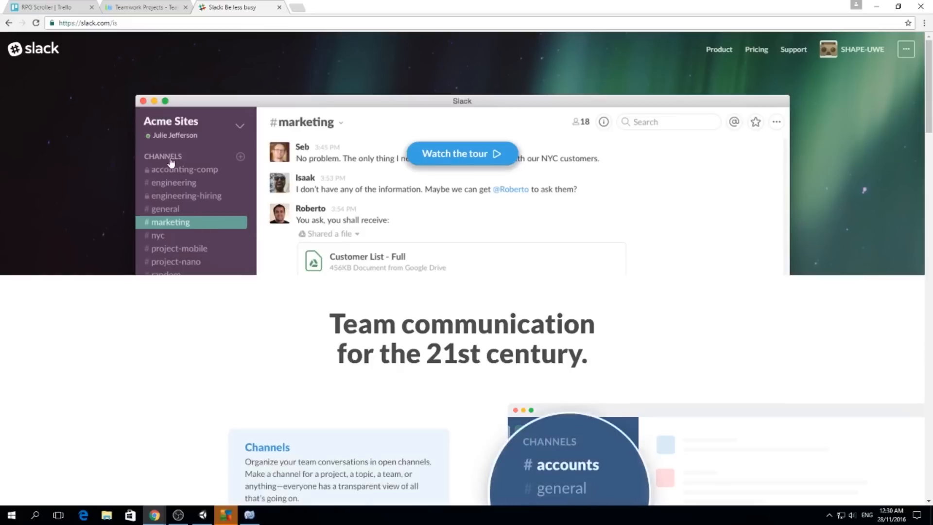
mouse_move(212, 226)
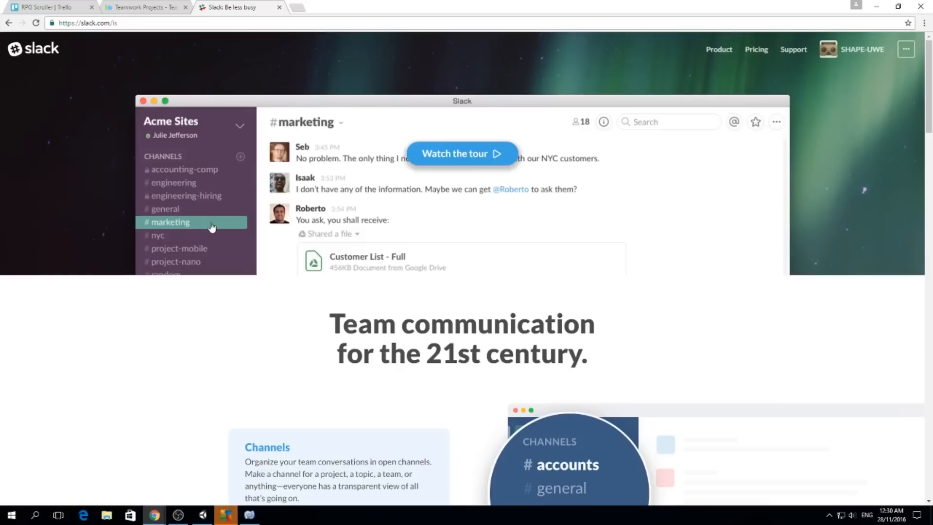
mouse_move(223, 231)
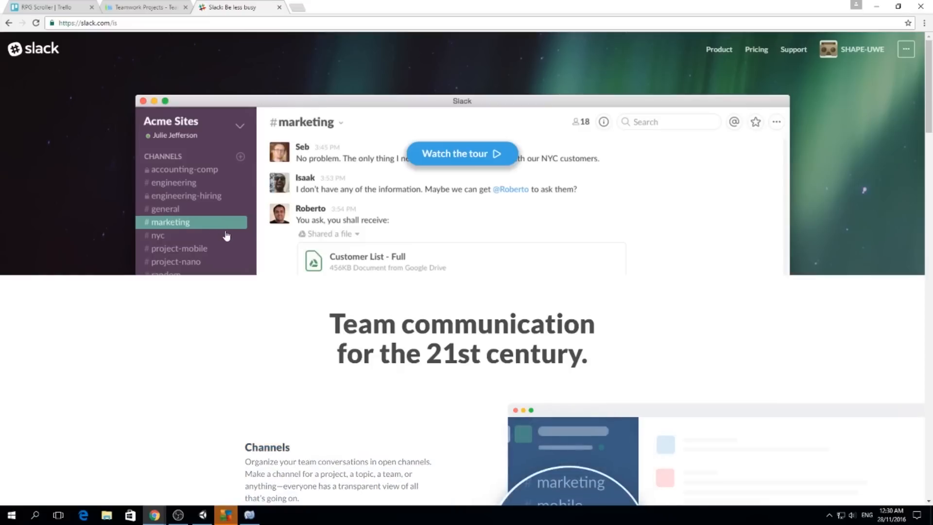
mouse_move(220, 202)
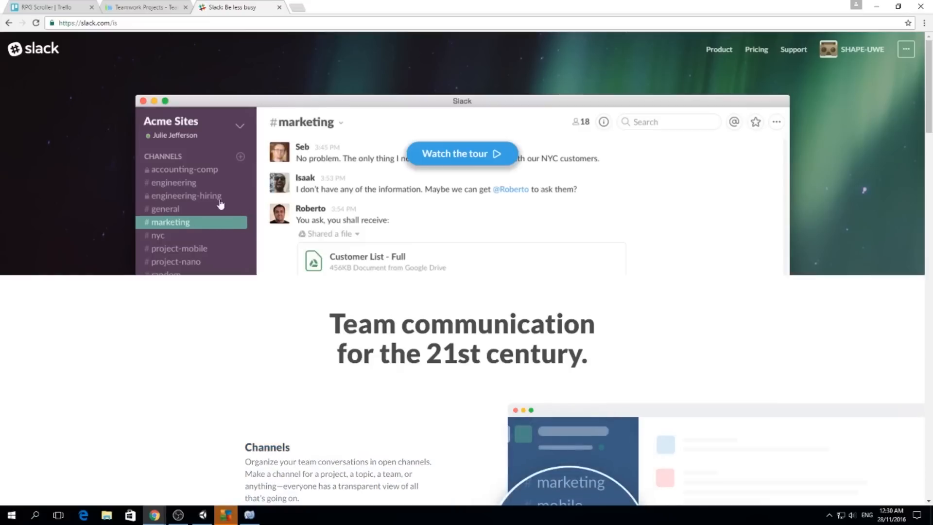
mouse_move(182, 237)
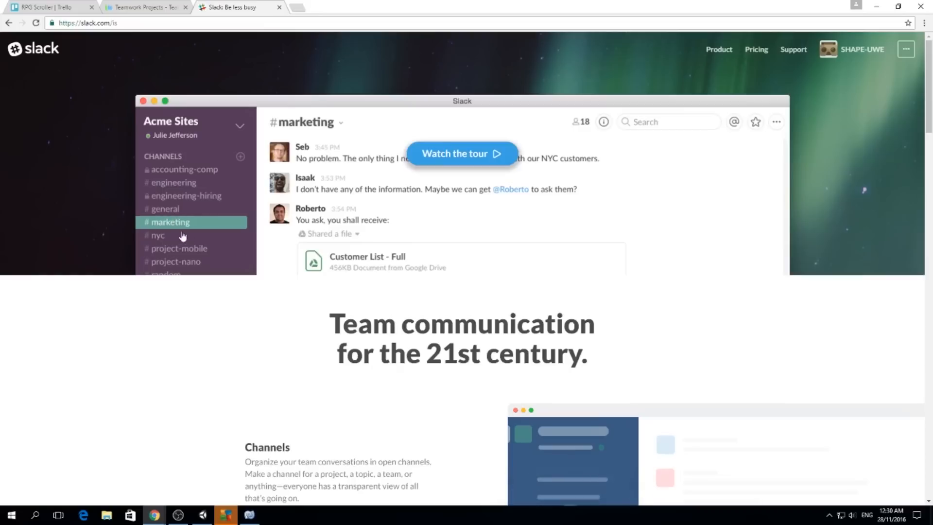
mouse_move(261, 212)
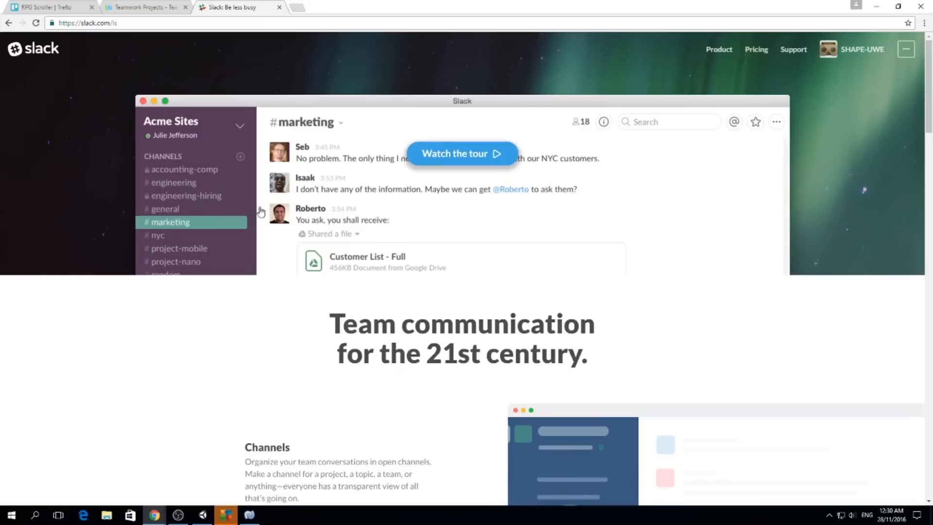
left_click(862, 49)
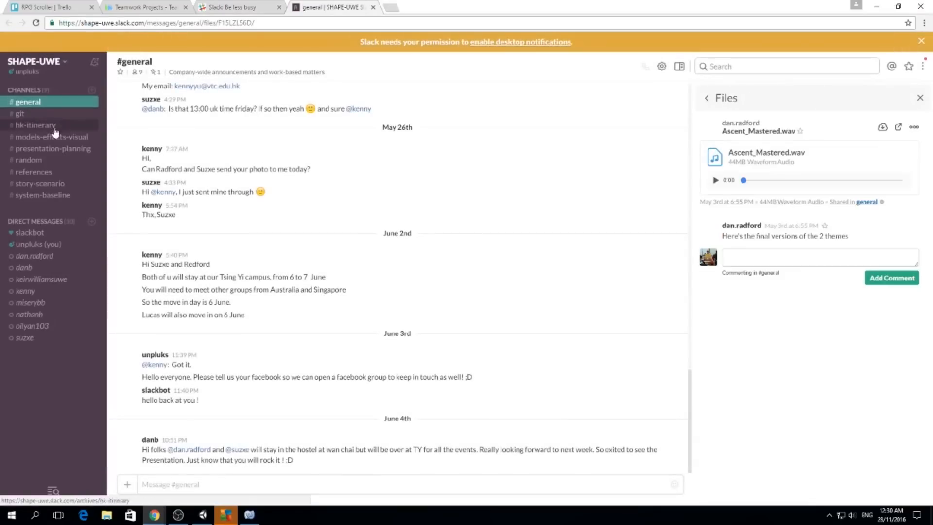
mouse_move(53, 152)
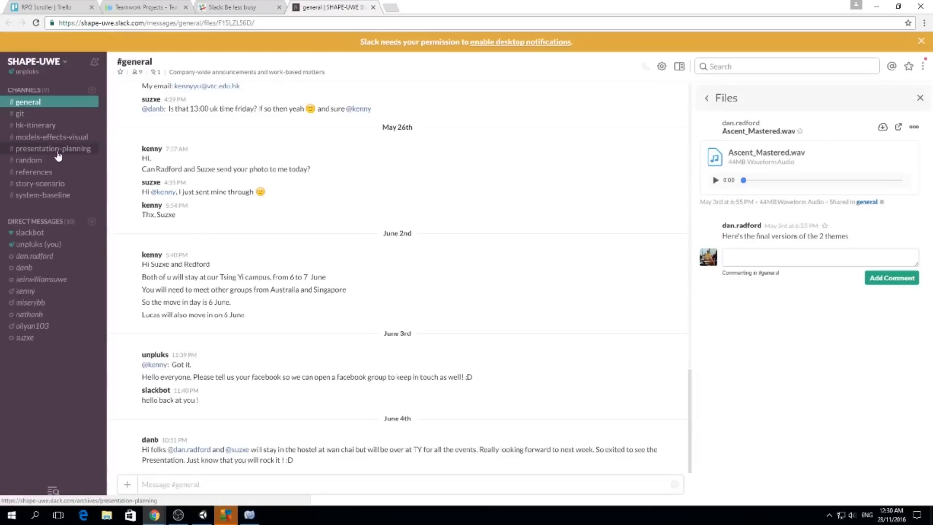
mouse_move(52, 137)
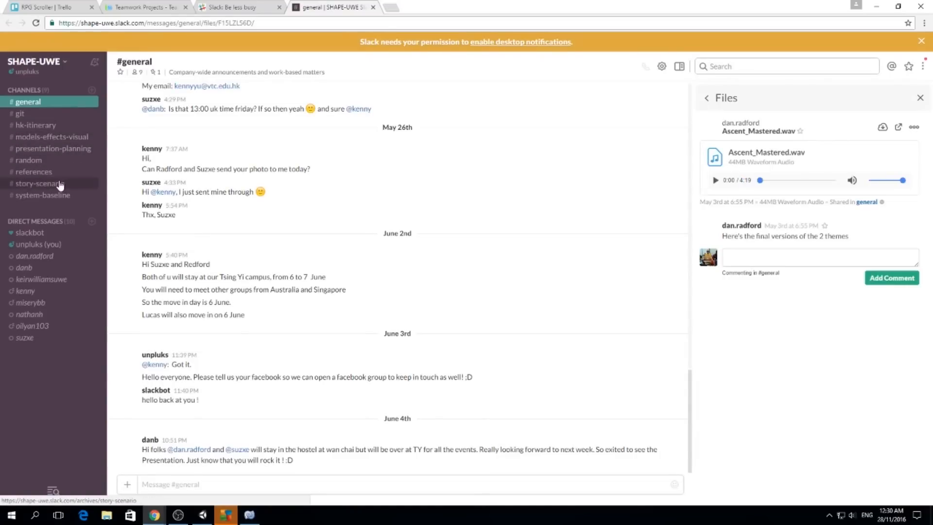
mouse_move(87, 5)
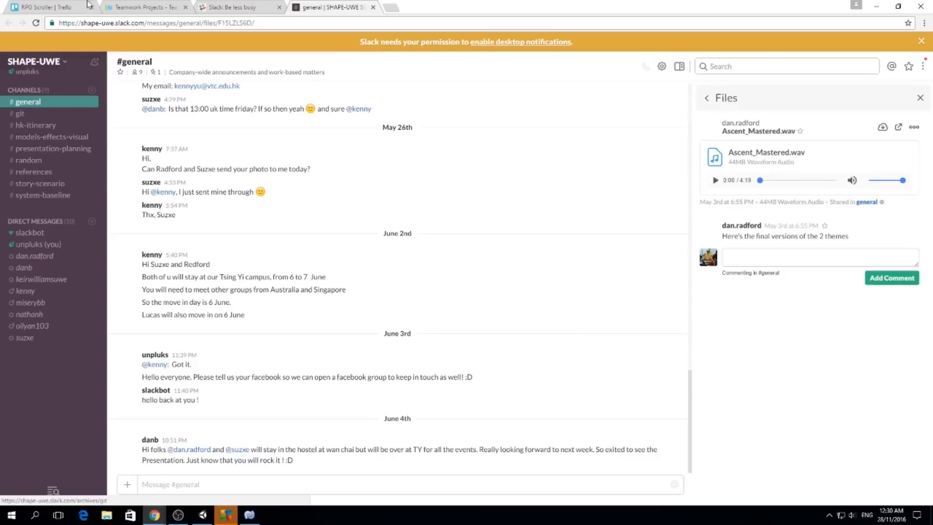
mouse_move(300, 160)
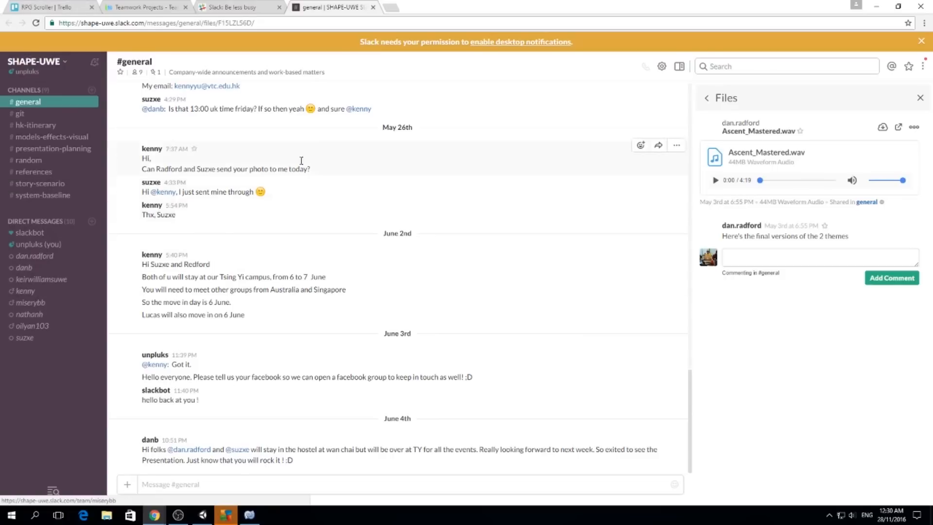
mouse_move(443, 194)
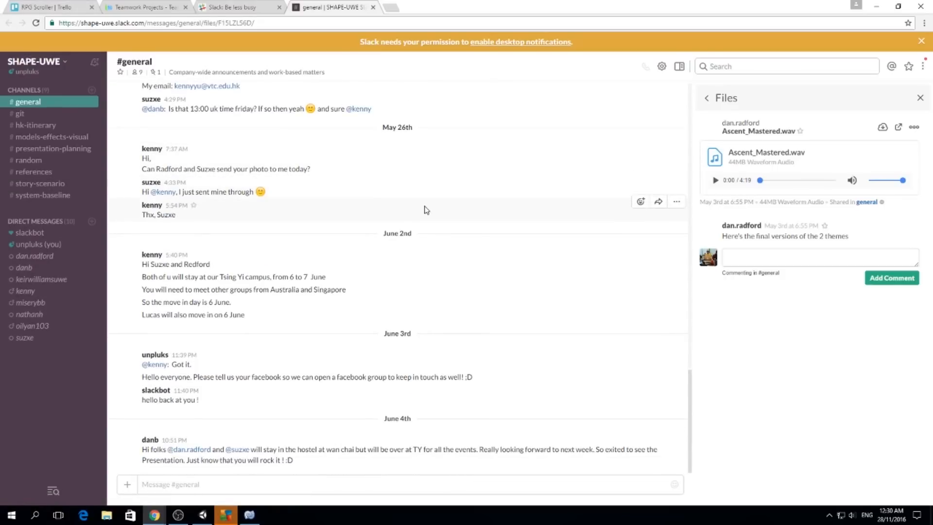
mouse_move(350, 242)
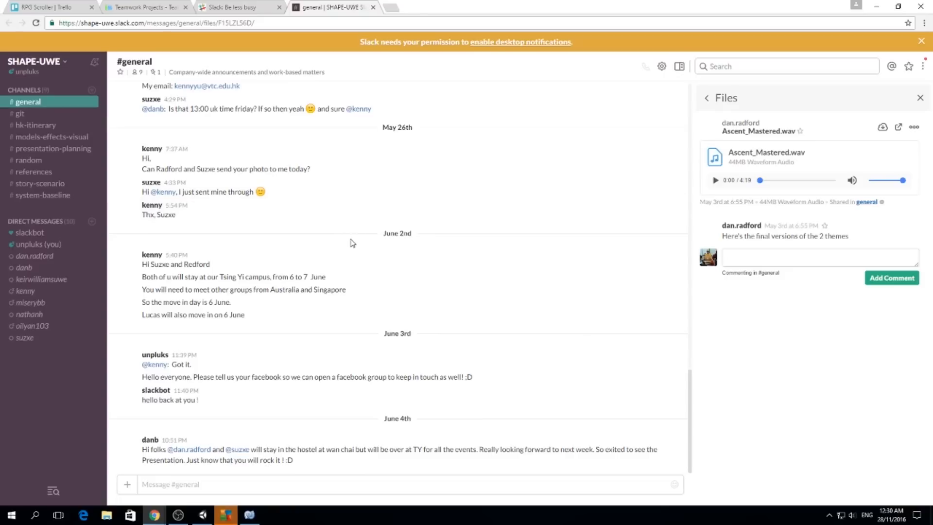
mouse_move(334, 236)
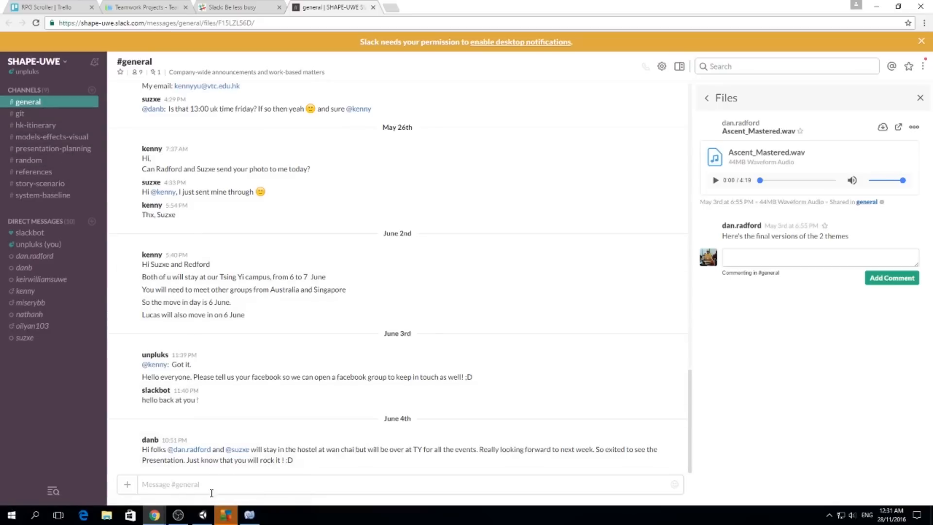
mouse_move(282, 354)
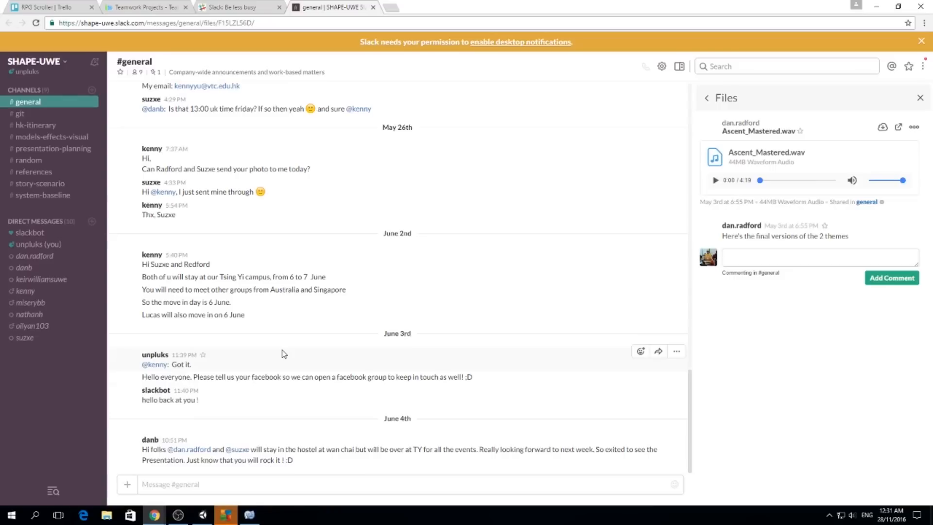
Switch from the #general channel to the slack.com product overview tab
left_click(235, 7)
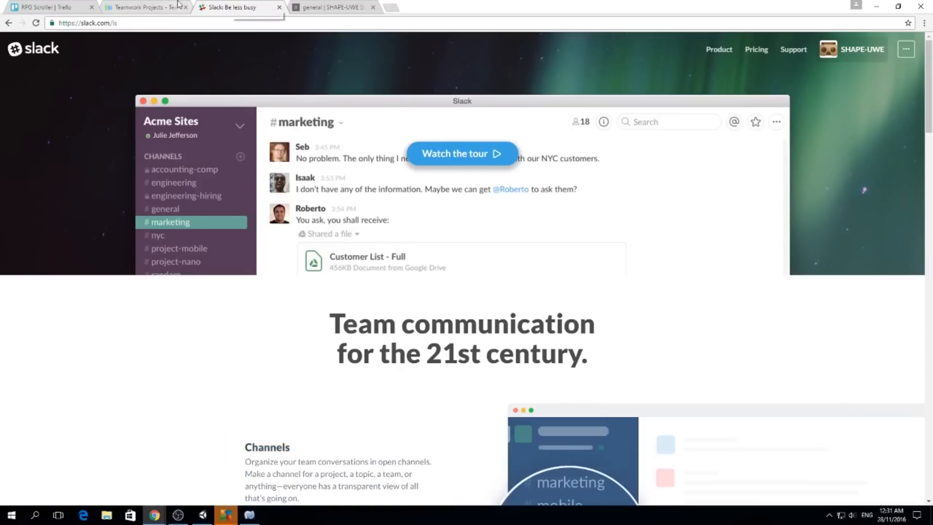
mouse_move(143, 7)
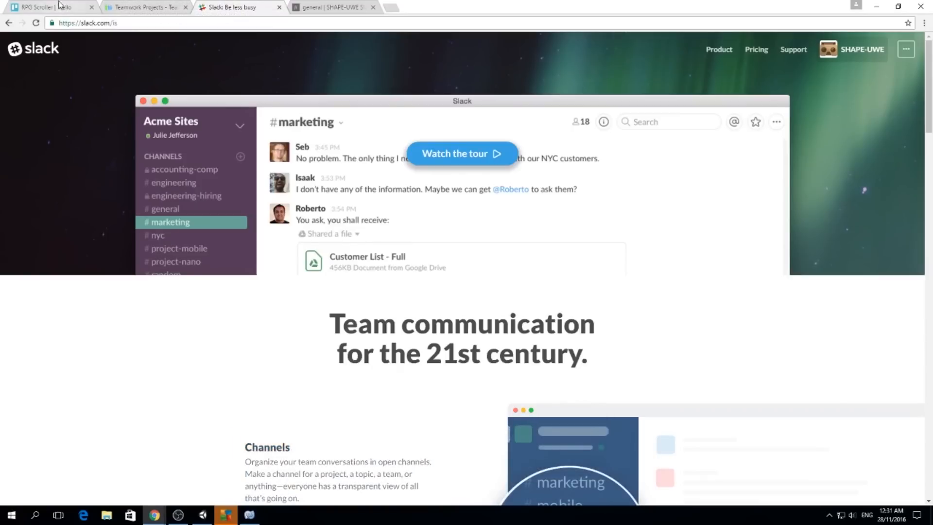
mouse_move(57, 7)
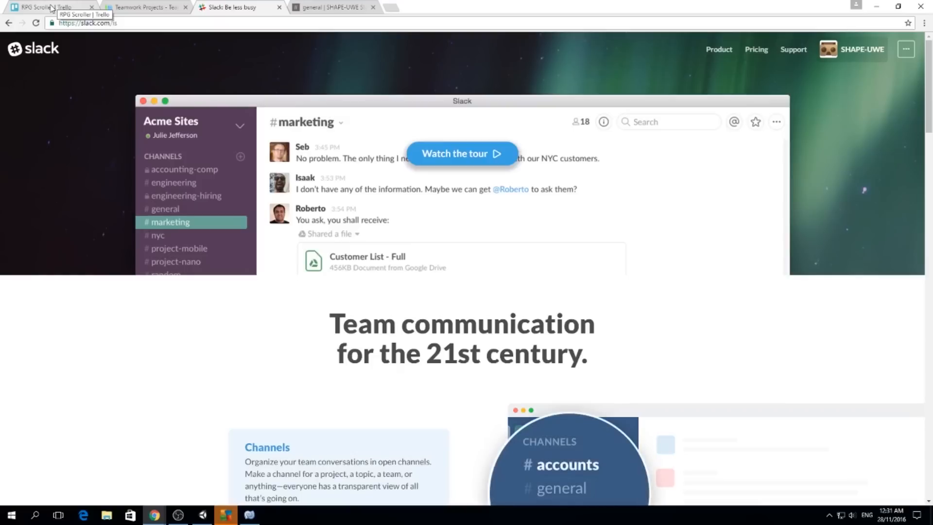
mouse_move(78, 19)
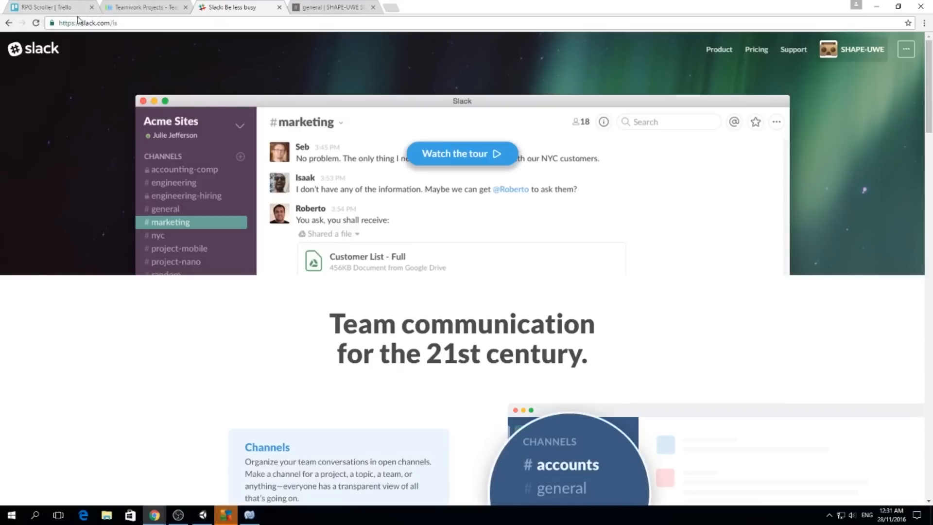
Return from the Slack landing page to the RPG Scroller Trello board
left_click(51, 7)
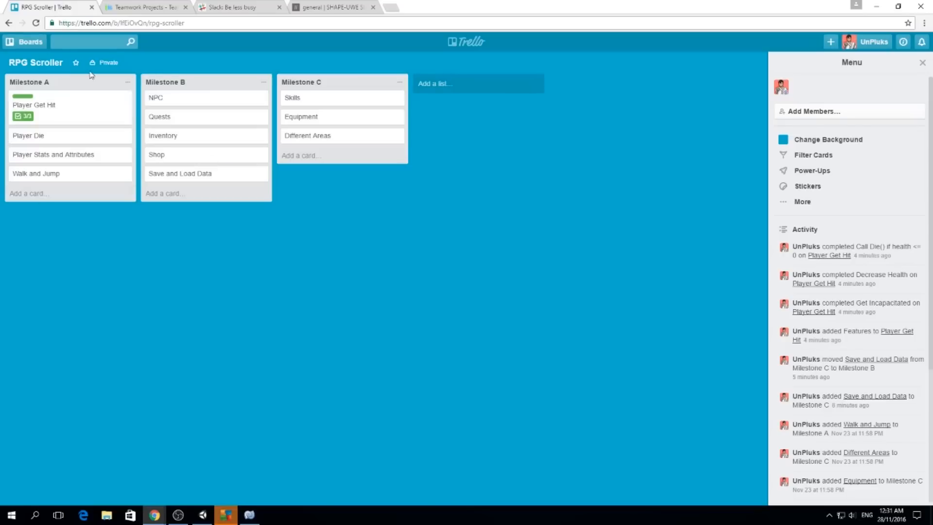
mouse_move(166, 123)
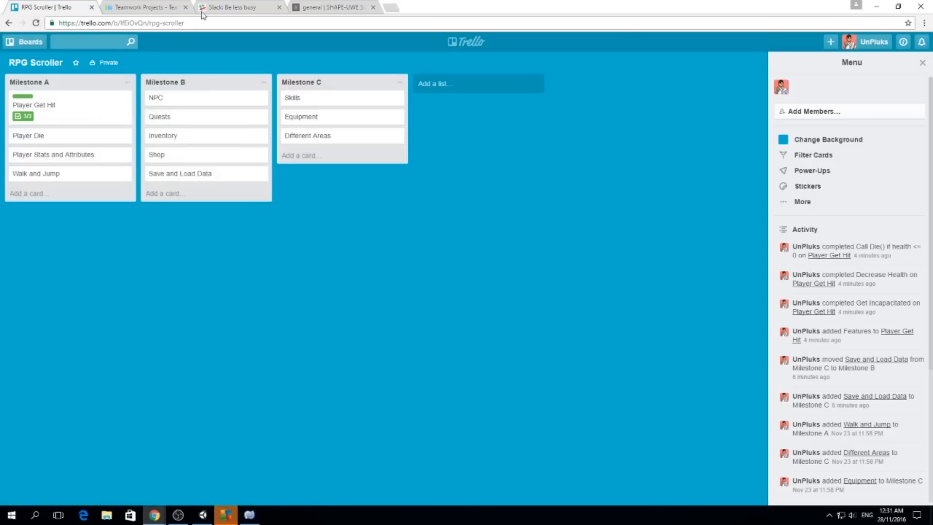
Revisit the Slack #general tab, then bring the running Unity game to the front
left_click(333, 7)
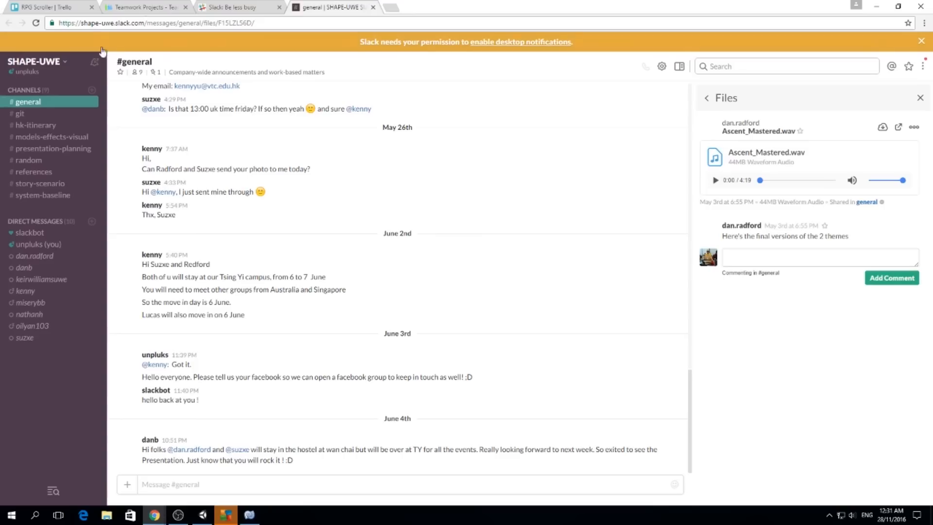
mouse_move(132, 56)
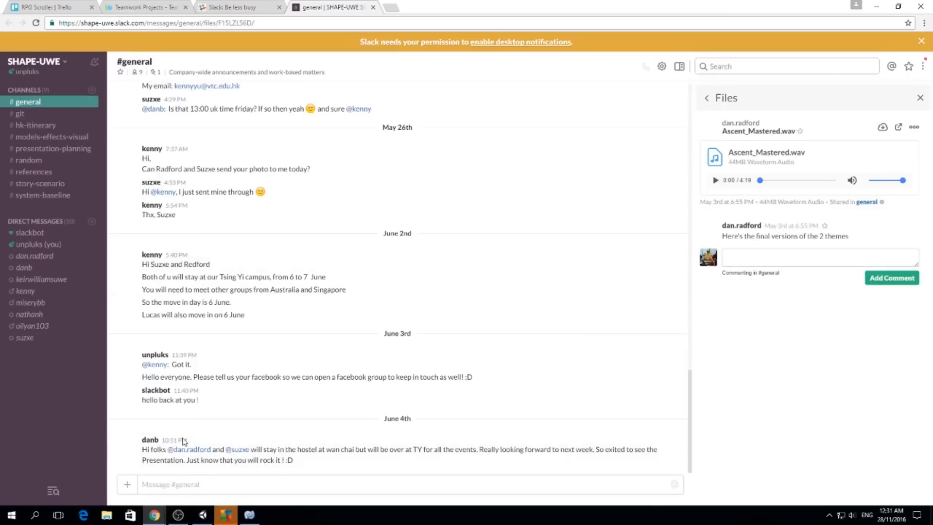
left_click(225, 514)
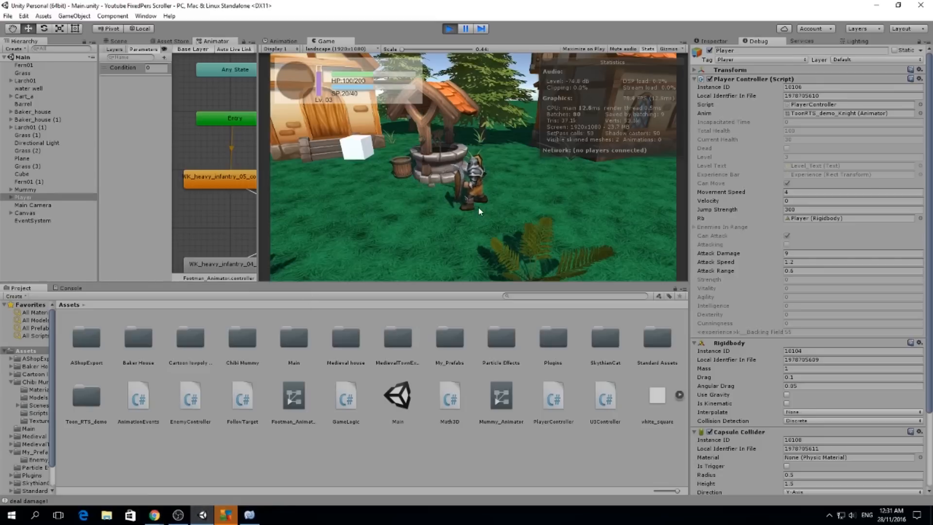
mouse_move(484, 217)
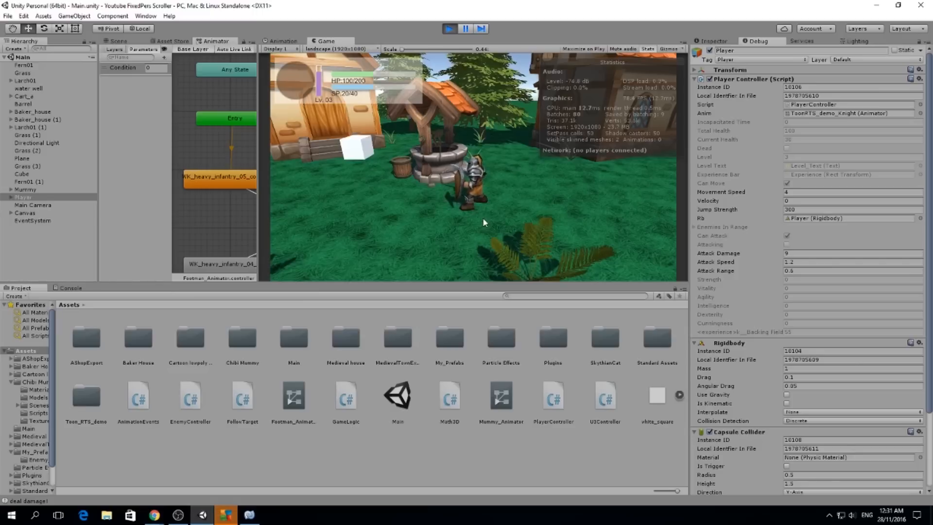
mouse_move(483, 227)
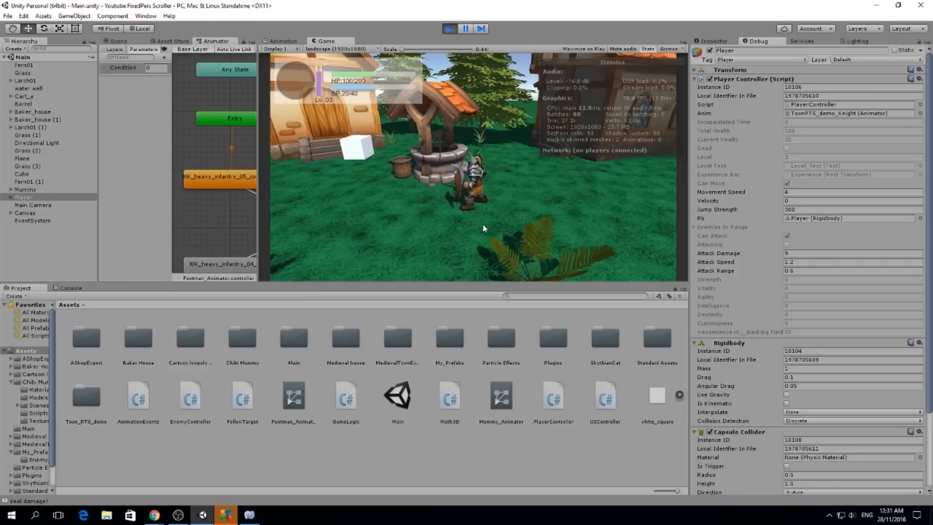
mouse_move(443, 234)
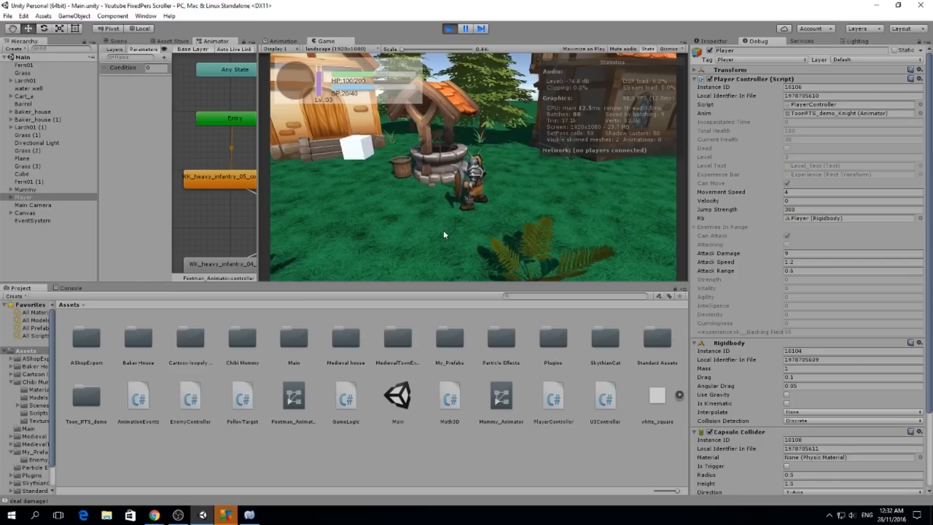
mouse_move(419, 255)
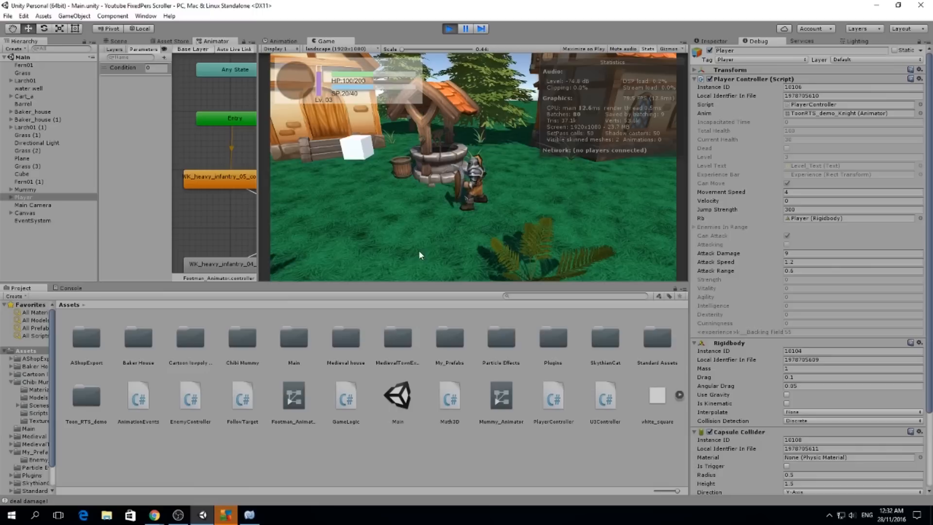
mouse_move(417, 260)
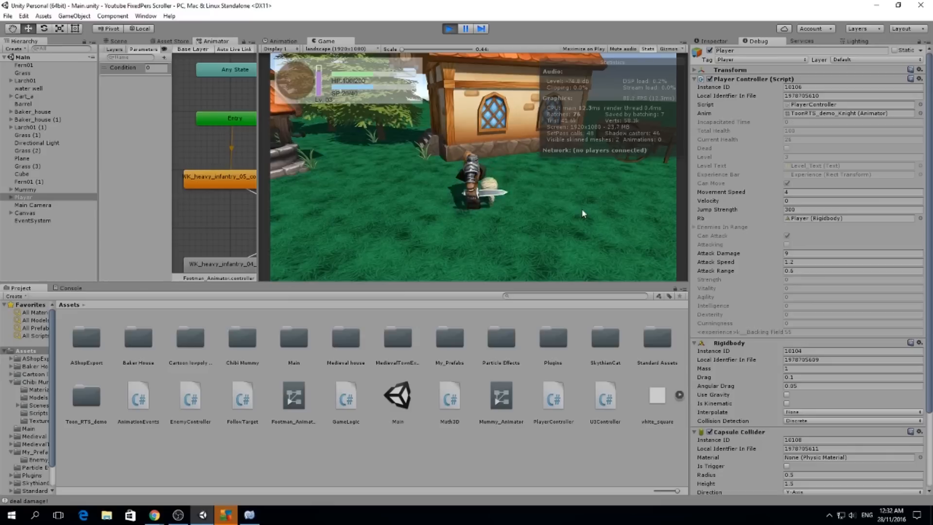
After moving the knight toward a cottage, return to the Trello board via Chrome
left_click(153, 515)
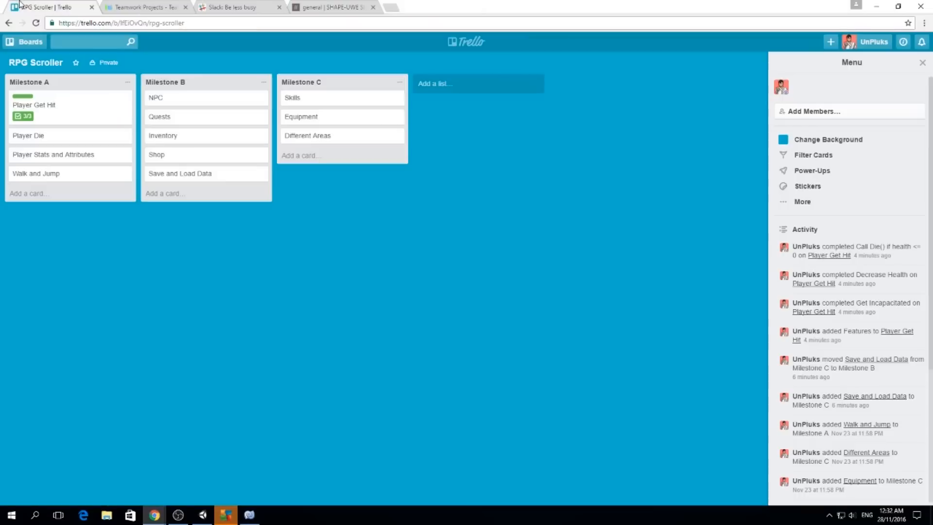
mouse_move(28, 135)
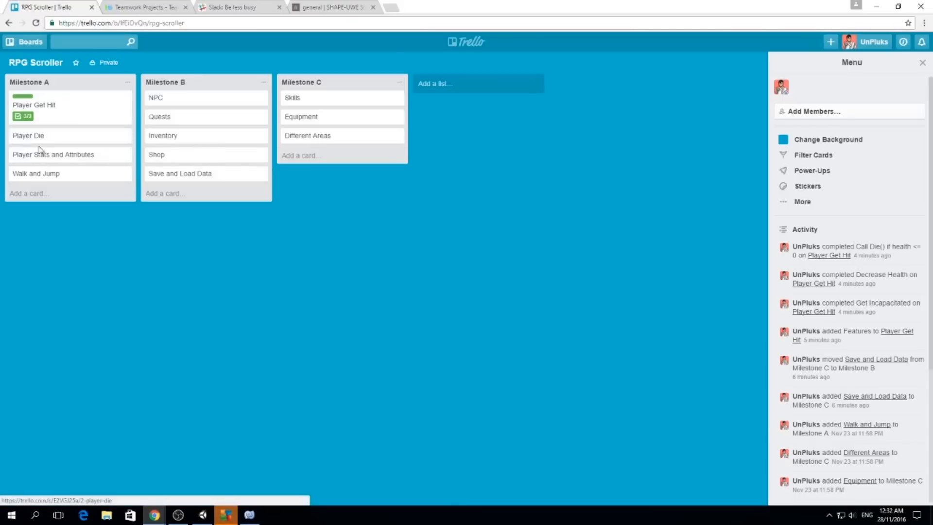
mouse_move(56, 163)
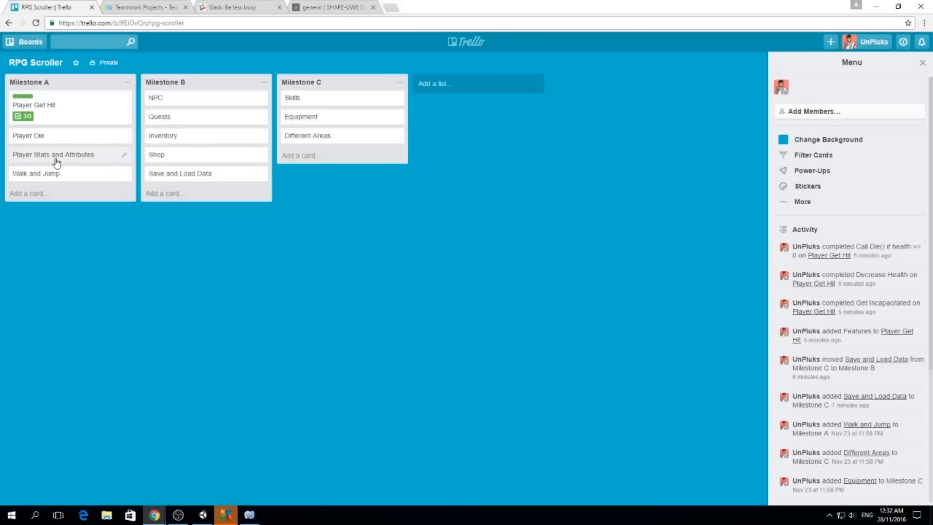
mouse_move(83, 166)
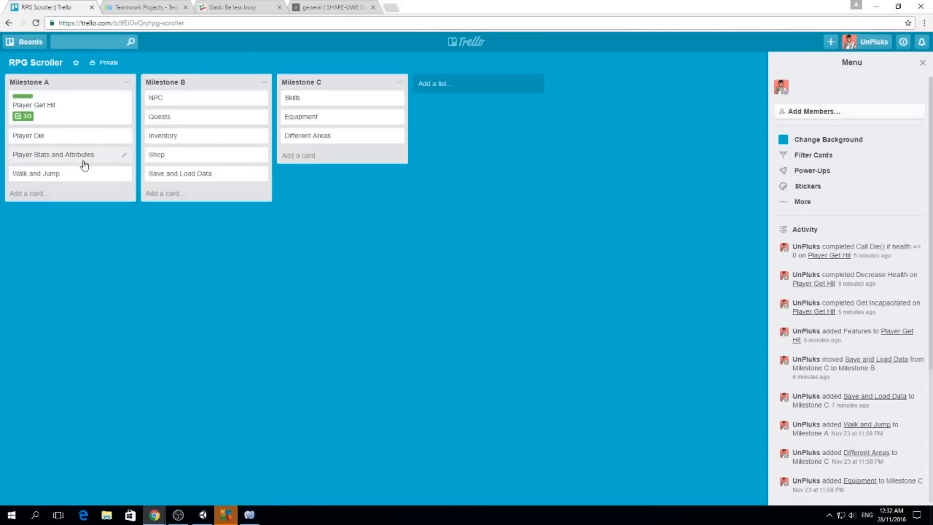
mouse_move(54, 177)
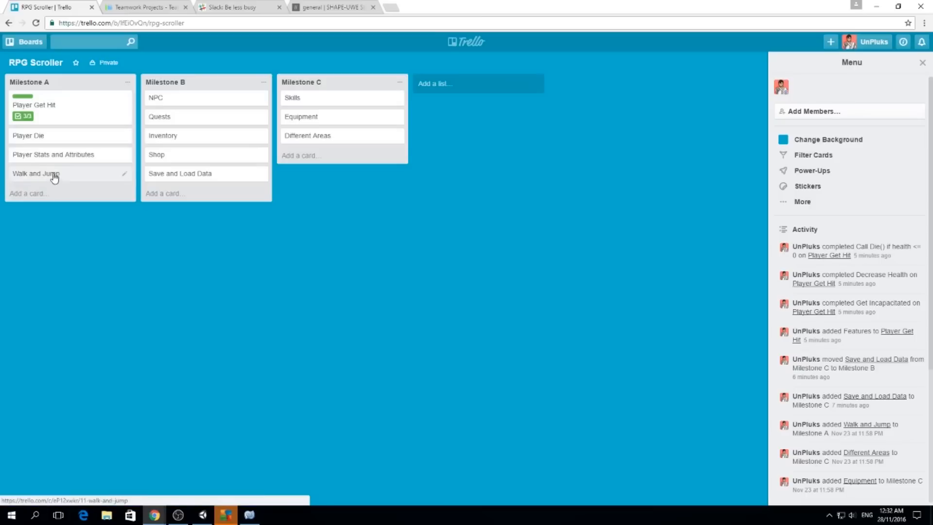
mouse_move(55, 229)
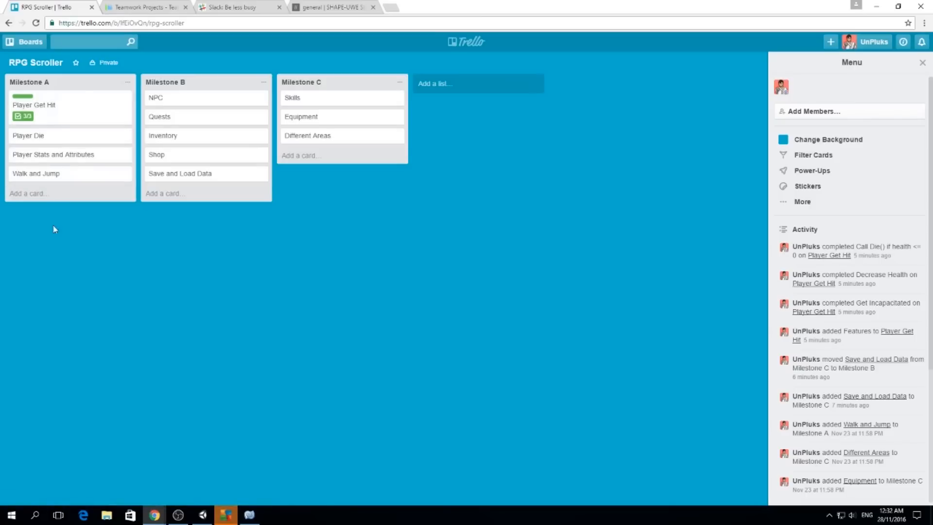
mouse_move(185, 148)
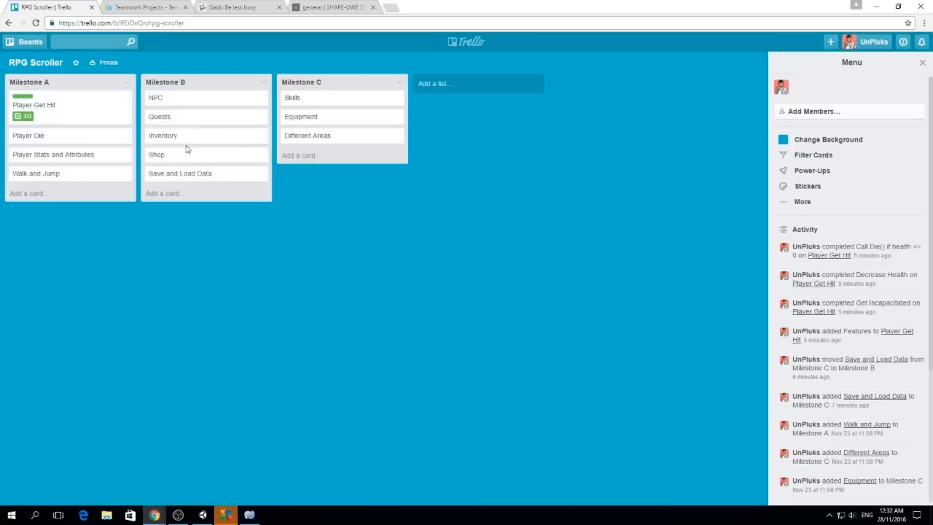
mouse_move(185, 172)
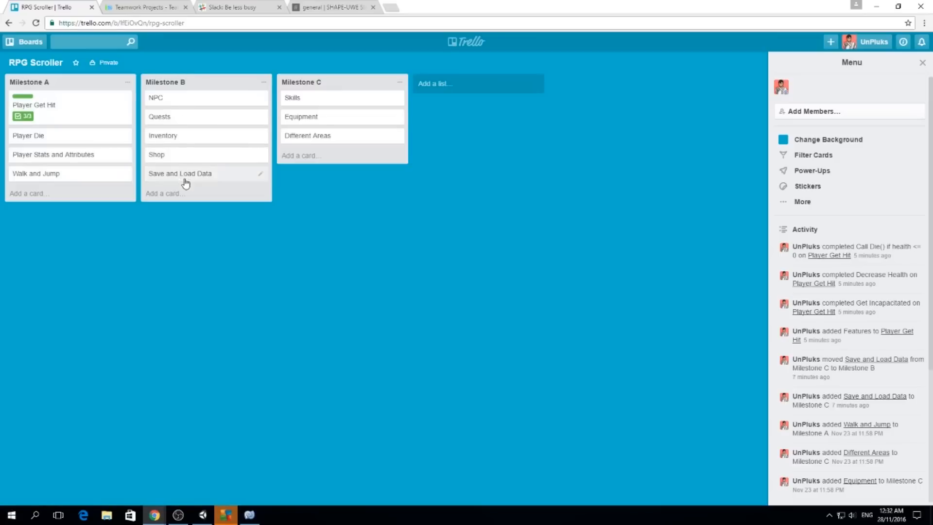
mouse_move(173, 65)
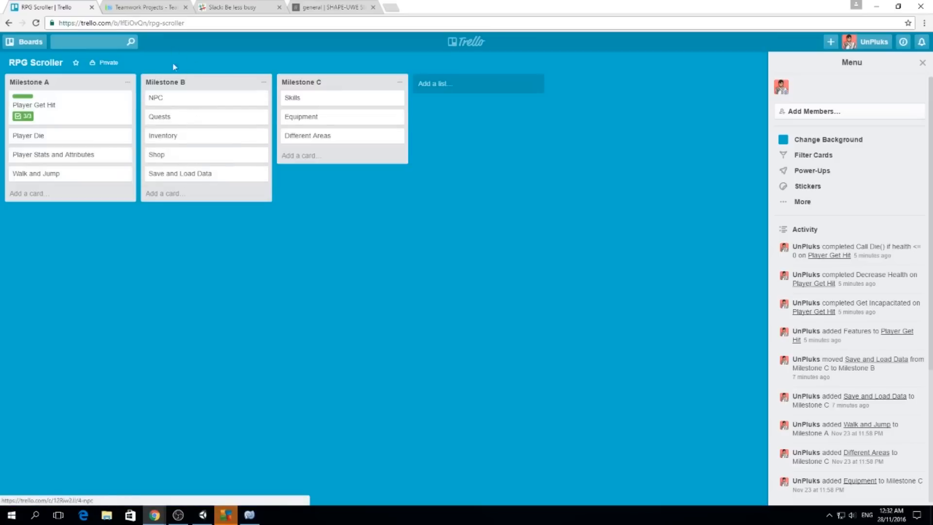
After reviewing the Milestone A and B cards, switch back to the running Unity game
left_click(225, 515)
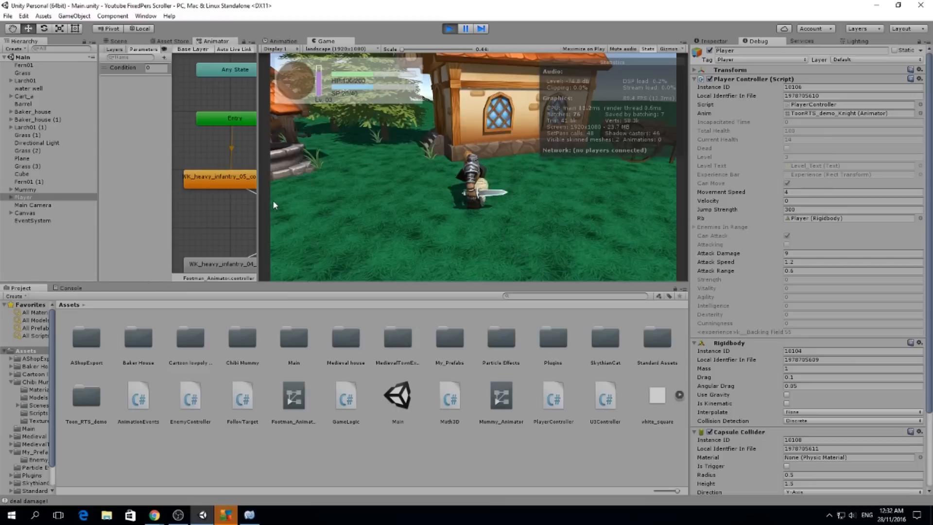
mouse_move(414, 175)
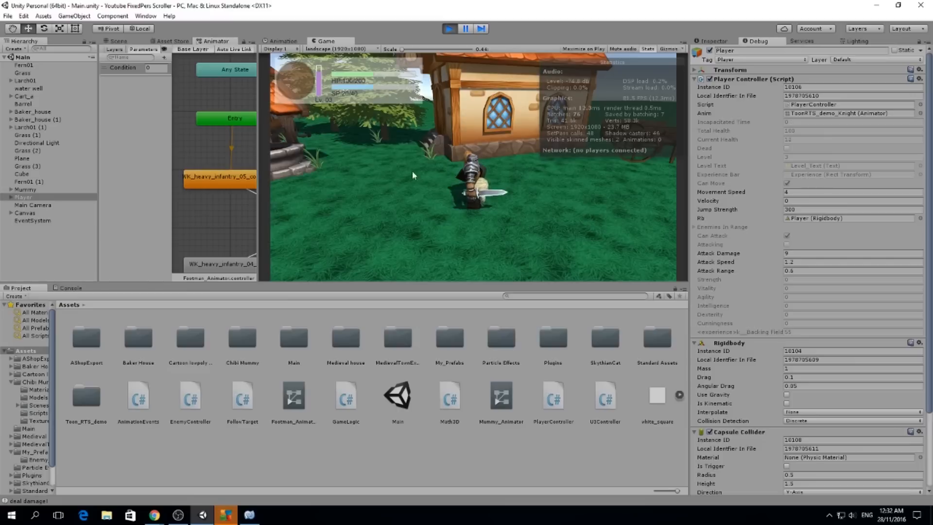